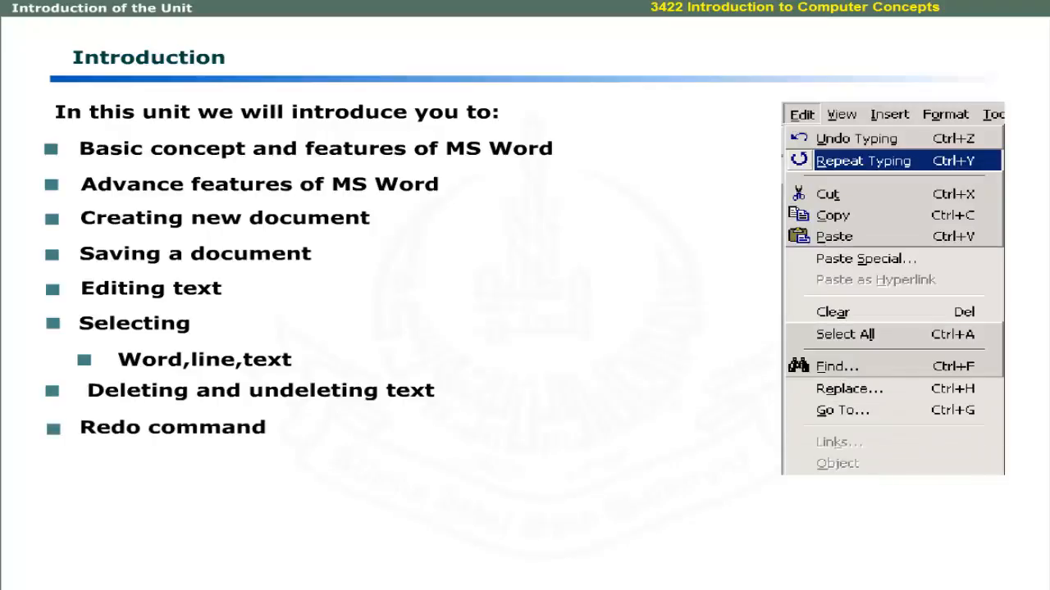
Type Allama Iqbal Open University, Department of Computer Science and Multimedia Electronic Courseware Design Centre.
{"action": "left_click", "coordinate": [863, 160]}
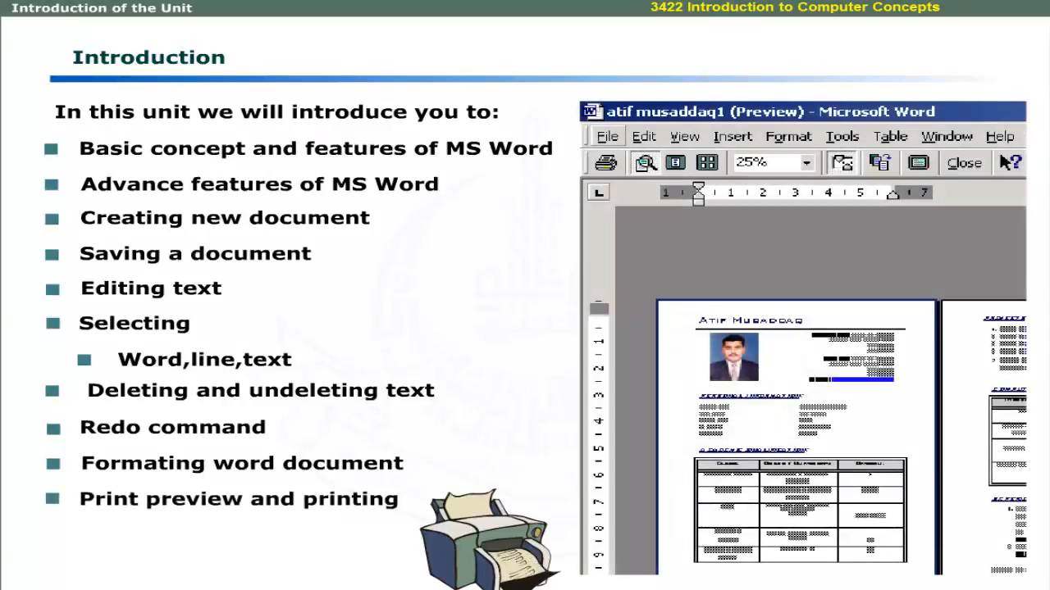
{"action": "left_click", "coordinate": [964, 163]}
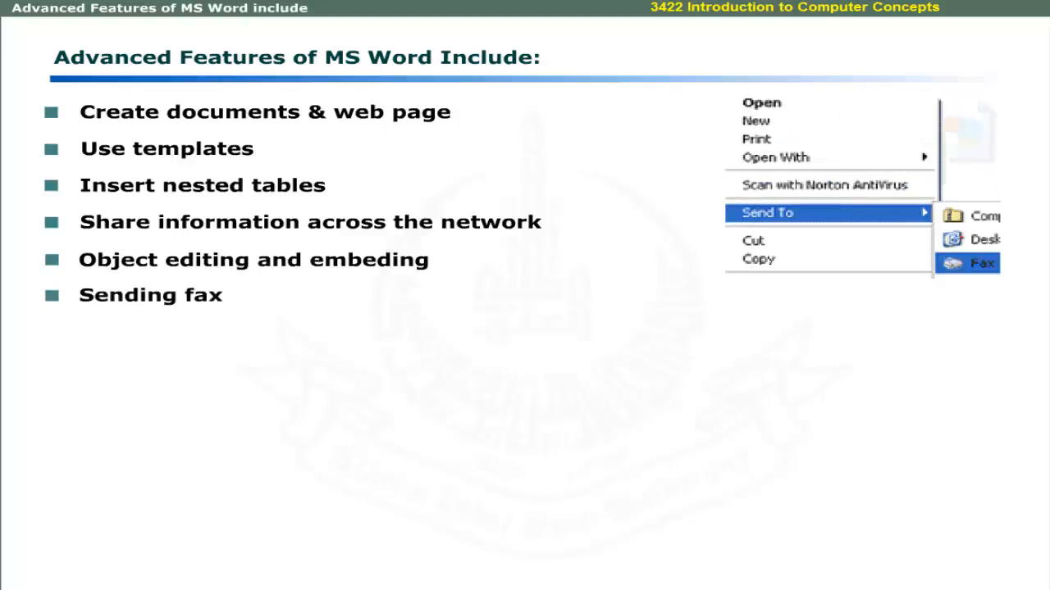
{"action": "left_click", "coordinate": [983, 262]}
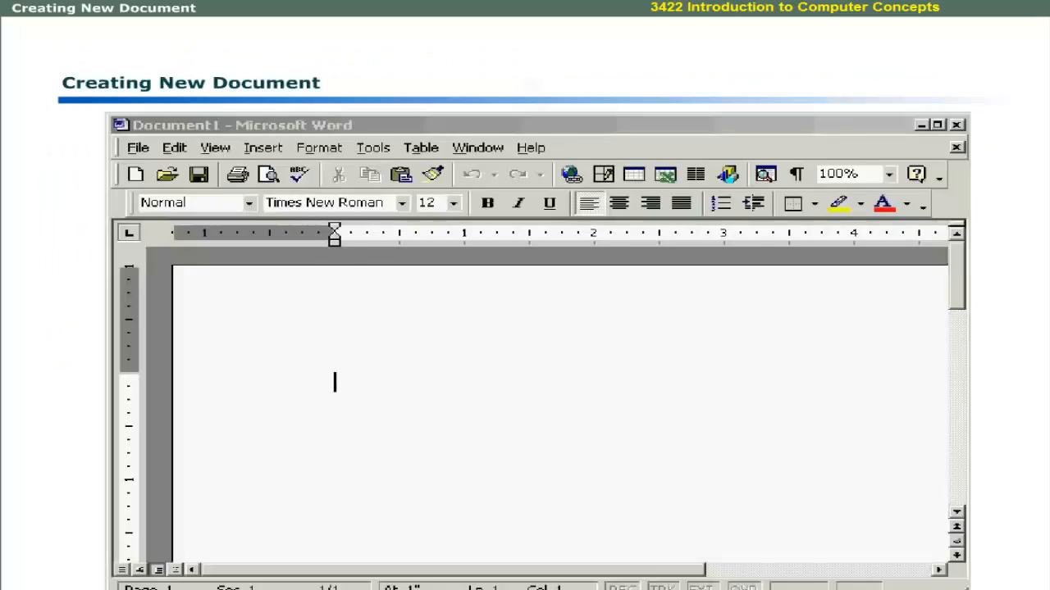
{"action": "mouse_move", "coordinate": [490, 395]}
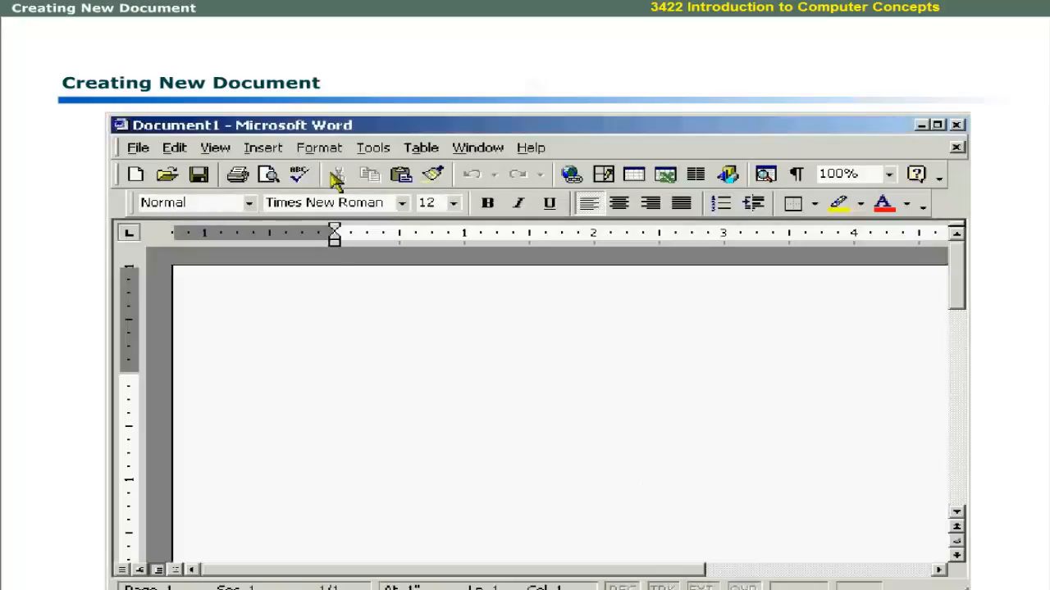
{"action": "mouse_move", "coordinate": [234, 135]}
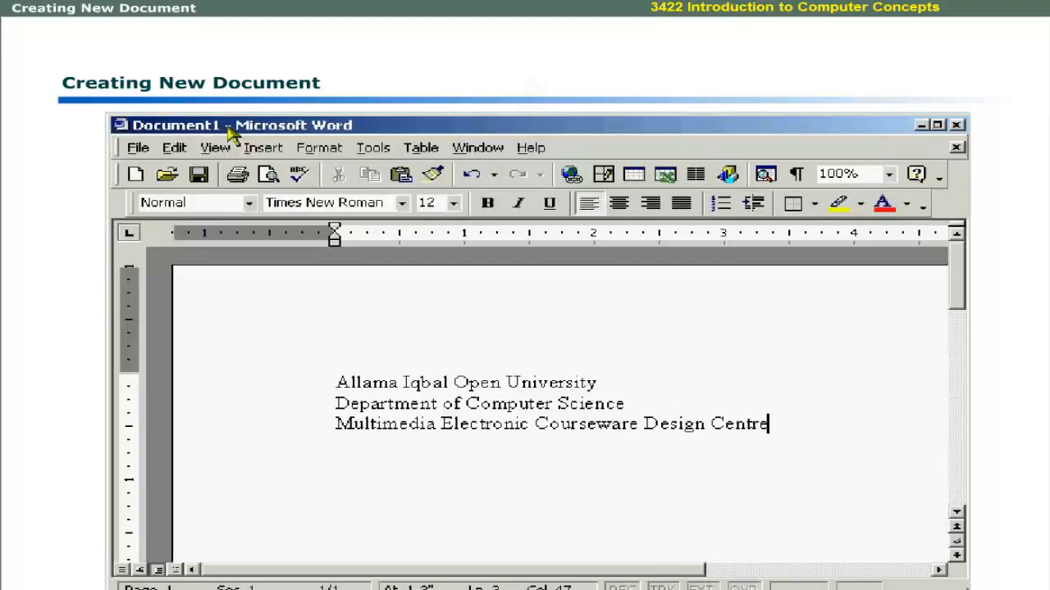
{"action": "mouse_move", "coordinate": [234, 138]}
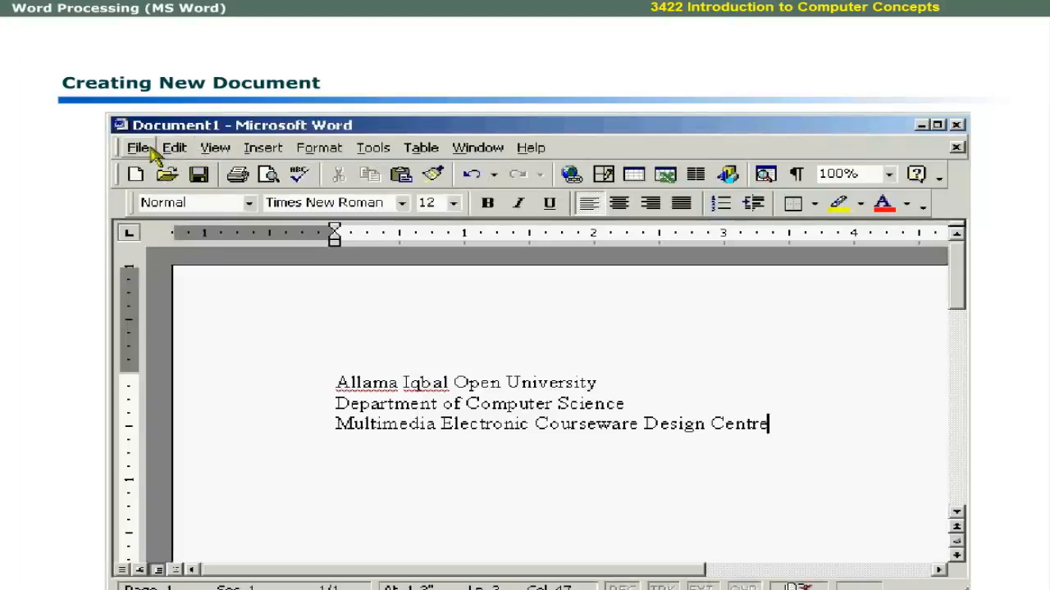
Browse the New dialog's template tabs and create a document from Elegant Resume.
{"action": "left_click", "coordinate": [137, 148]}
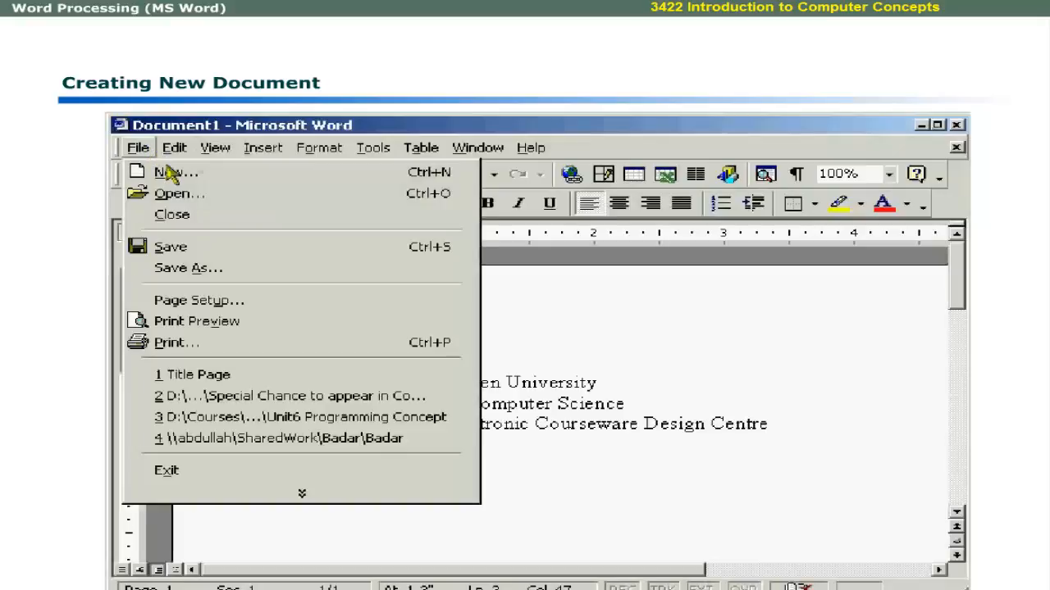
{"action": "left_click", "coordinate": [175, 172]}
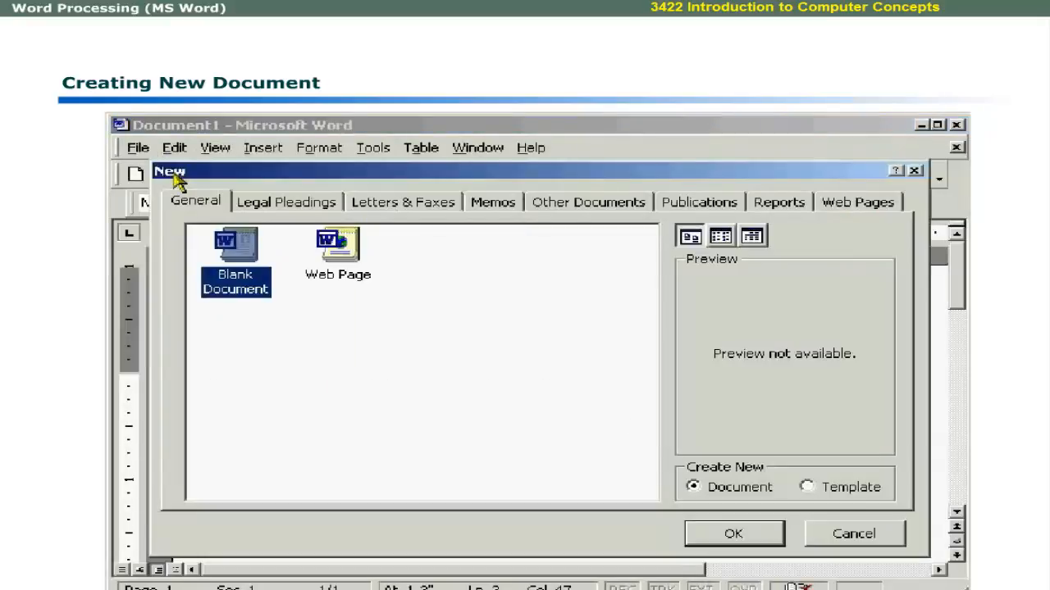
{"action": "mouse_move", "coordinate": [195, 177]}
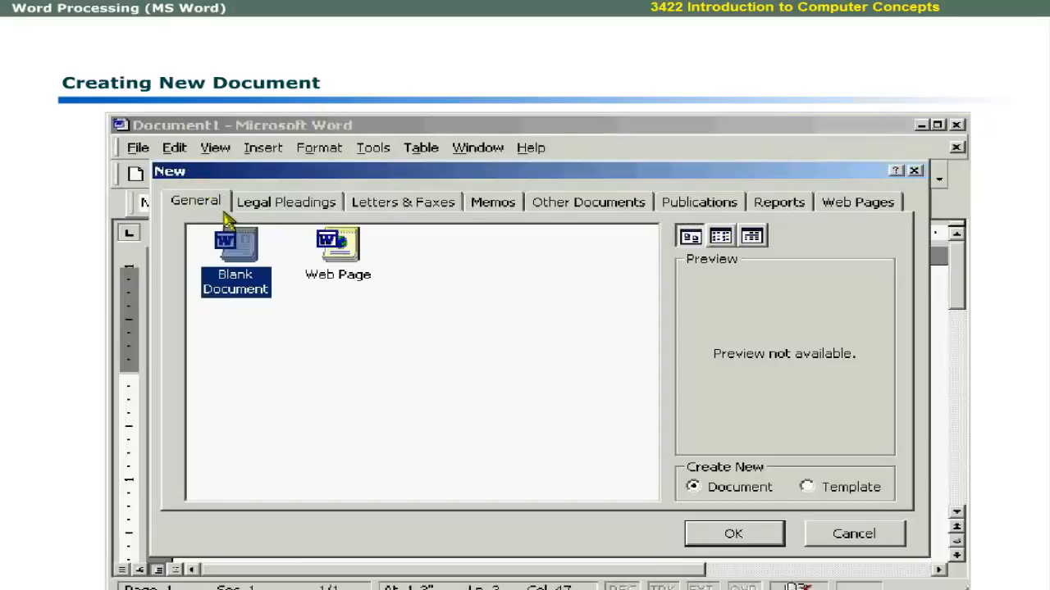
{"action": "mouse_move", "coordinate": [279, 221]}
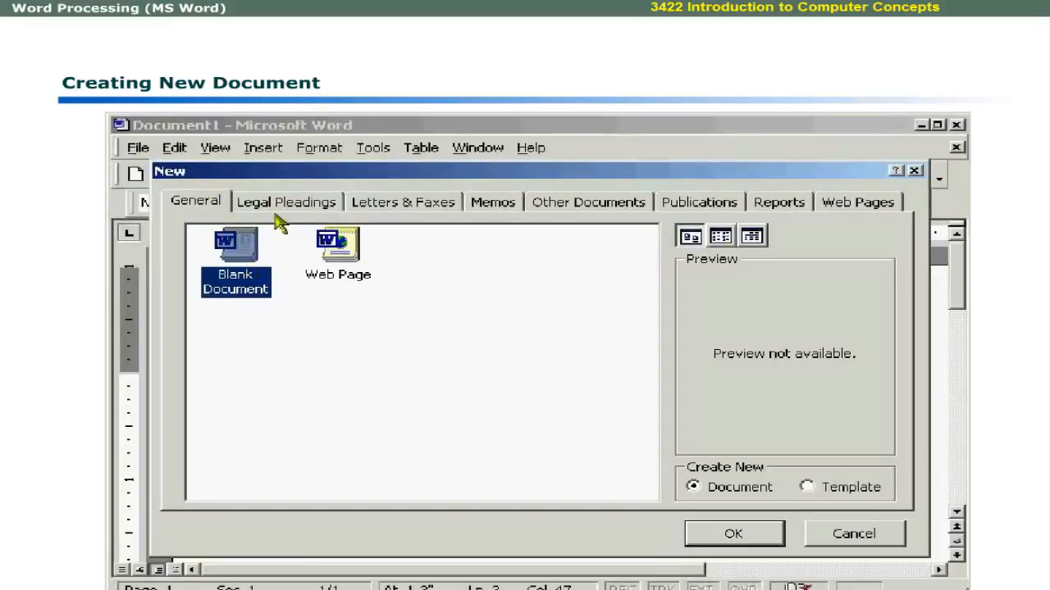
{"action": "left_click", "coordinate": [287, 202]}
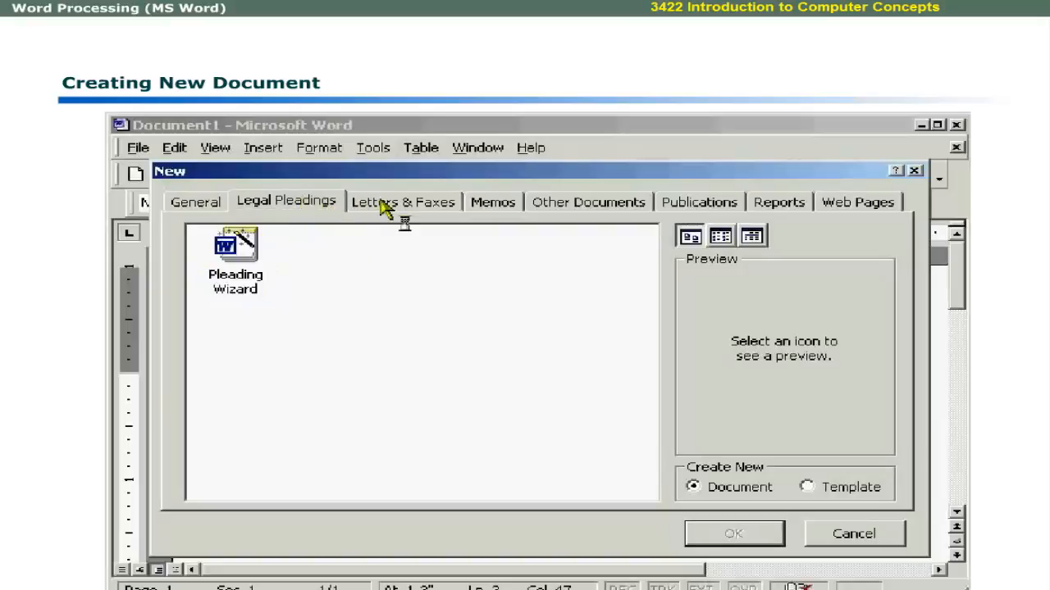
{"action": "left_click", "coordinate": [402, 201]}
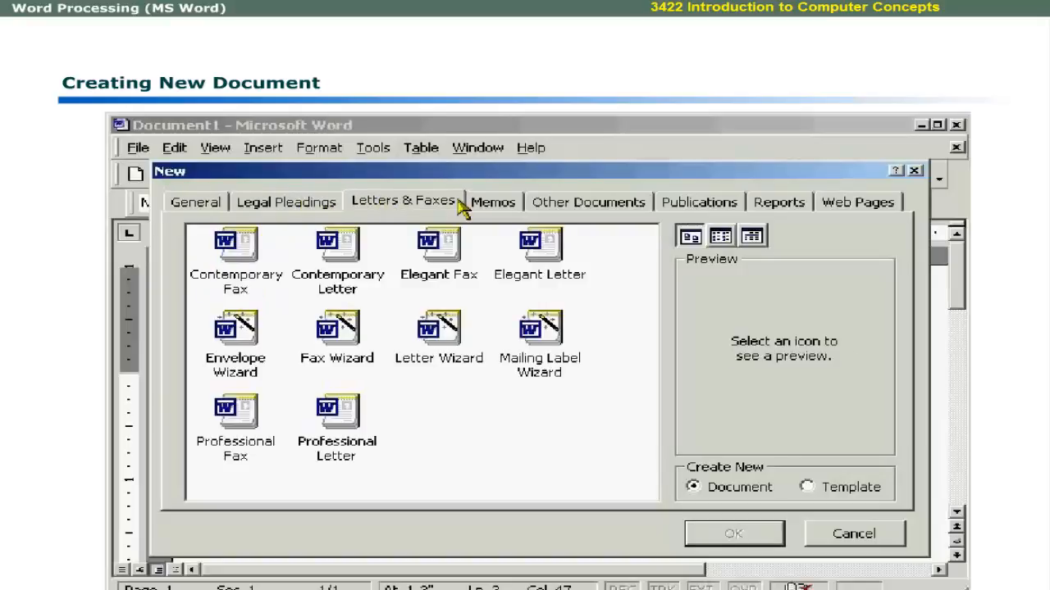
{"action": "left_click", "coordinate": [493, 202]}
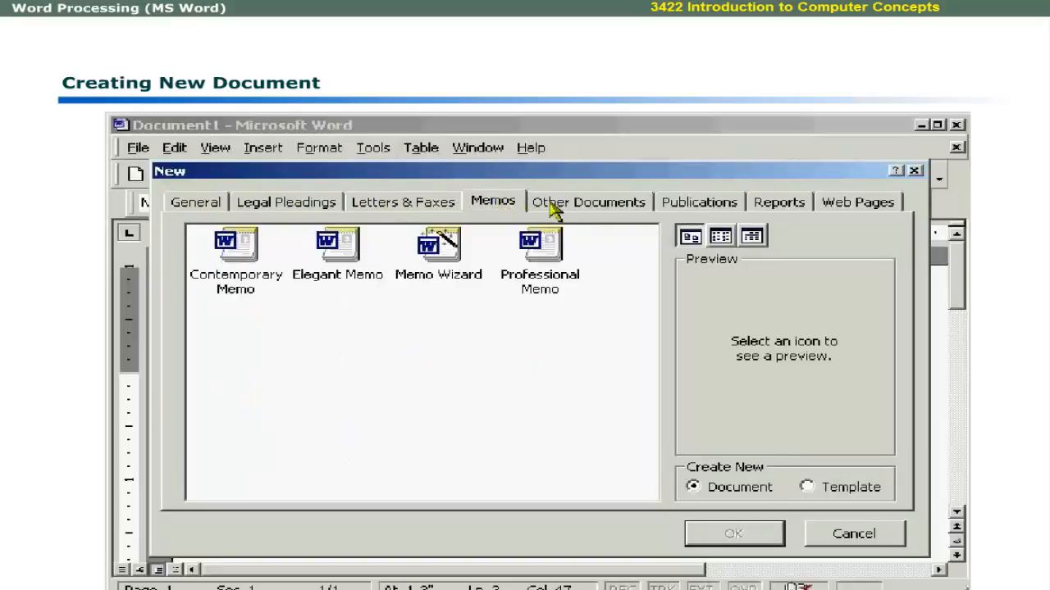
{"action": "left_click", "coordinate": [587, 201]}
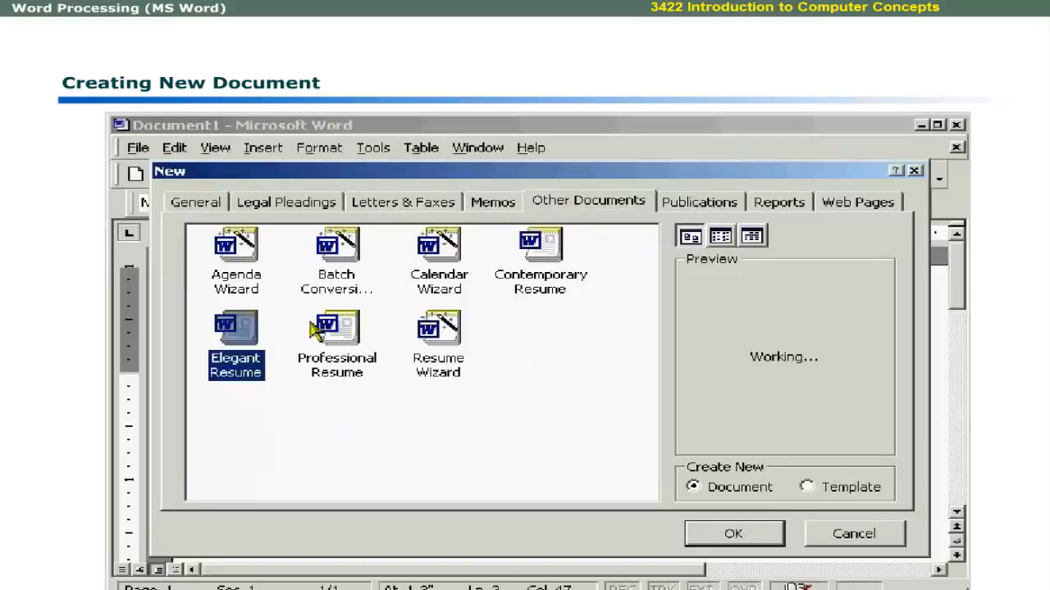
{"action": "left_click", "coordinate": [698, 202]}
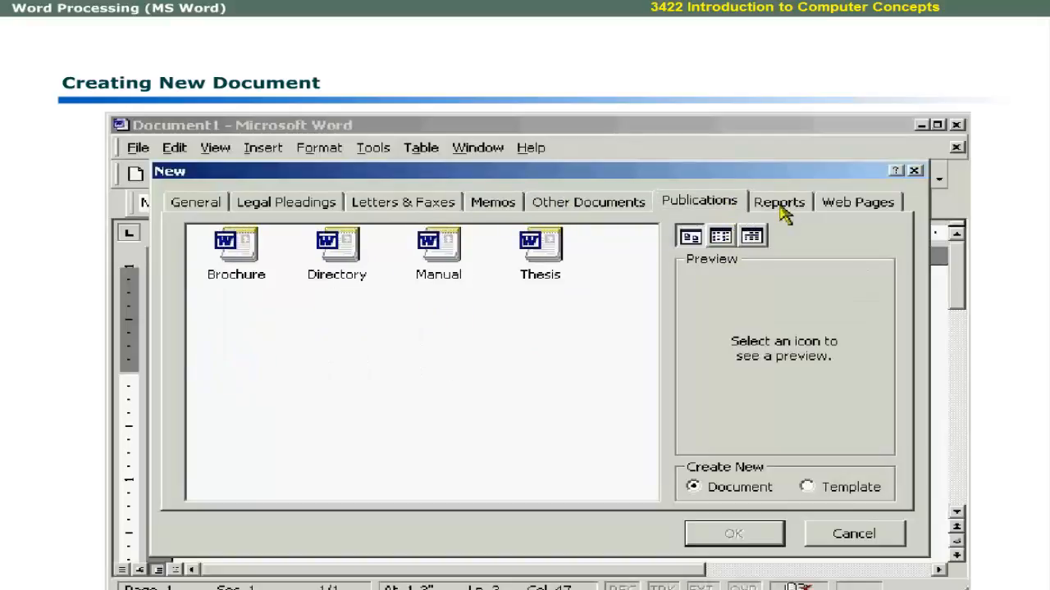
{"action": "left_click", "coordinate": [857, 202]}
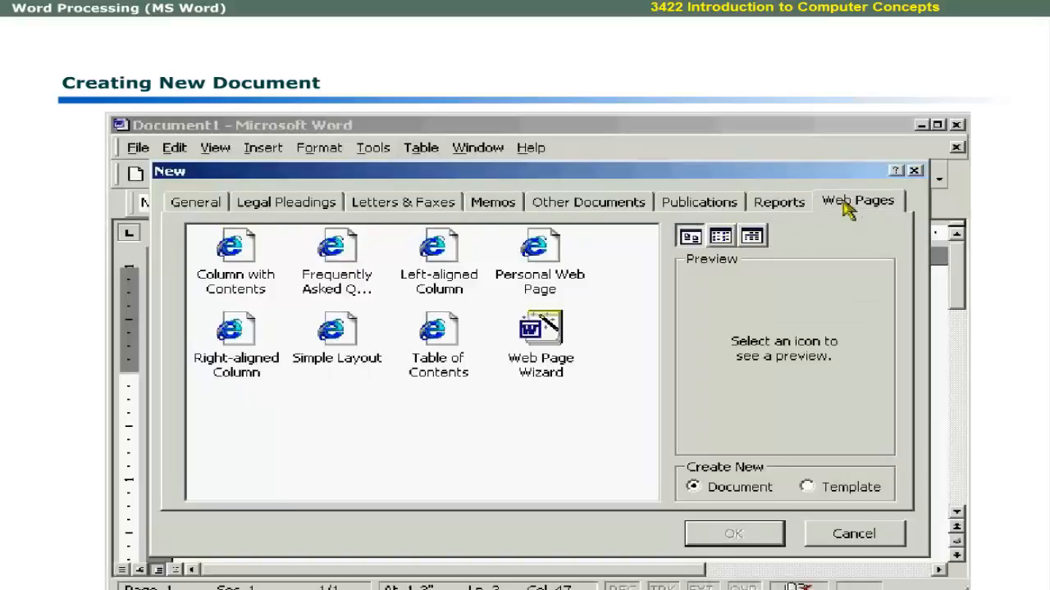
{"action": "left_click", "coordinate": [587, 202]}
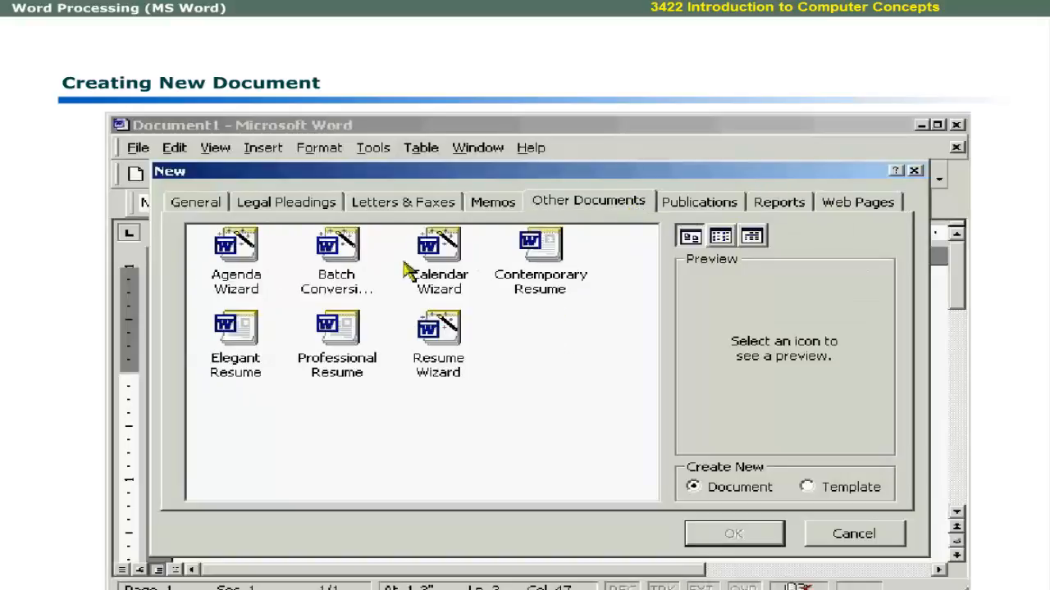
{"action": "left_click", "coordinate": [236, 326]}
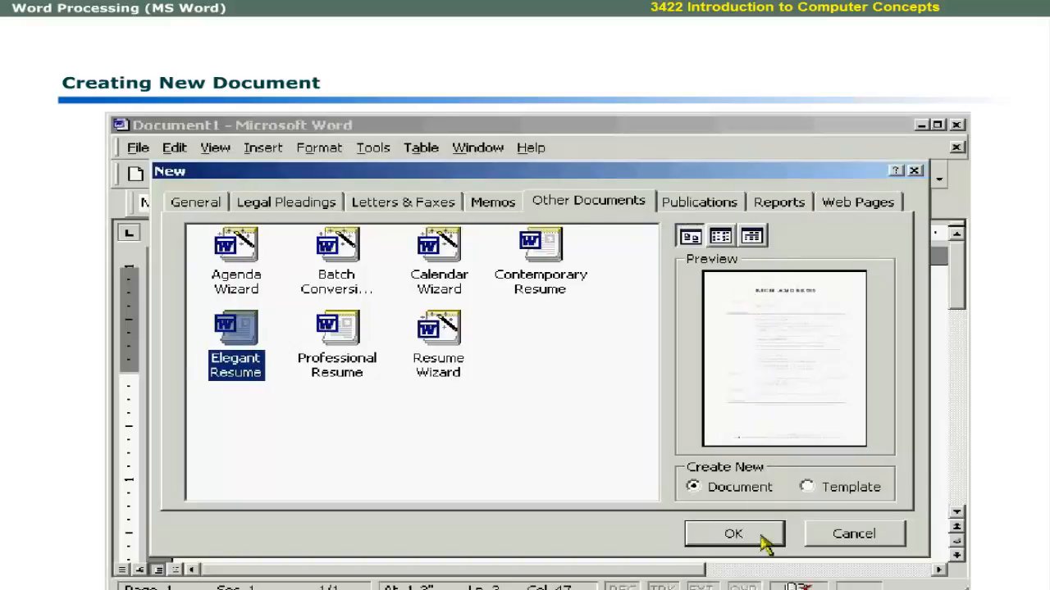
{"action": "left_click", "coordinate": [733, 534]}
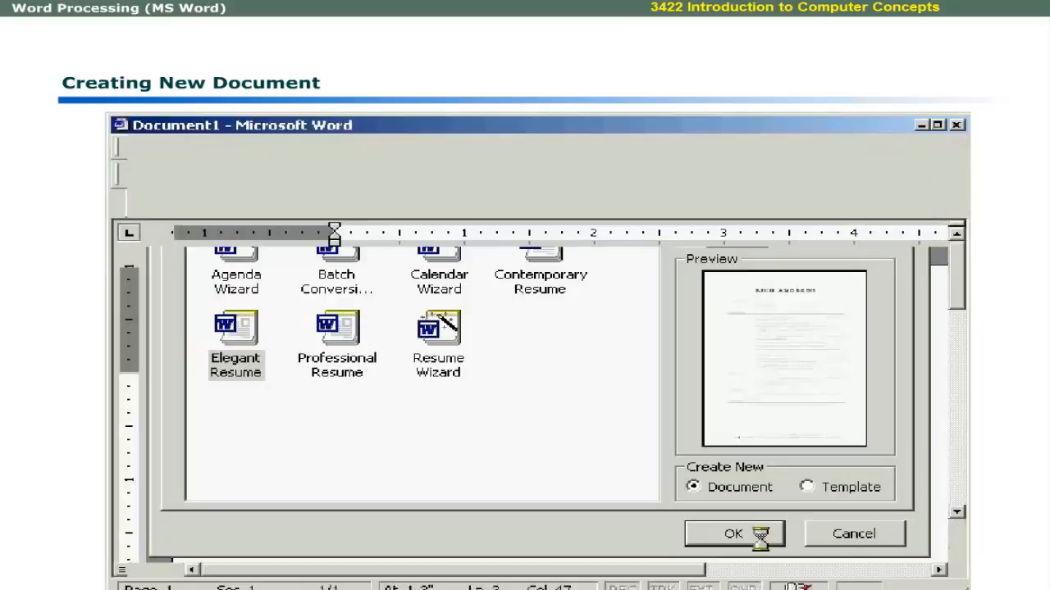
Create a new template, not a document, from the Agenda Wizard.
{"action": "left_click", "coordinate": [732, 533]}
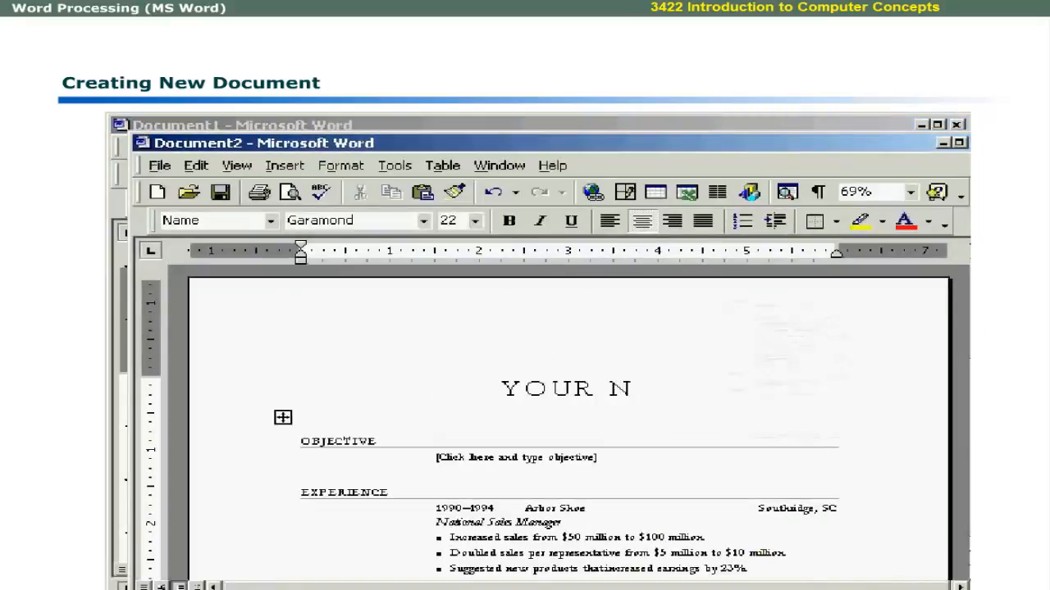
{"action": "type", "text": "AME"}
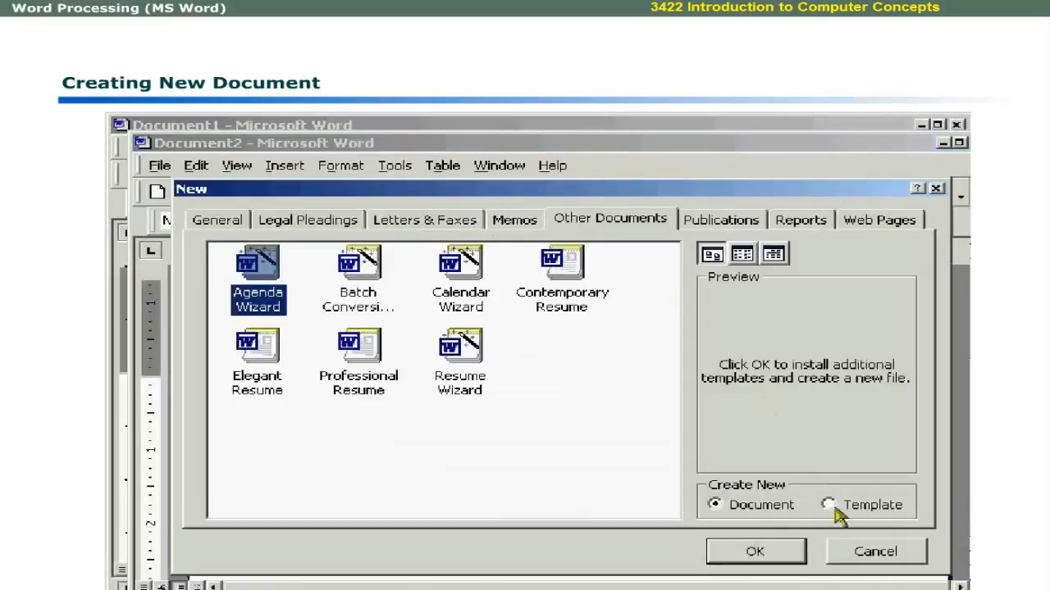
{"action": "left_click", "coordinate": [829, 504]}
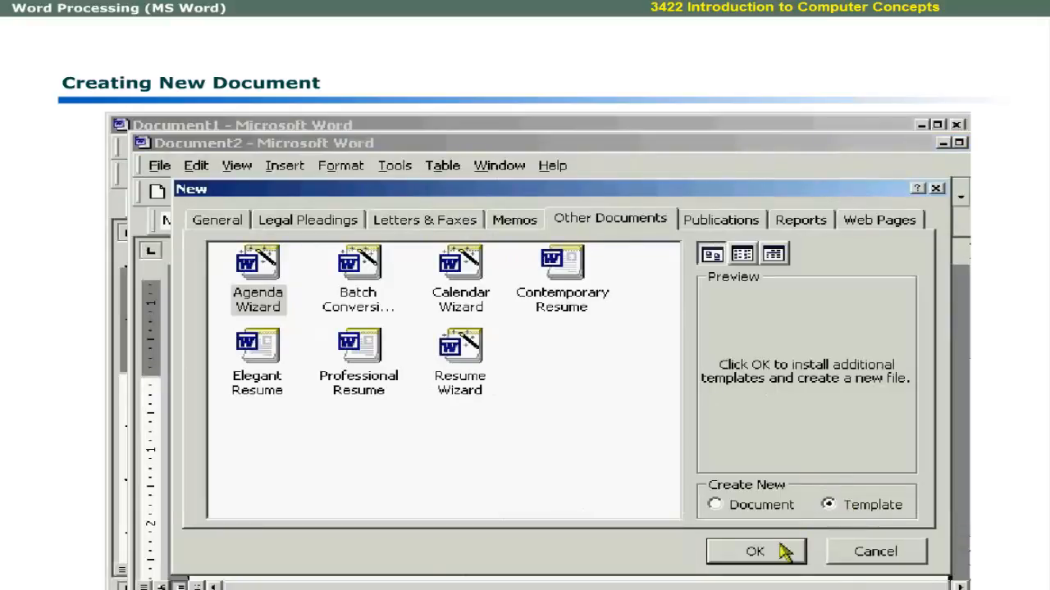
{"action": "left_click", "coordinate": [754, 552]}
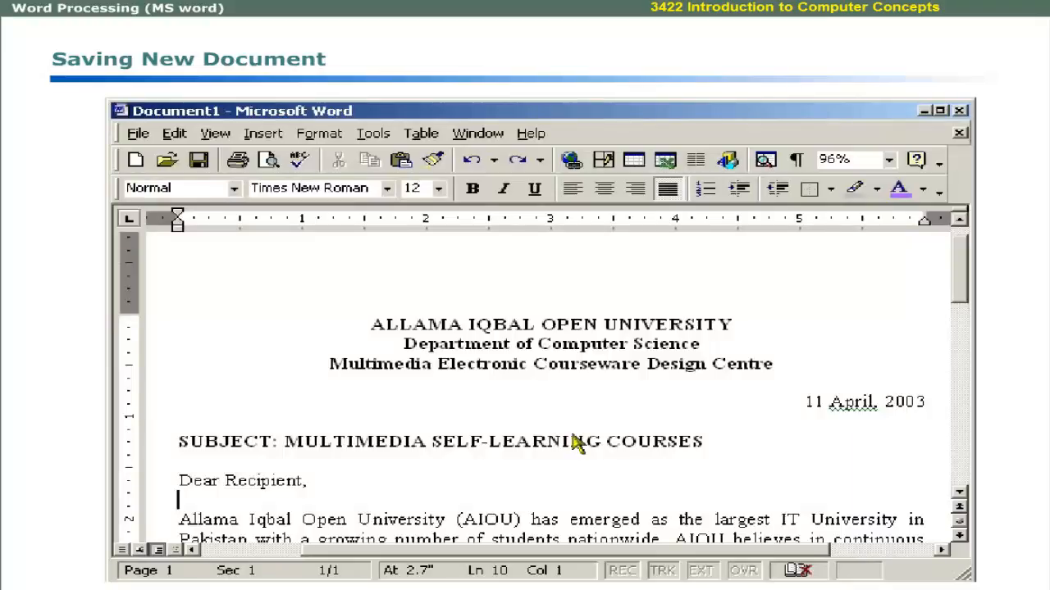
Save the document in My Documents as 'MULTIMEDIA SELF-LEARNING COURSES'.
{"action": "left_click", "coordinate": [138, 133]}
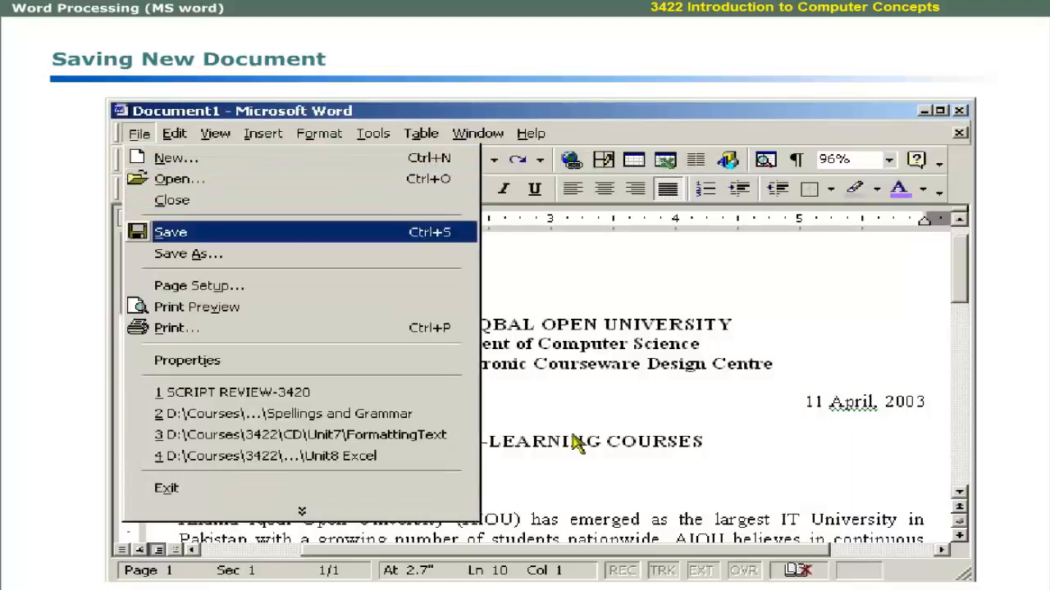
{"action": "mouse_move", "coordinate": [187, 254]}
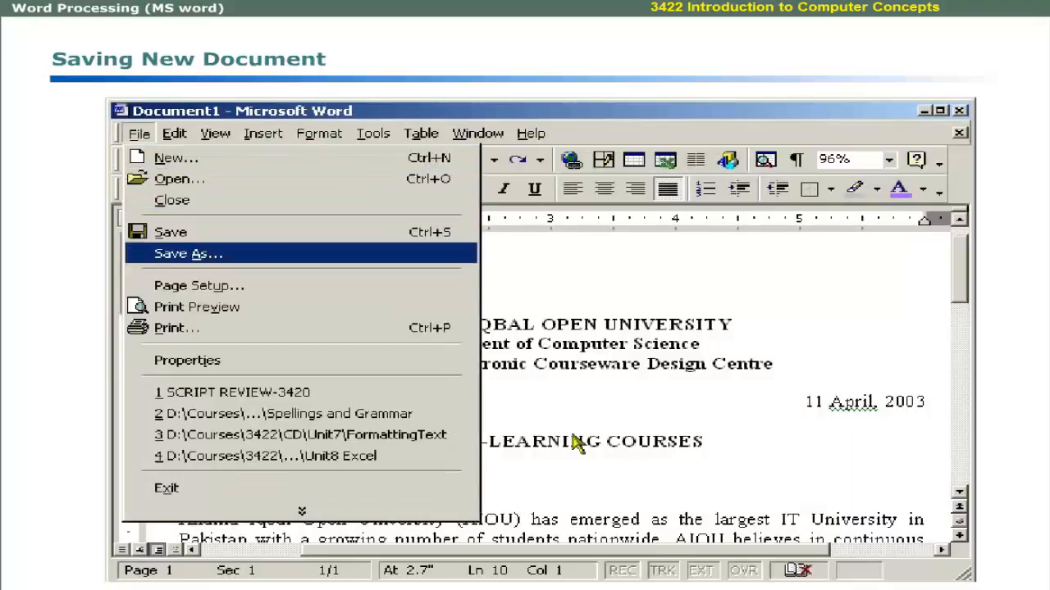
{"action": "mouse_move", "coordinate": [170, 232]}
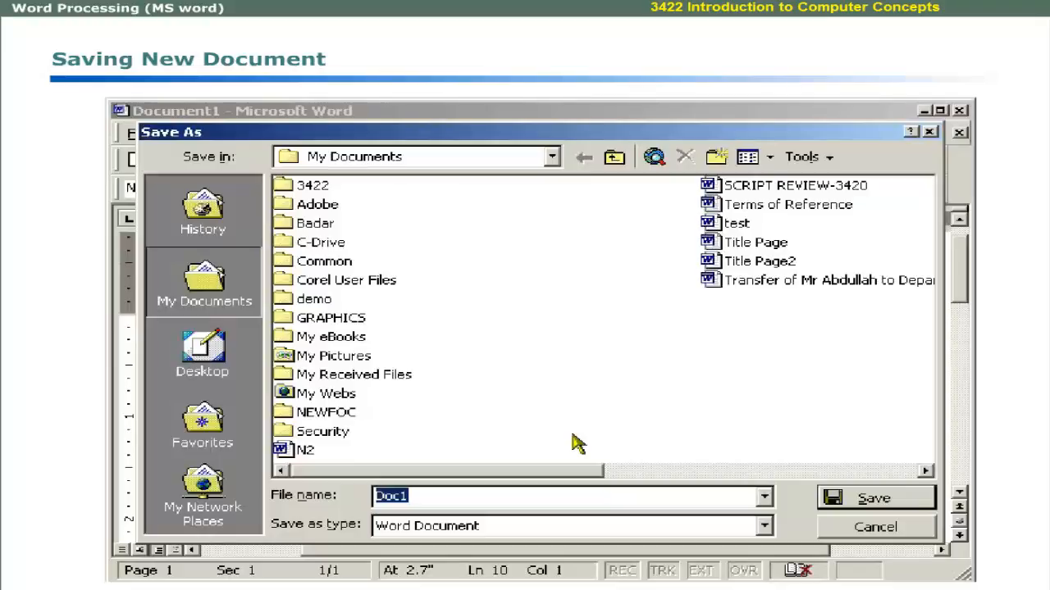
{"action": "left_click", "coordinate": [517, 496]}
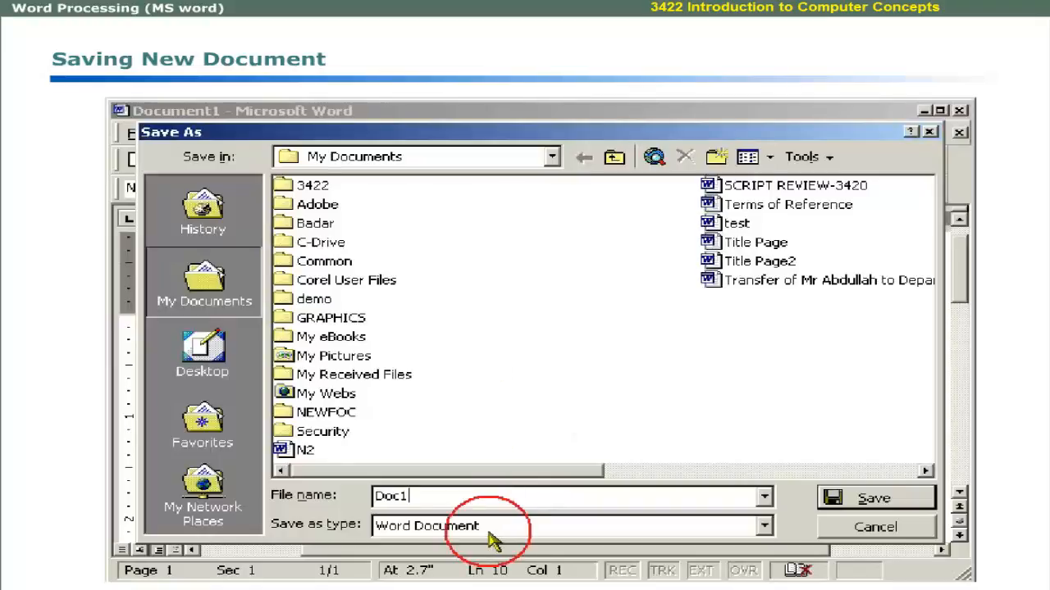
{"action": "left_click", "coordinate": [763, 526]}
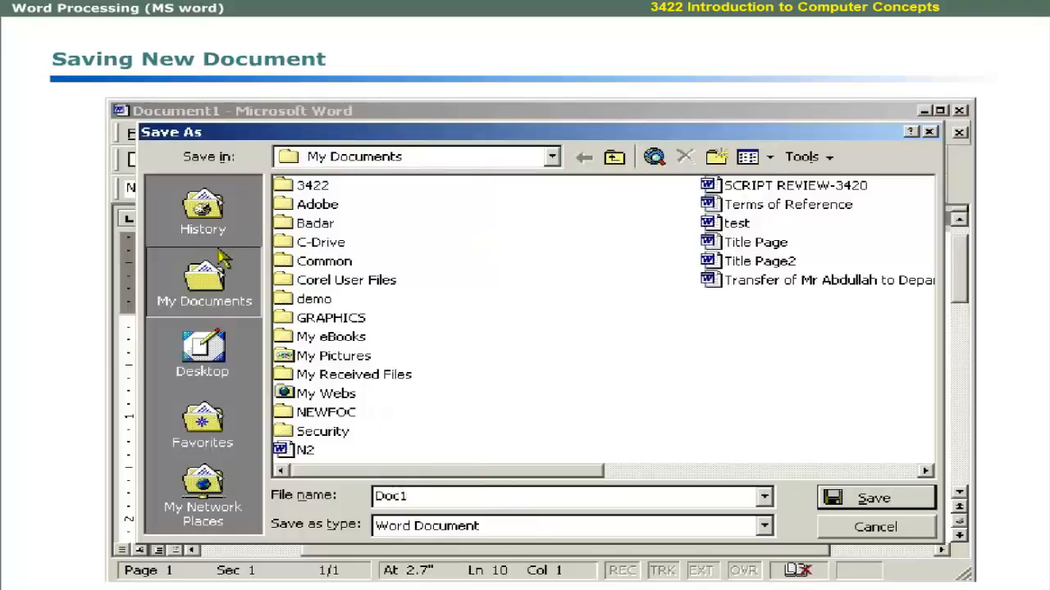
{"action": "mouse_move", "coordinate": [460, 525]}
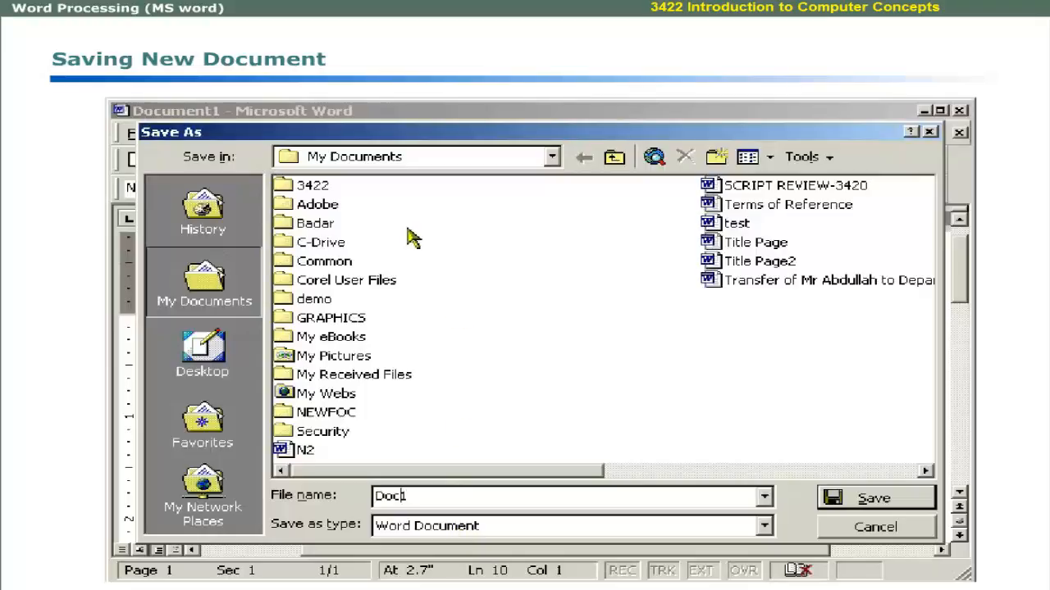
{"action": "mouse_move", "coordinate": [414, 160]}
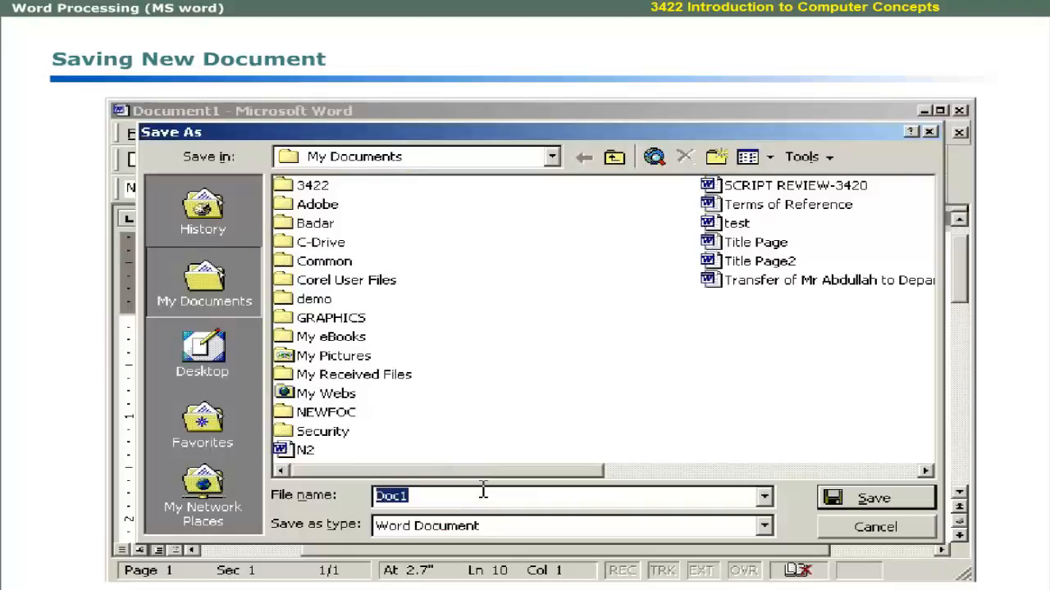
{"action": "type", "text": "MULTIMEDIA SELF-LEARNING COURSES"}
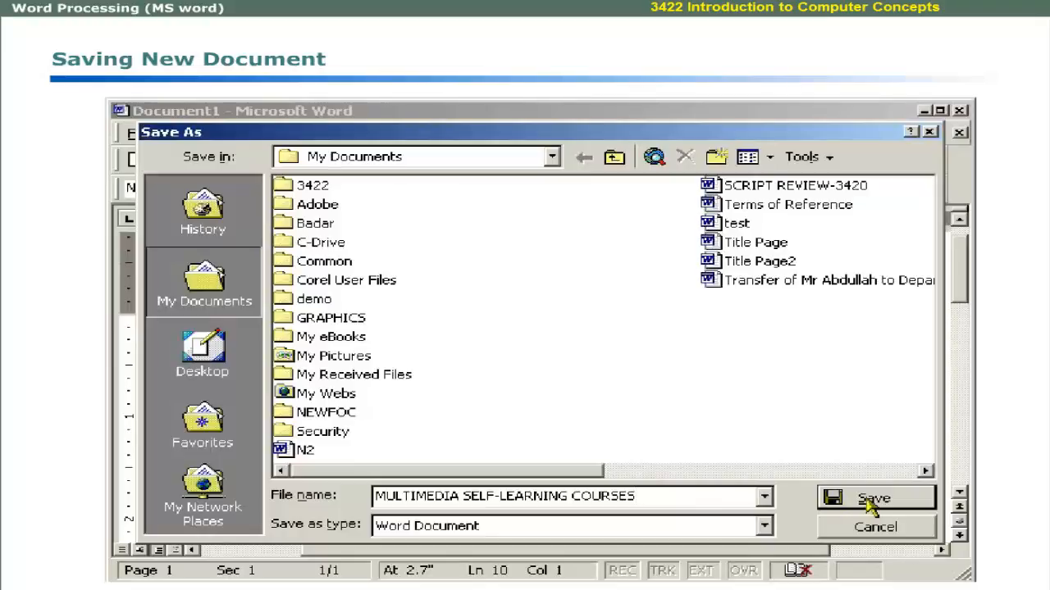
{"action": "left_click", "coordinate": [874, 498]}
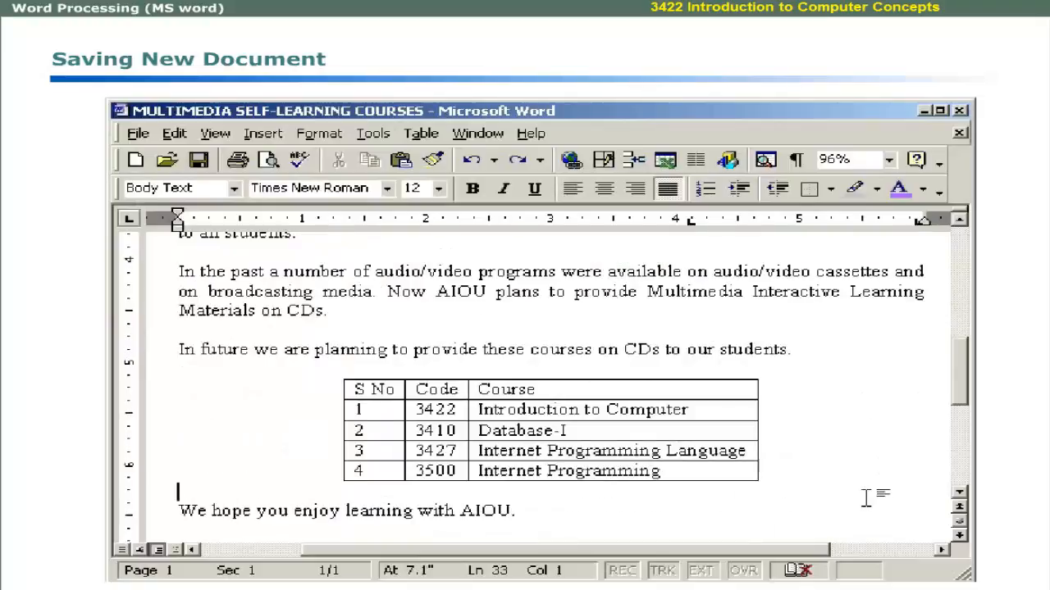
{"action": "left_click", "coordinate": [138, 133]}
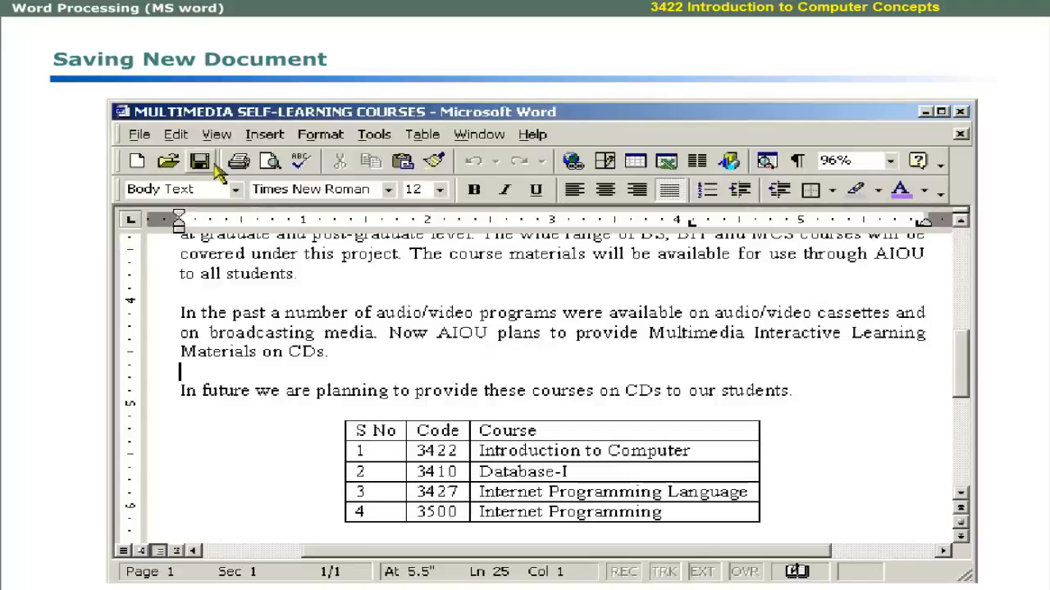
{"action": "mouse_move", "coordinate": [199, 161]}
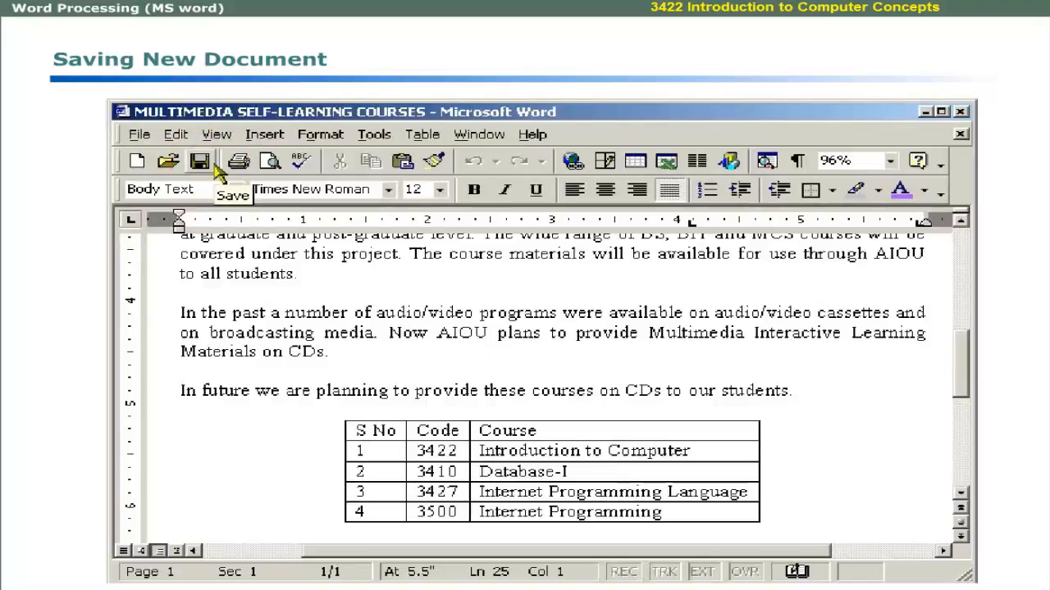
Save a Rich Text Format copy named 'MULTIMEDIA SELF-LEARNING COURSES-RTF'.
{"action": "left_click", "coordinate": [139, 133]}
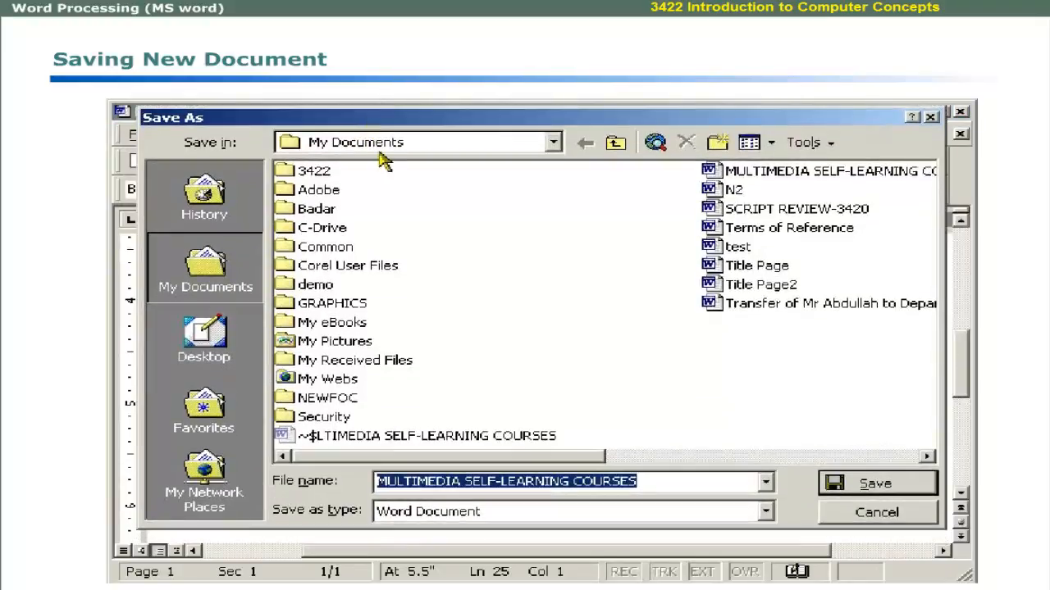
{"action": "mouse_move", "coordinate": [595, 523]}
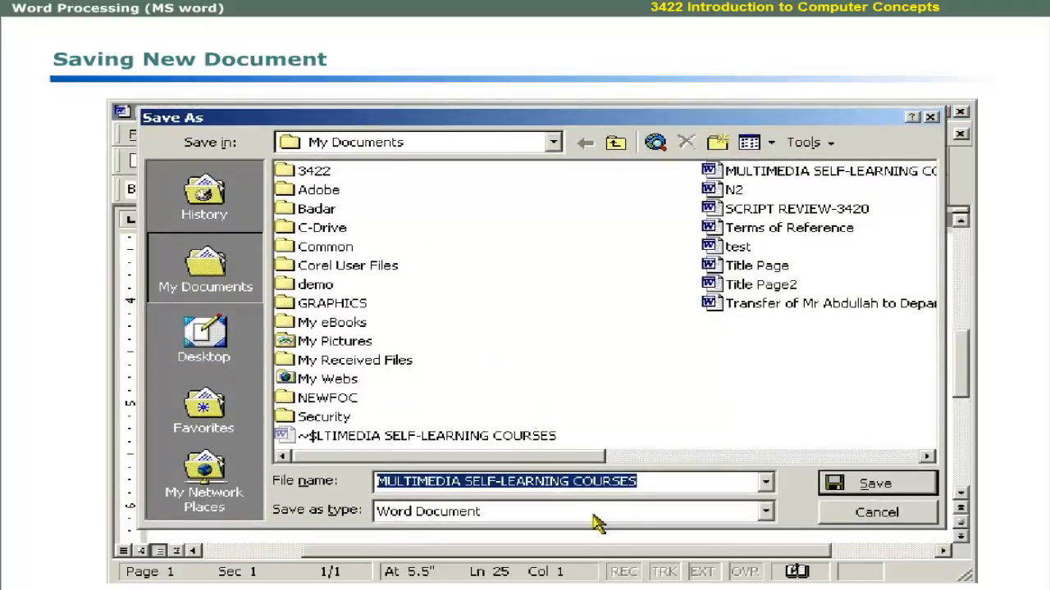
{"action": "mouse_move", "coordinate": [771, 529]}
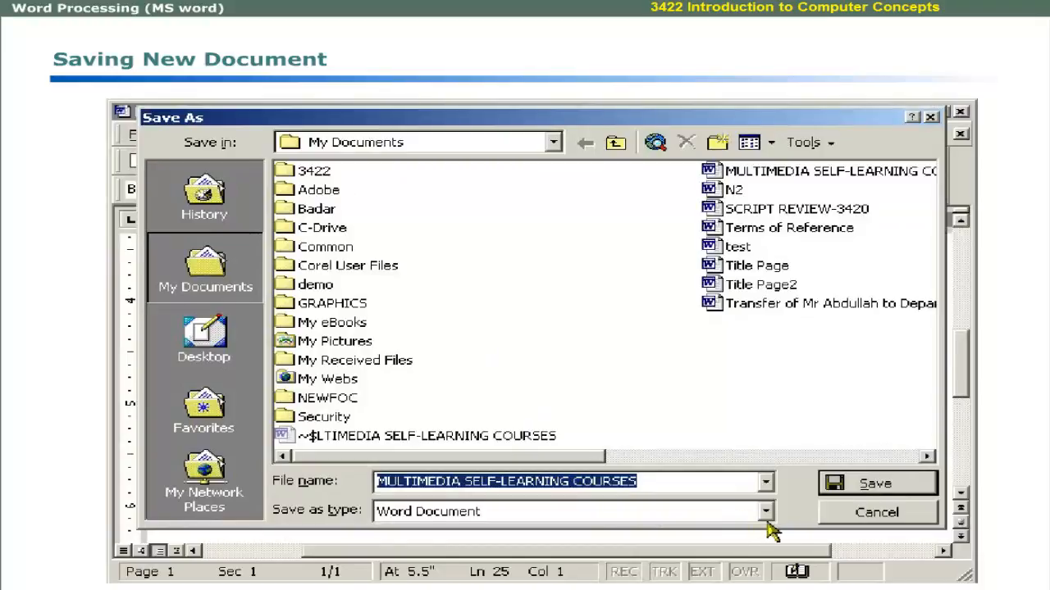
{"action": "left_click", "coordinate": [764, 511]}
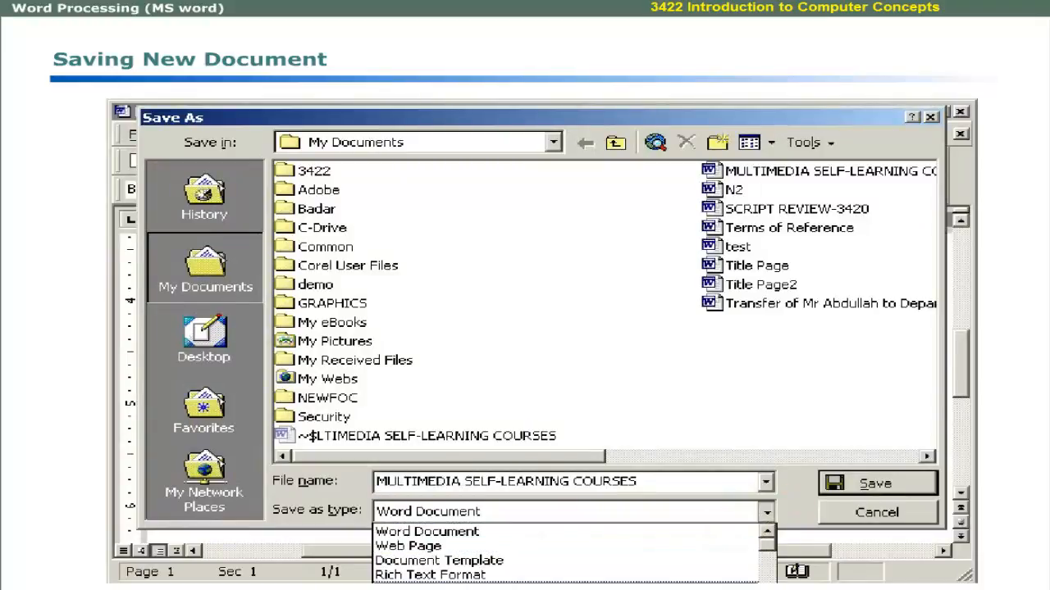
{"action": "left_click", "coordinate": [430, 574]}
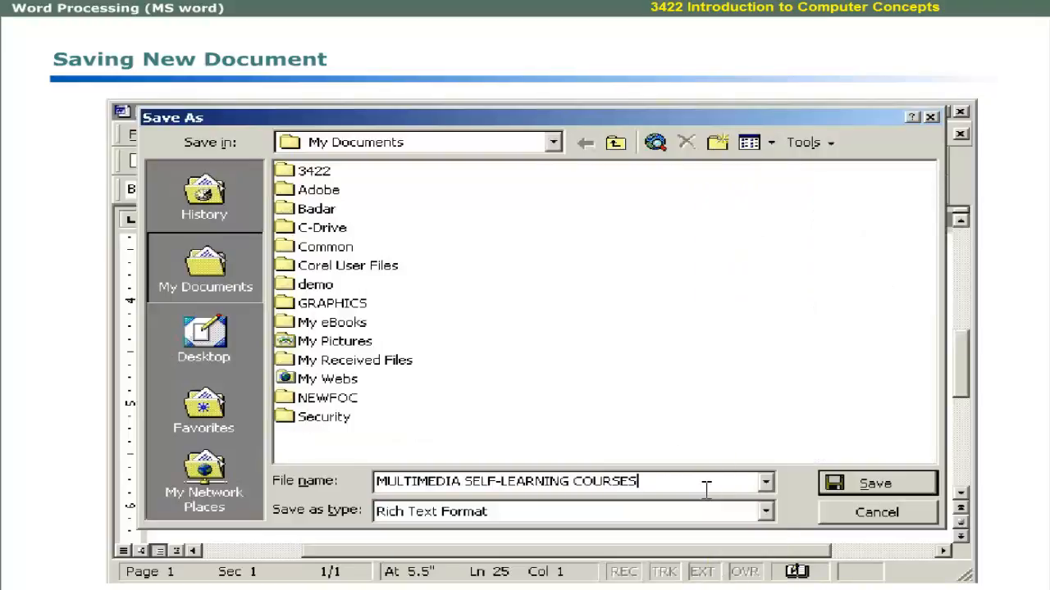
{"action": "type", "text": "-RTF"}
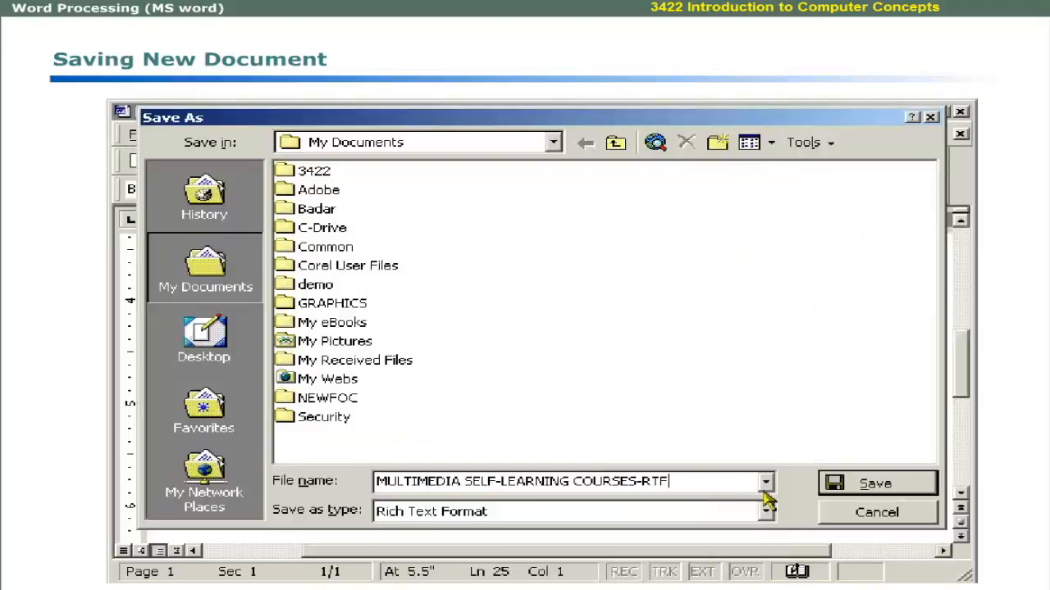
{"action": "left_click", "coordinate": [875, 483]}
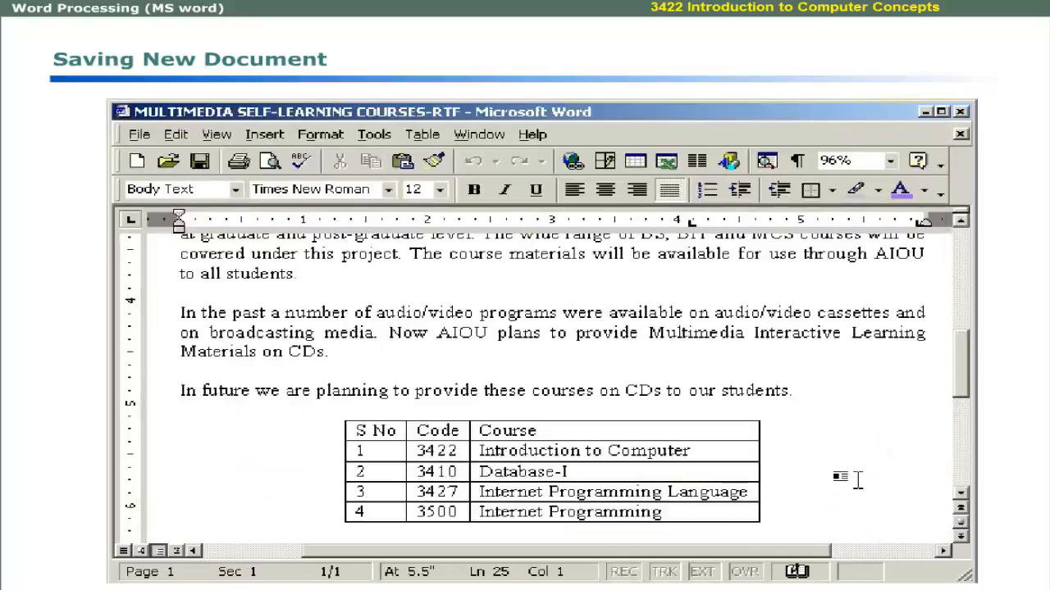
Open Save As for a new document and browse History, Desktop, then My Documents.
{"action": "left_click", "coordinate": [199, 160]}
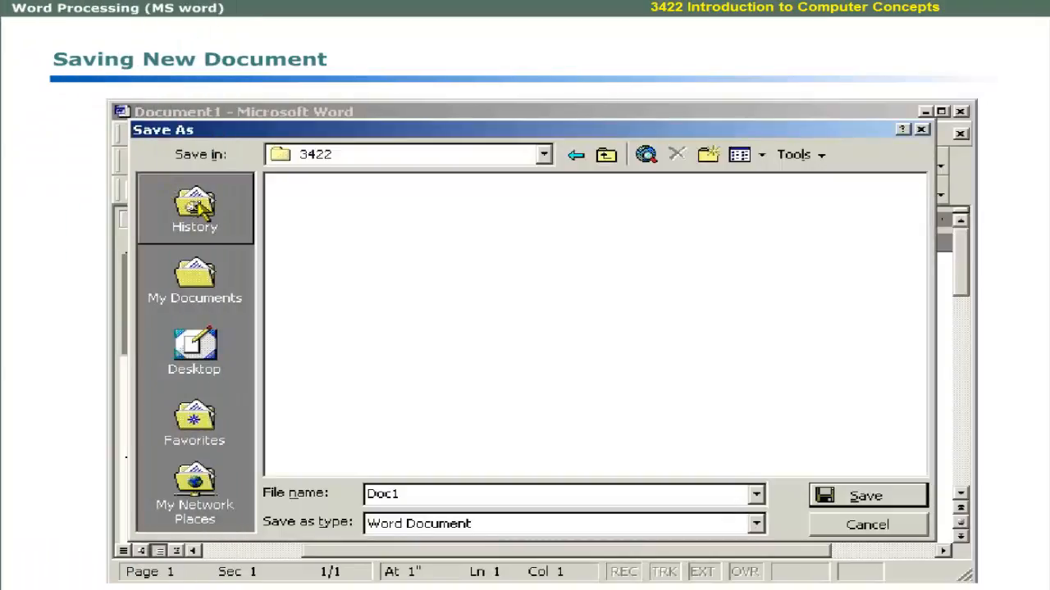
{"action": "left_click", "coordinate": [195, 350]}
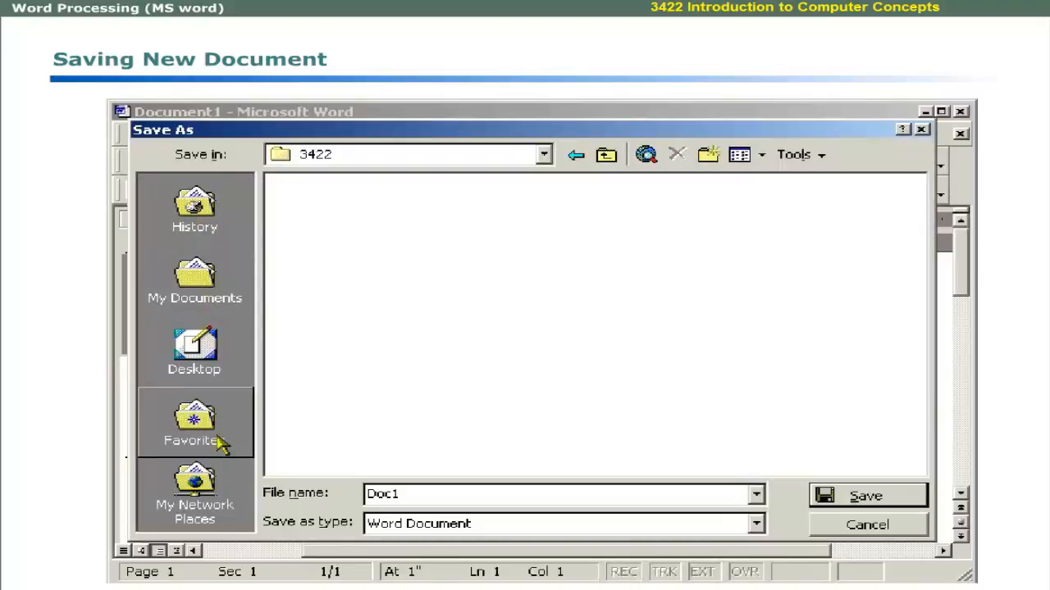
{"action": "left_click", "coordinate": [194, 350]}
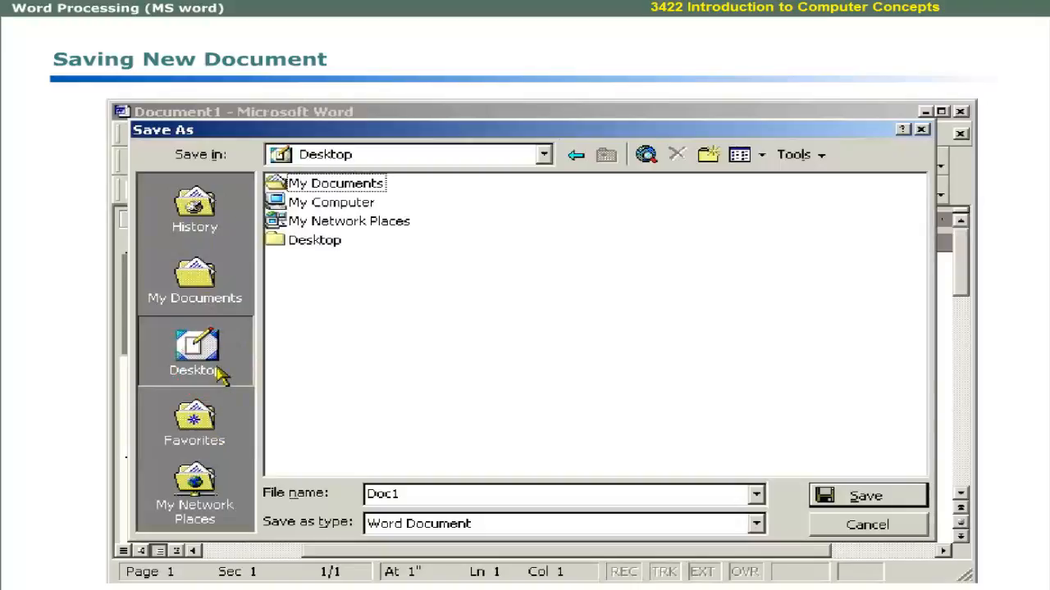
{"action": "mouse_move", "coordinate": [283, 320]}
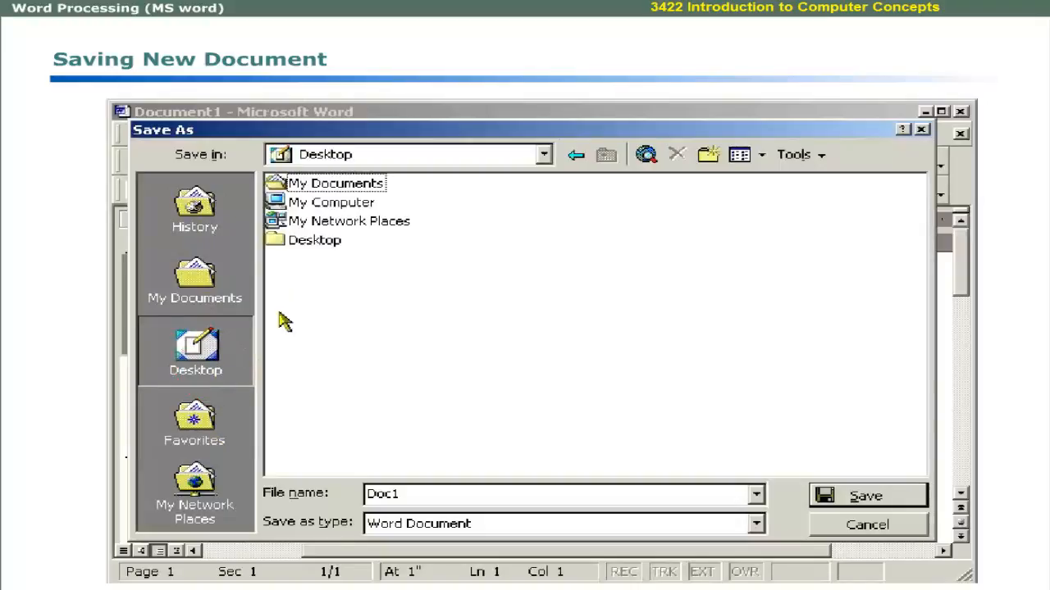
{"action": "left_click", "coordinate": [543, 154]}
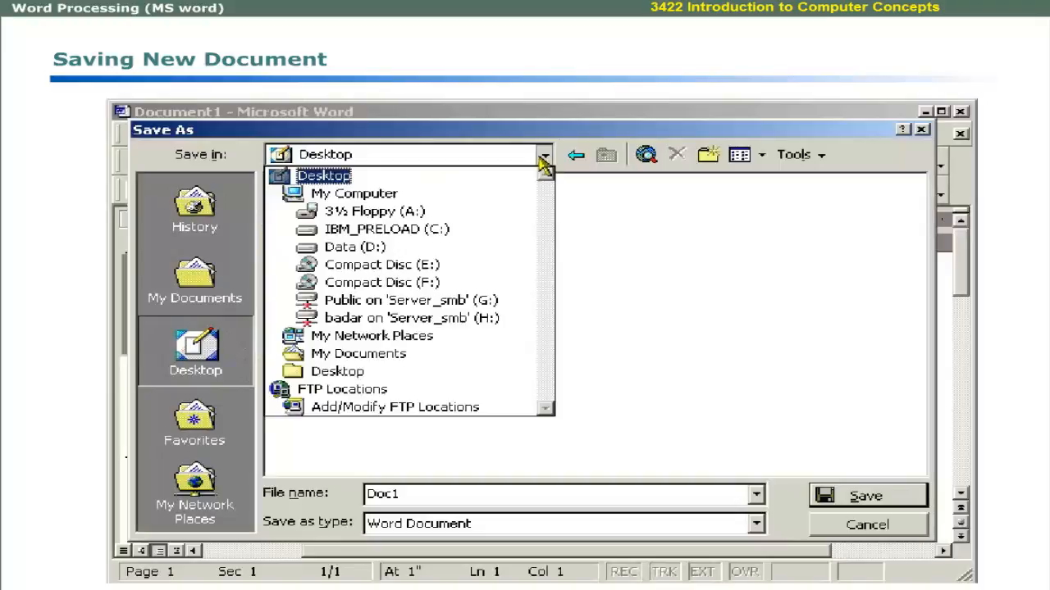
{"action": "left_click", "coordinate": [386, 228]}
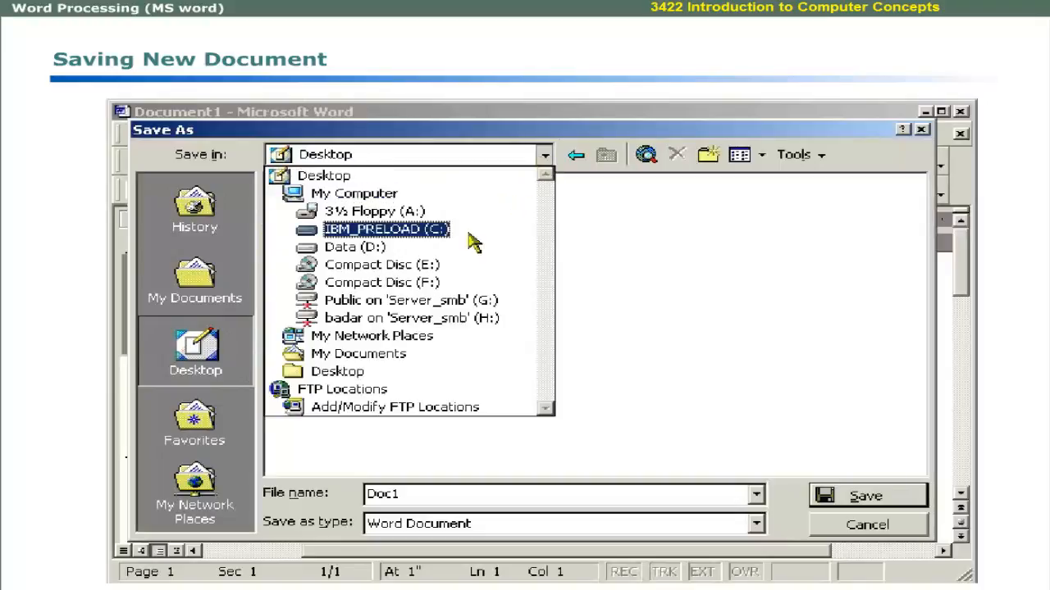
{"action": "left_click", "coordinate": [358, 354]}
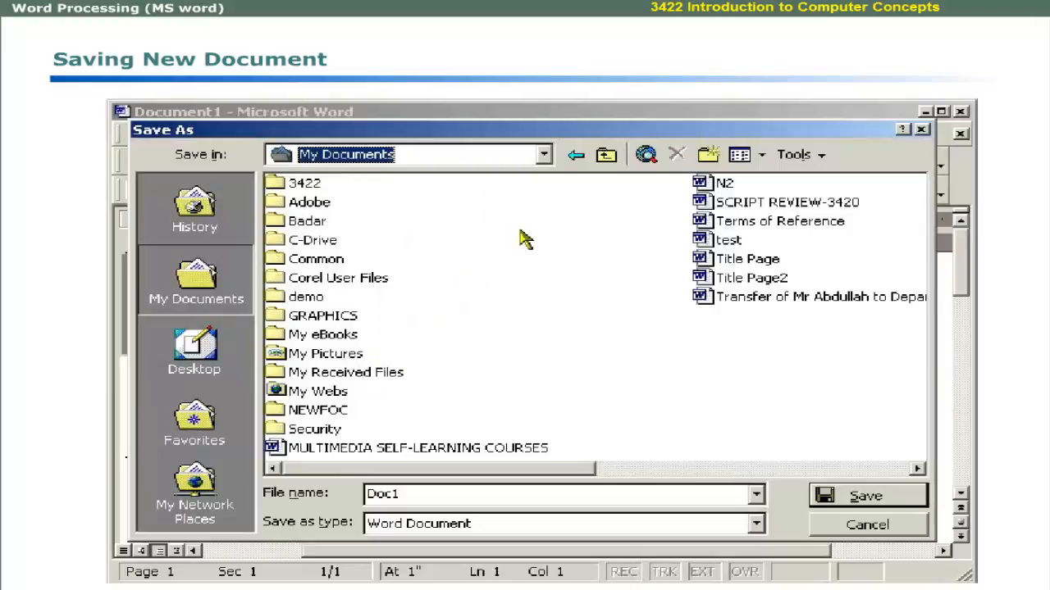
{"action": "mouse_move", "coordinate": [576, 155]}
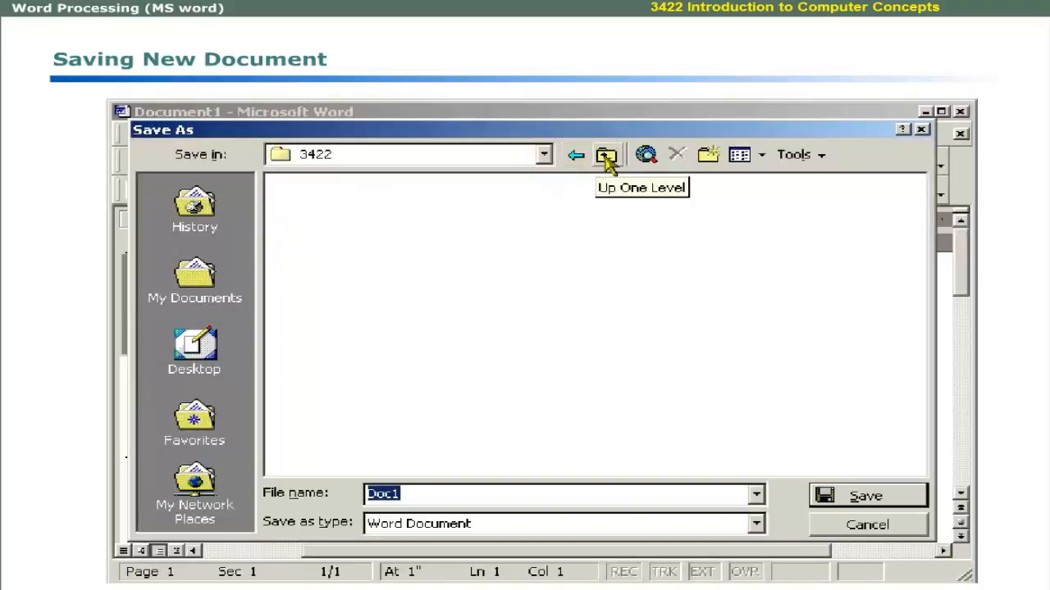
Go up to the Badar folder, cancel a new-folder prompt, and view the Views and Tools lists.
{"action": "left_click", "coordinate": [606, 155]}
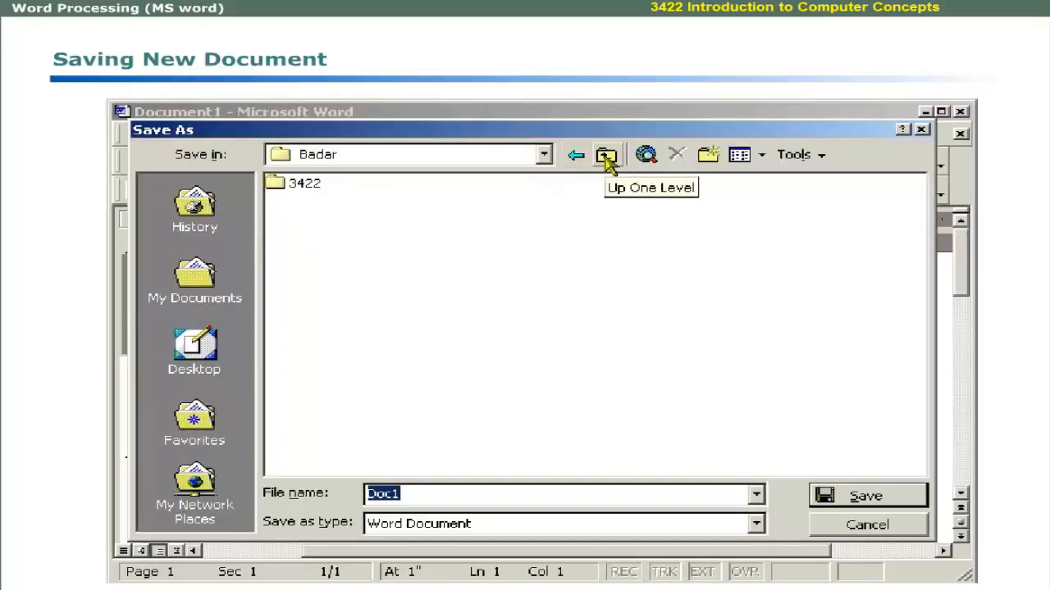
{"action": "mouse_move", "coordinate": [648, 162]}
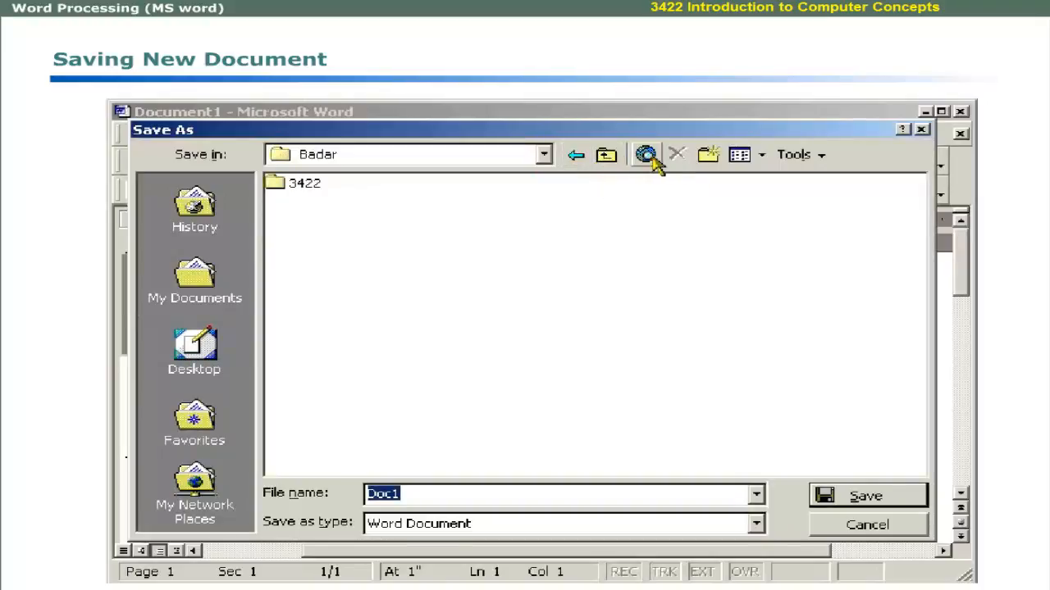
{"action": "mouse_move", "coordinate": [645, 154]}
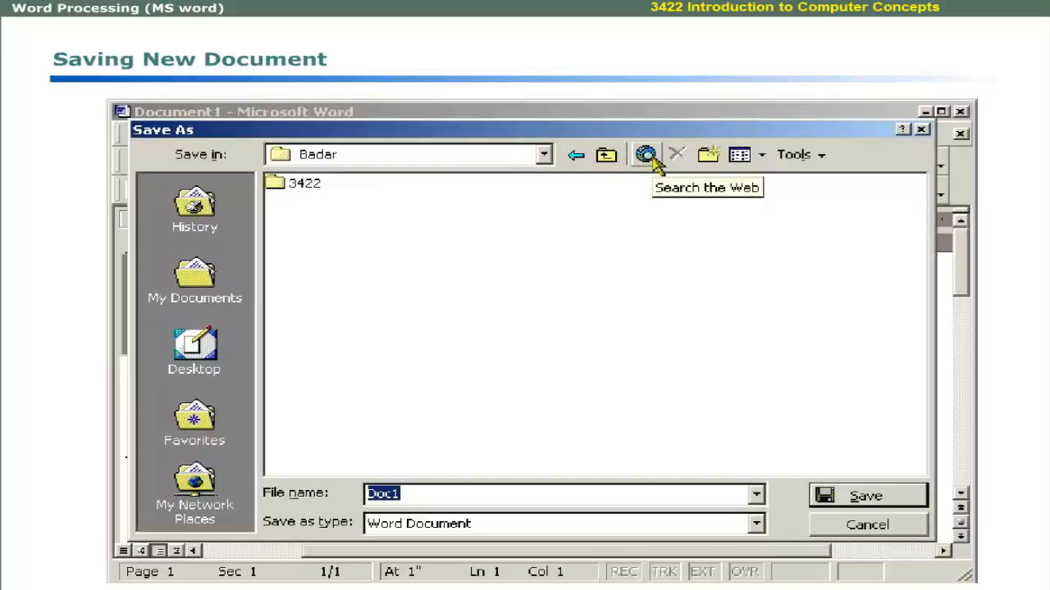
{"action": "mouse_move", "coordinate": [683, 157]}
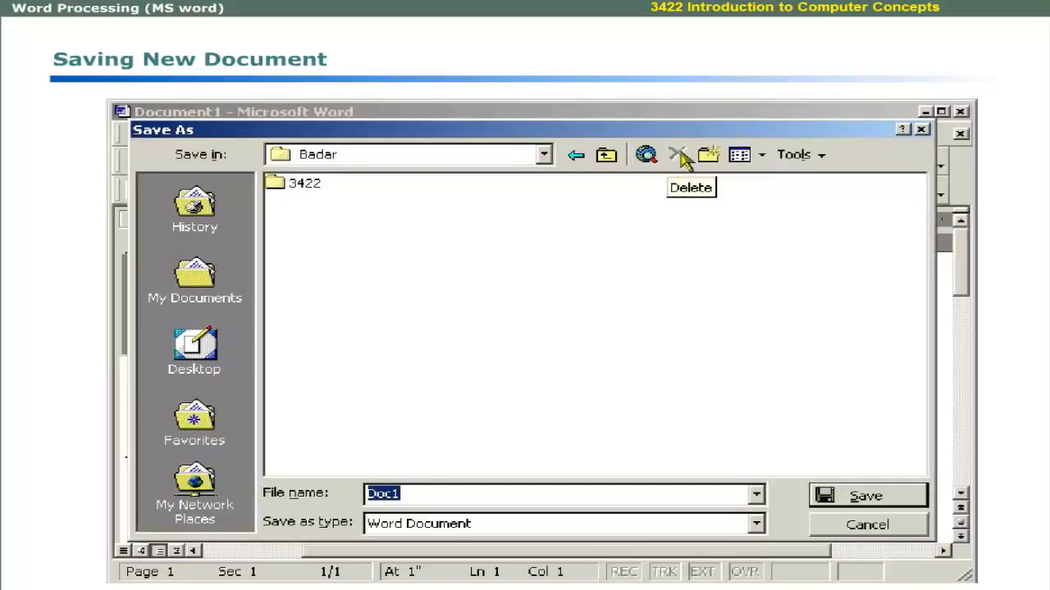
{"action": "mouse_move", "coordinate": [708, 154]}
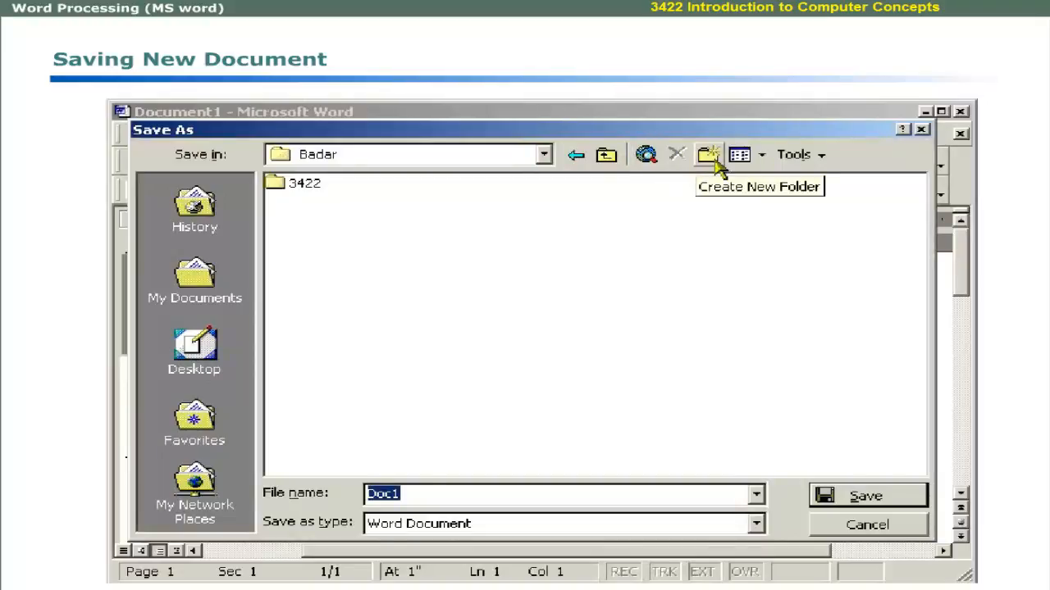
{"action": "left_click", "coordinate": [708, 154]}
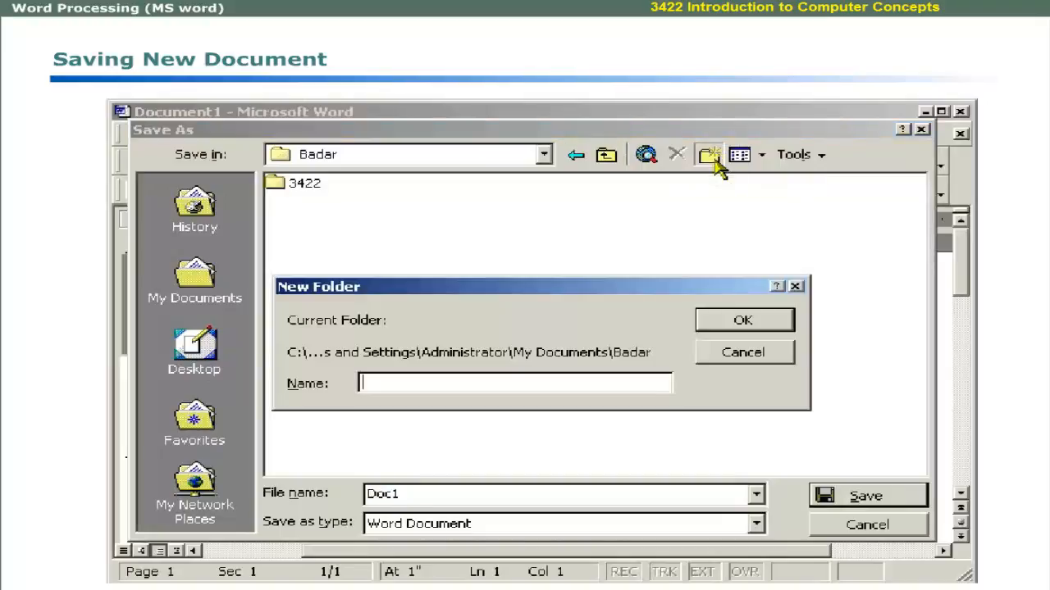
{"action": "left_click", "coordinate": [743, 352]}
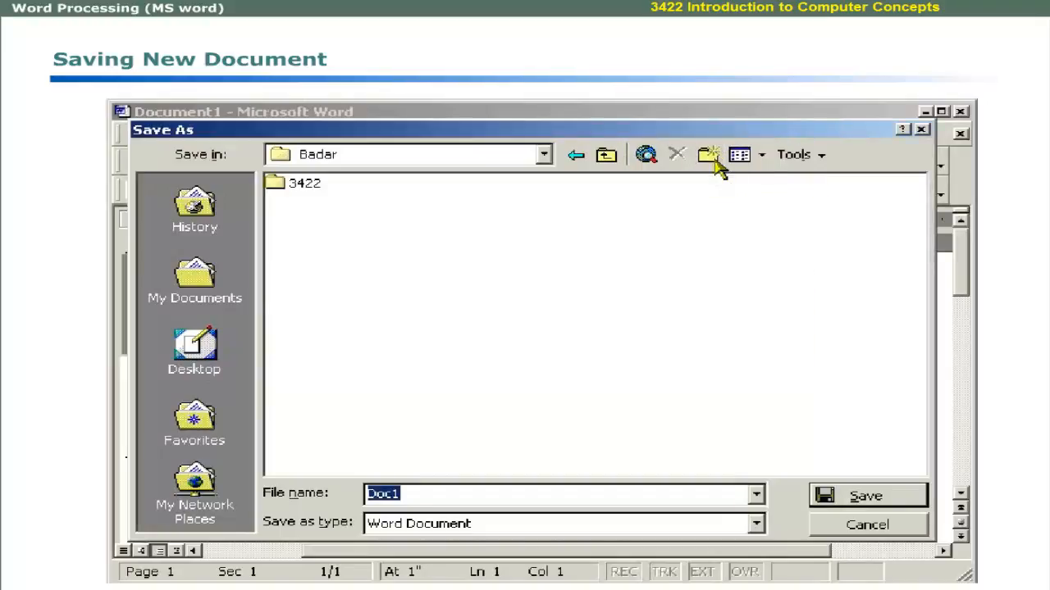
{"action": "left_click", "coordinate": [738, 154]}
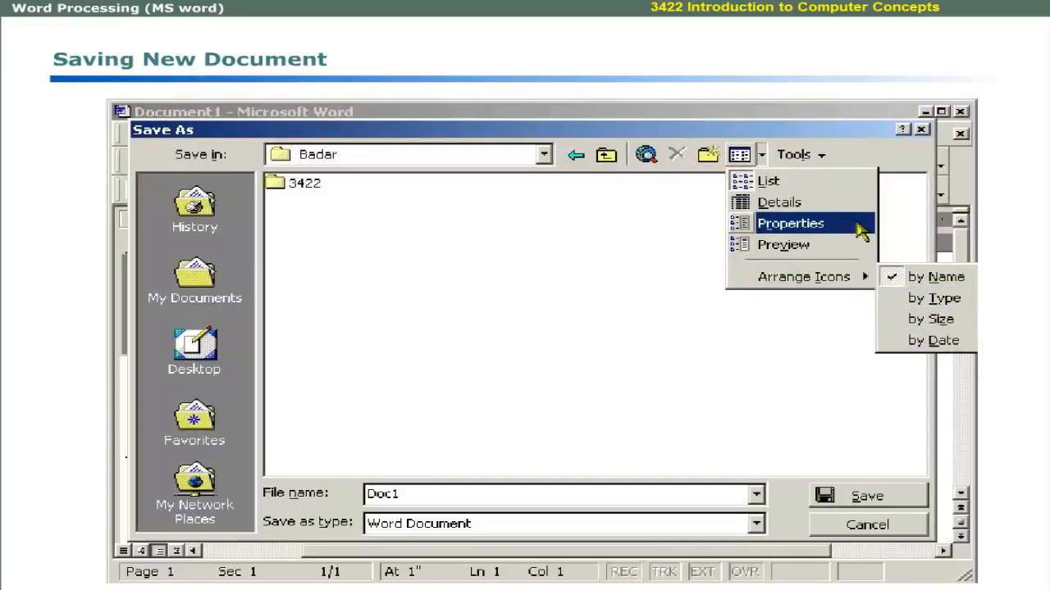
{"action": "left_click", "coordinate": [796, 155]}
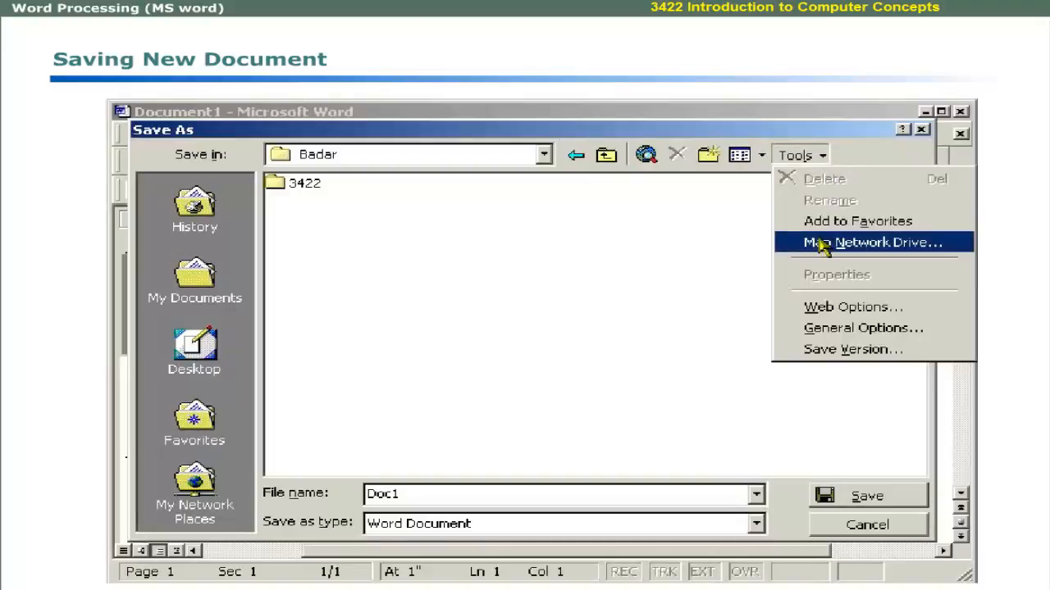
{"action": "mouse_move", "coordinate": [853, 307]}
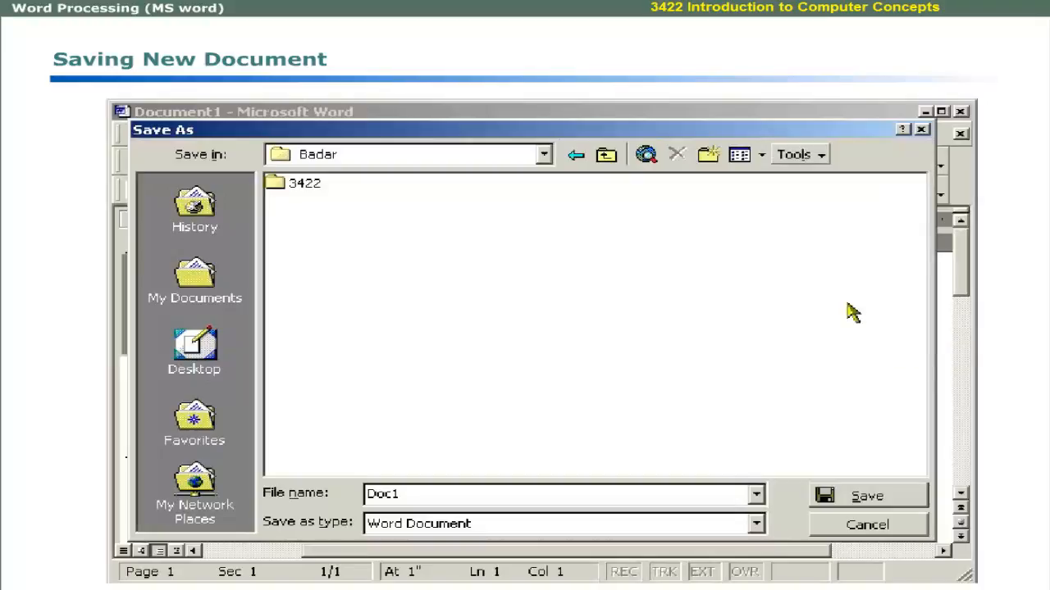
{"action": "mouse_move", "coordinate": [849, 424]}
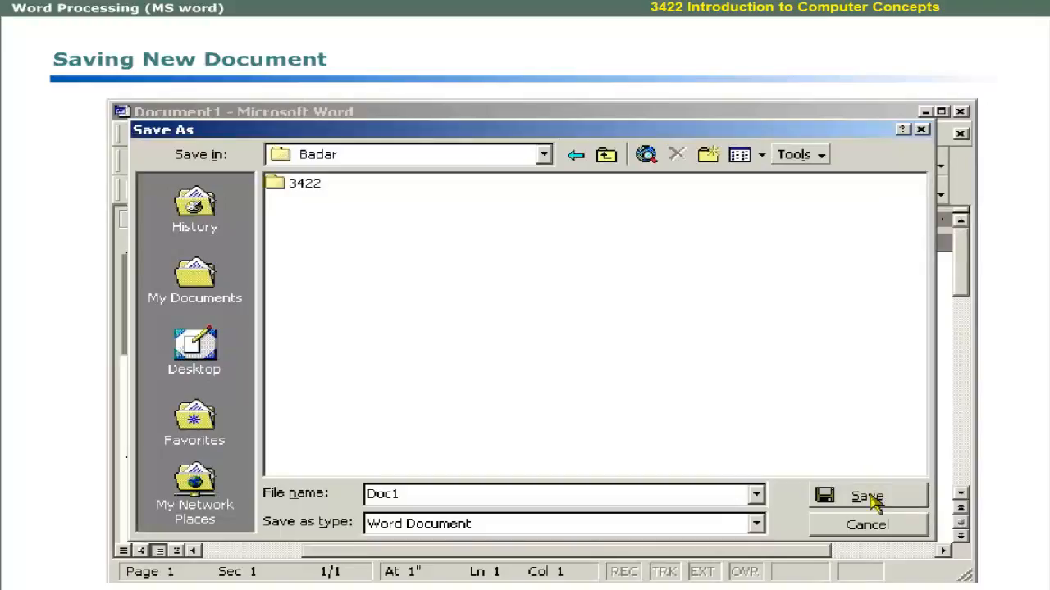
Save the new blank document under the proposed name Doc1.
{"action": "left_click", "coordinate": [867, 496]}
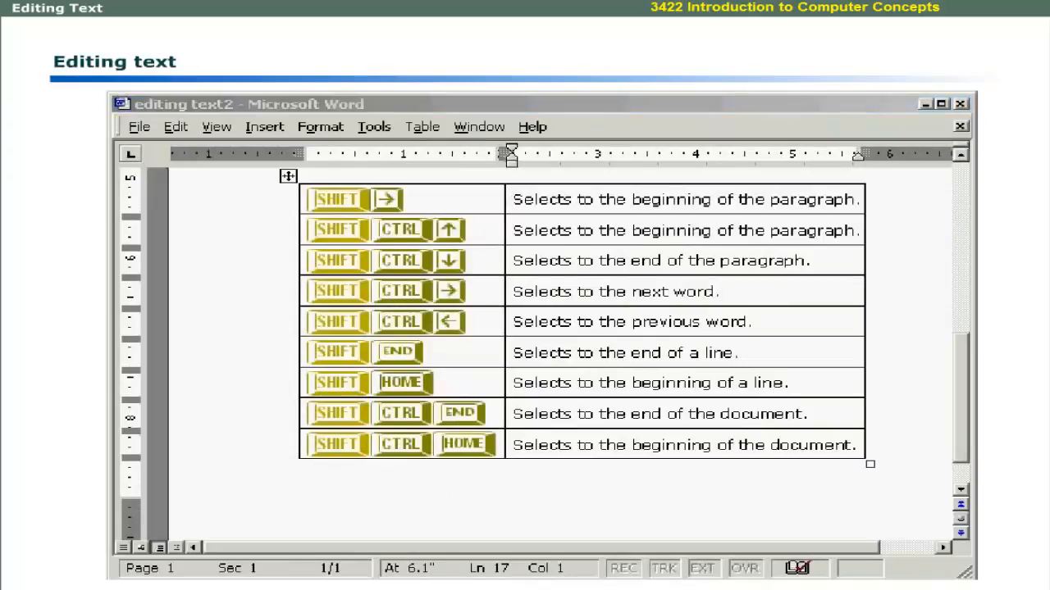
{"action": "mouse_move", "coordinate": [570, 203]}
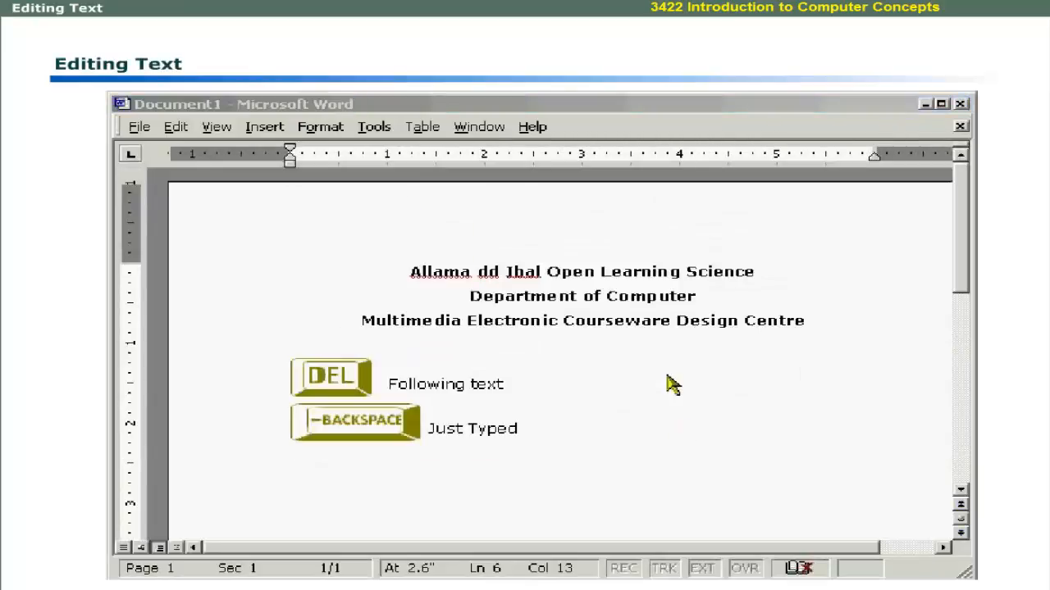
{"action": "mouse_move", "coordinate": [668, 369]}
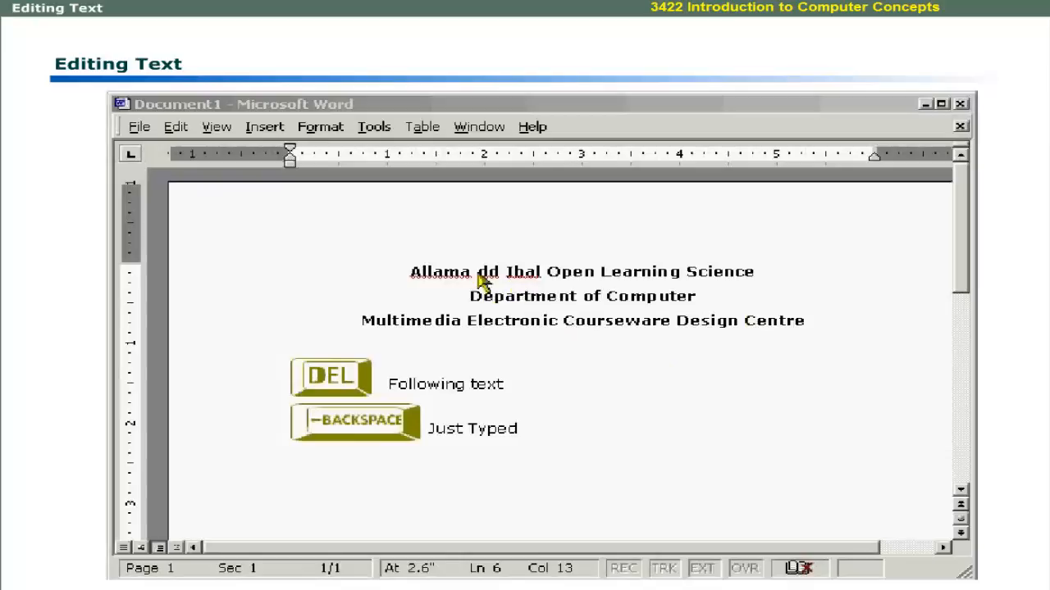
Correct the title to Allama Iqbal Open University, Department of Computer Science, and delete 'text'.
{"action": "left_click", "coordinate": [482, 271]}
{"action": "type", "text": "q"}
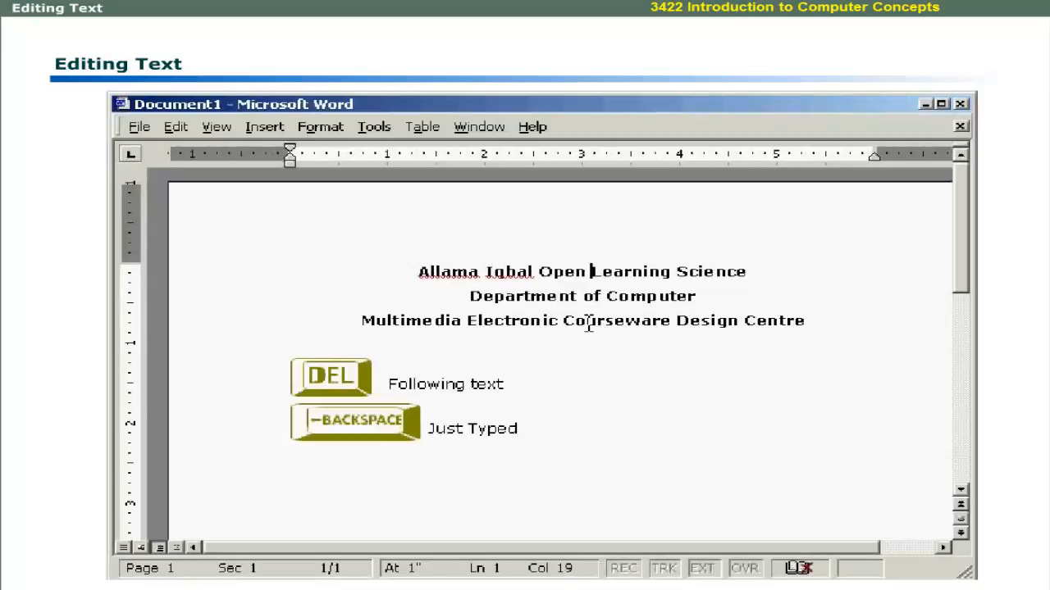
{"action": "double_click", "coordinate": [630, 272]}
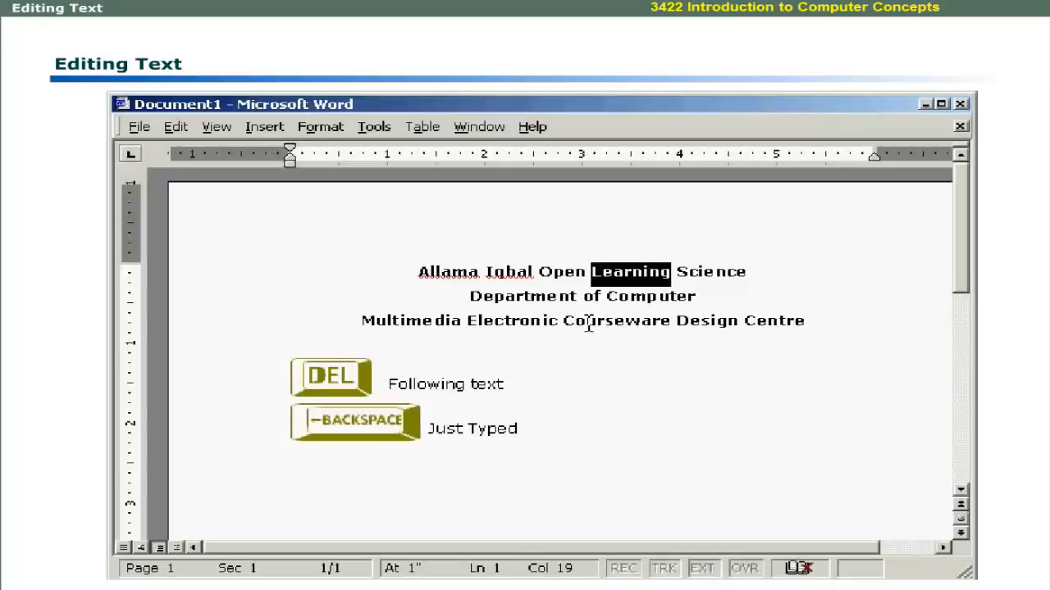
{"action": "type", "text": "University"}
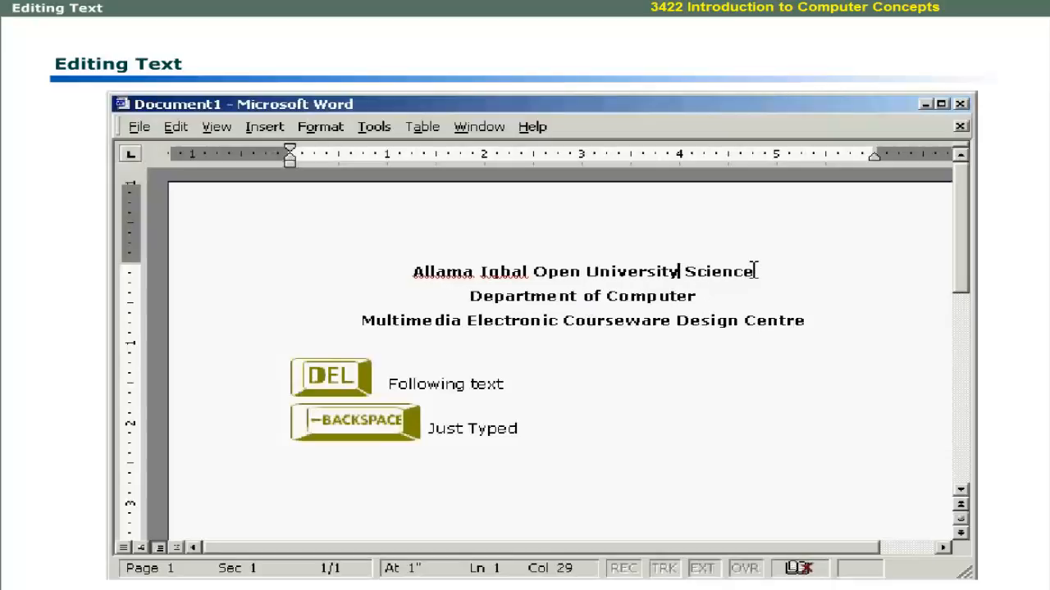
{"action": "double_click", "coordinate": [717, 271]}
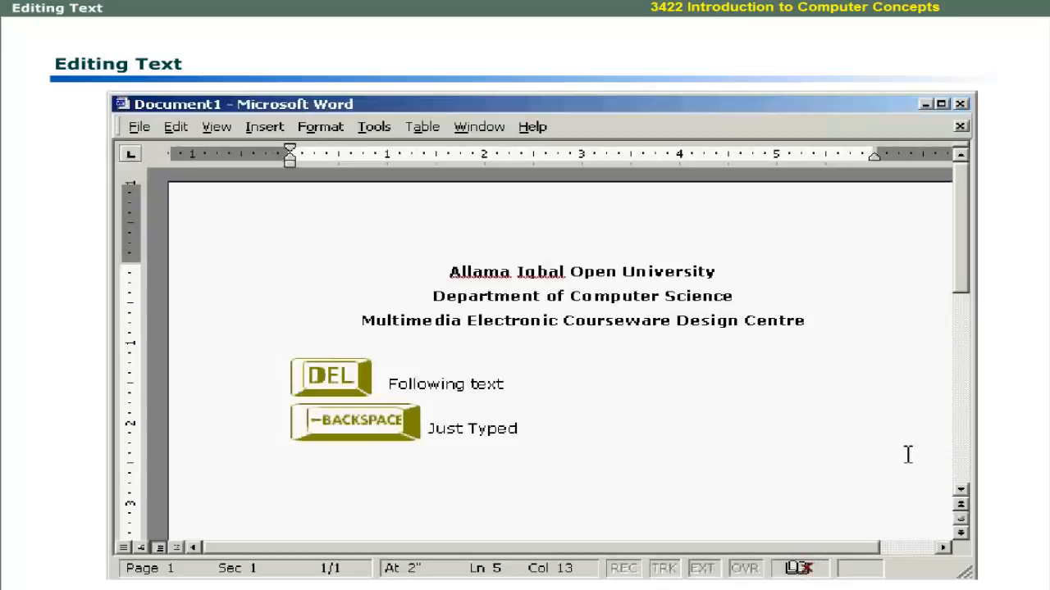
{"action": "key", "text": "Delete"}
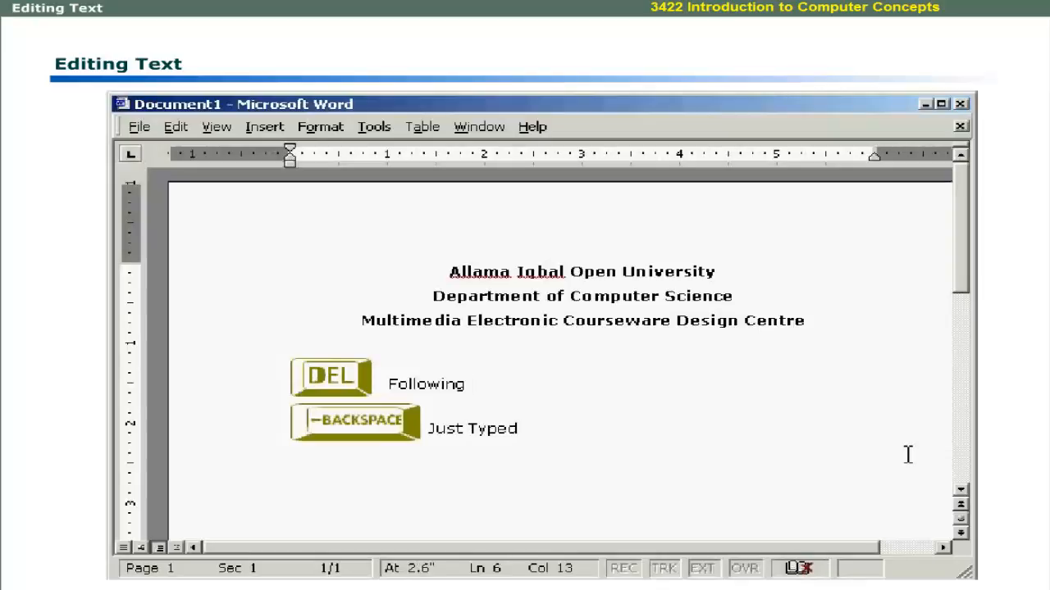
{"action": "key", "text": "BackSpace"}
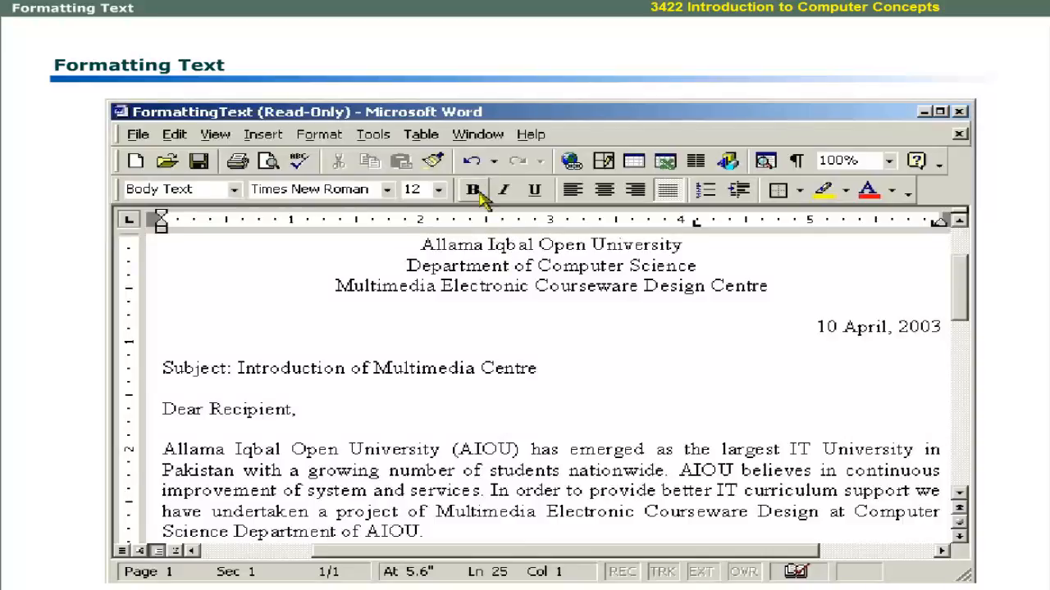
{"action": "mouse_move", "coordinate": [421, 190]}
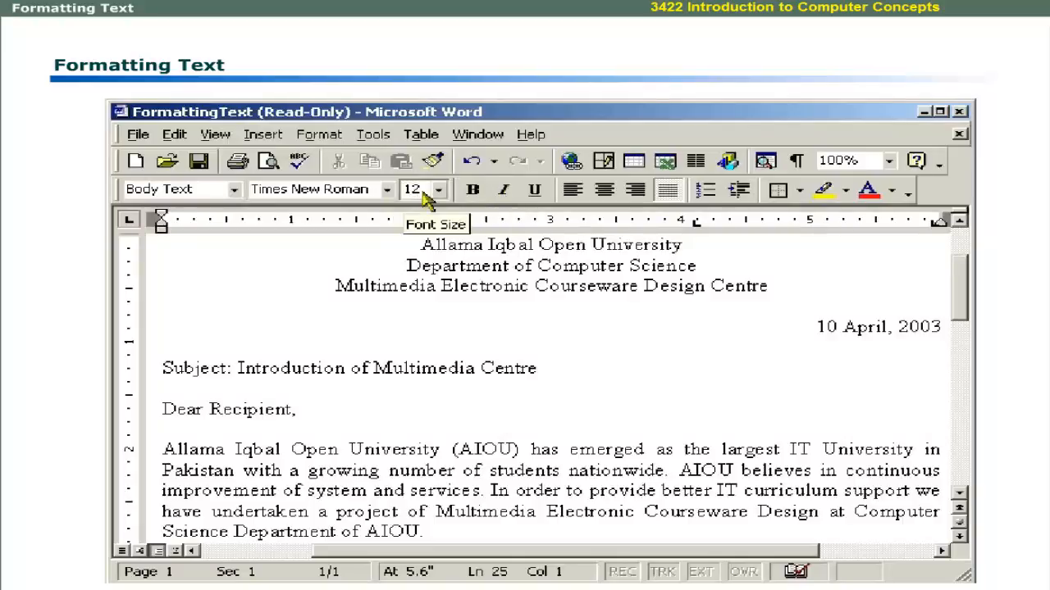
{"action": "mouse_move", "coordinate": [826, 190]}
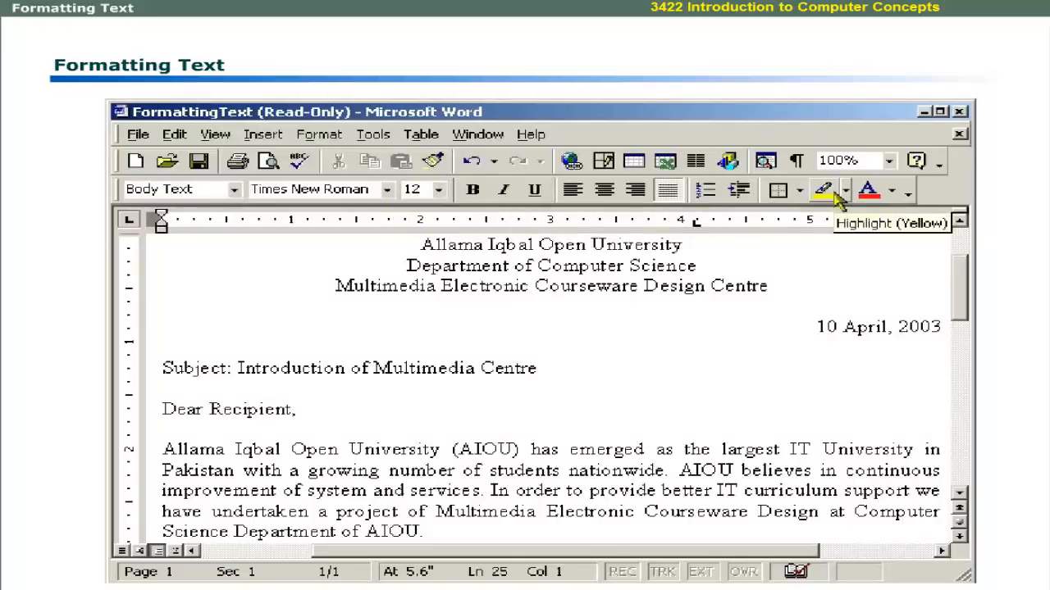
{"action": "mouse_move", "coordinate": [635, 191]}
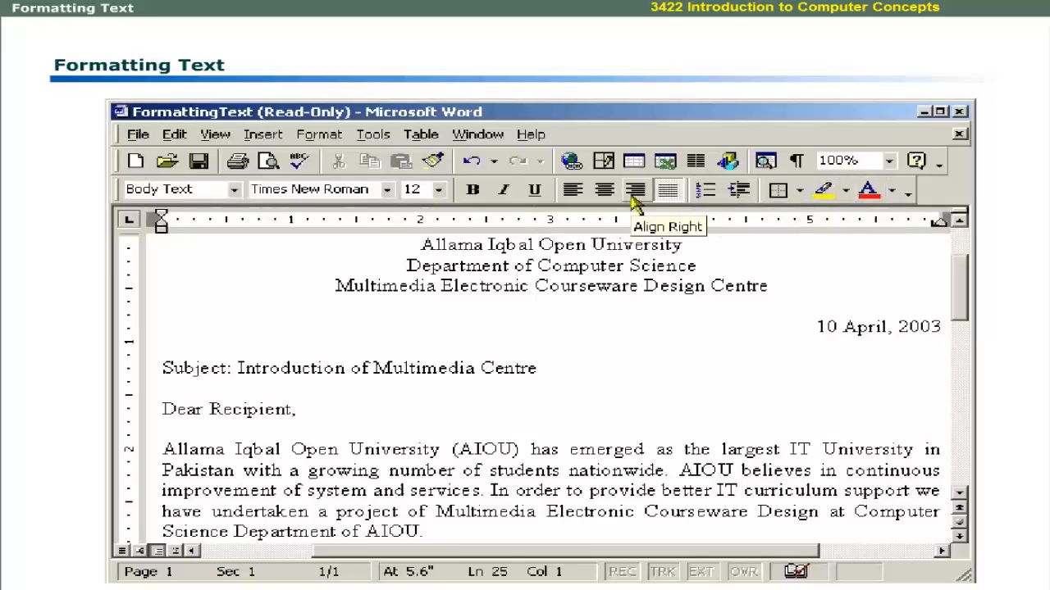
{"action": "mouse_move", "coordinate": [704, 190]}
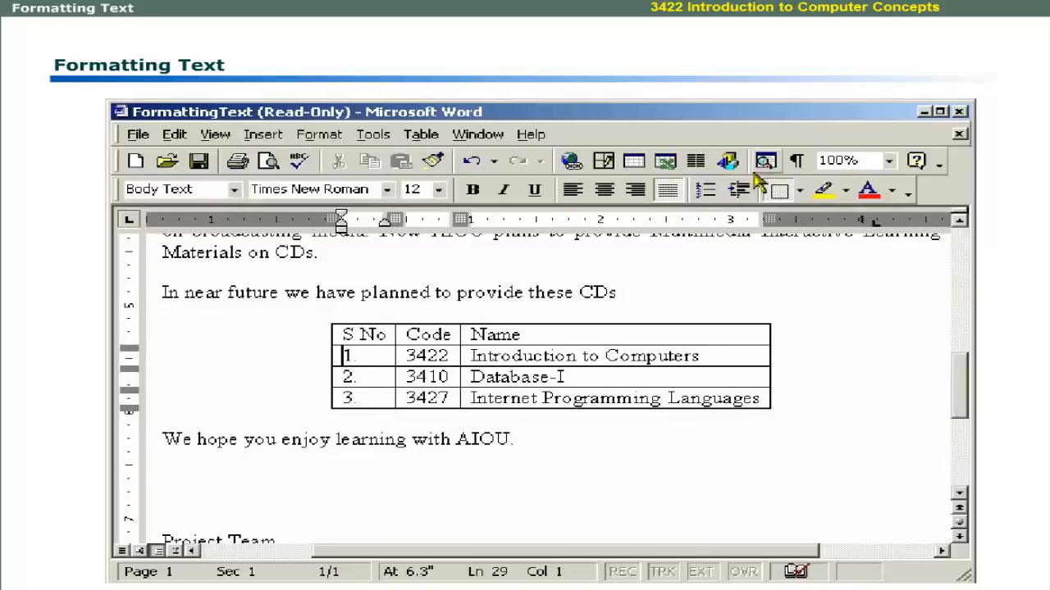
{"action": "mouse_move", "coordinate": [737, 189]}
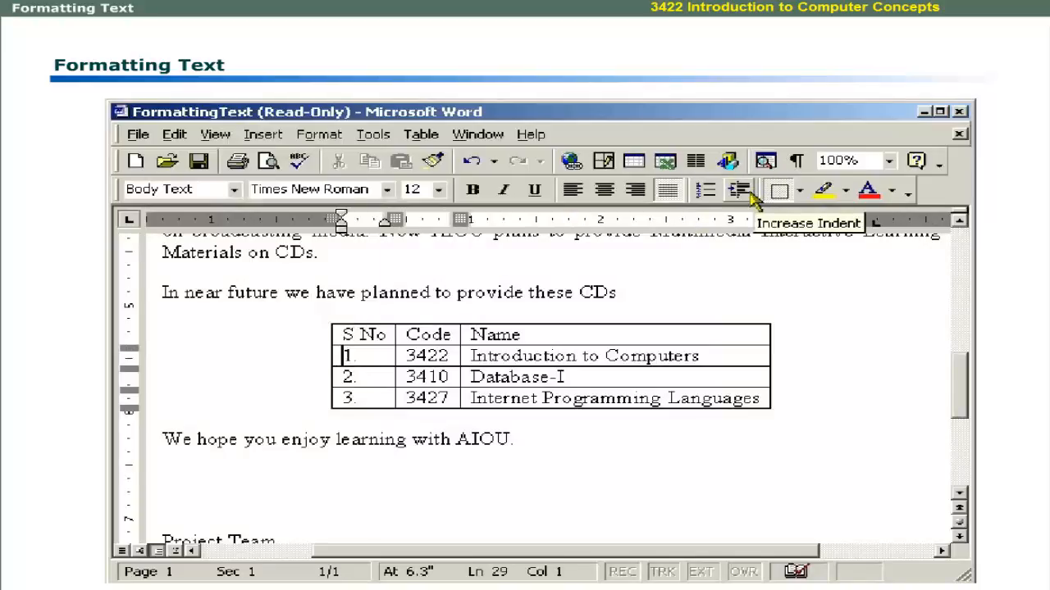
Make the course table's S No, Code, Name header row bold and italic.
{"action": "left_click", "coordinate": [738, 190]}
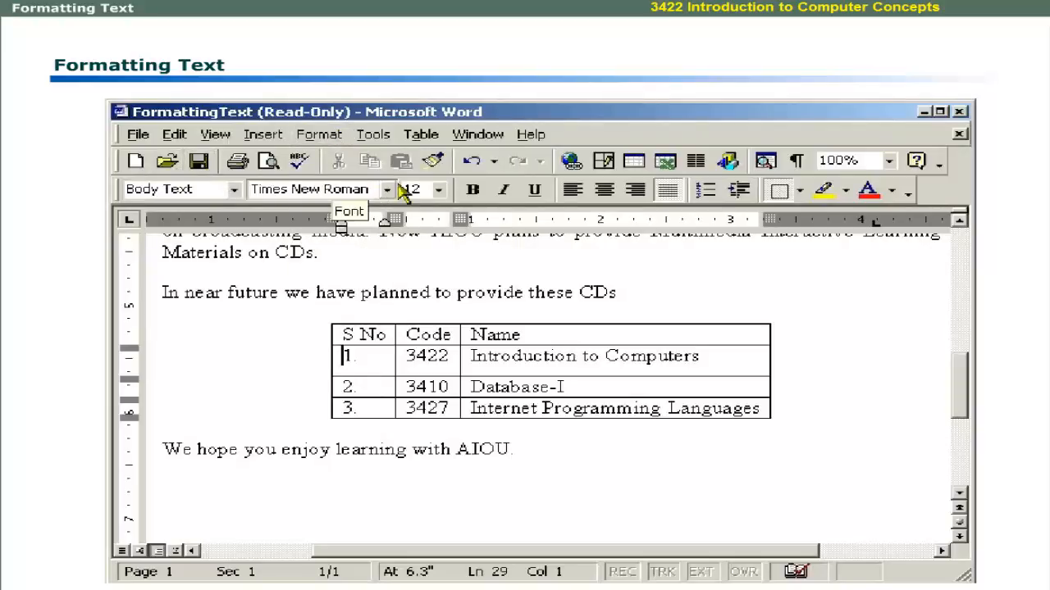
{"action": "mouse_move", "coordinate": [534, 190]}
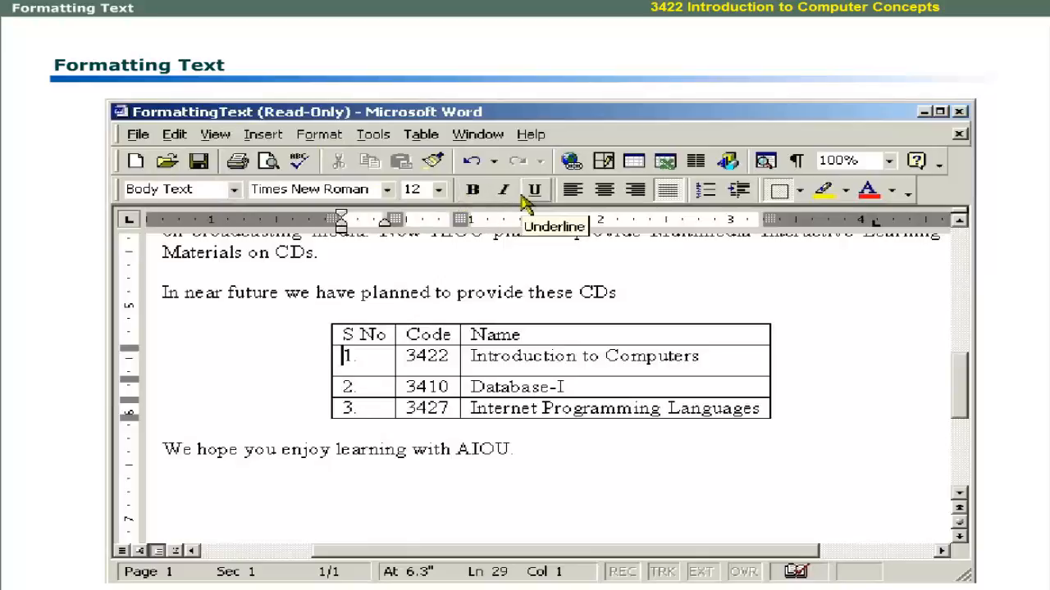
{"action": "mouse_move", "coordinate": [604, 189]}
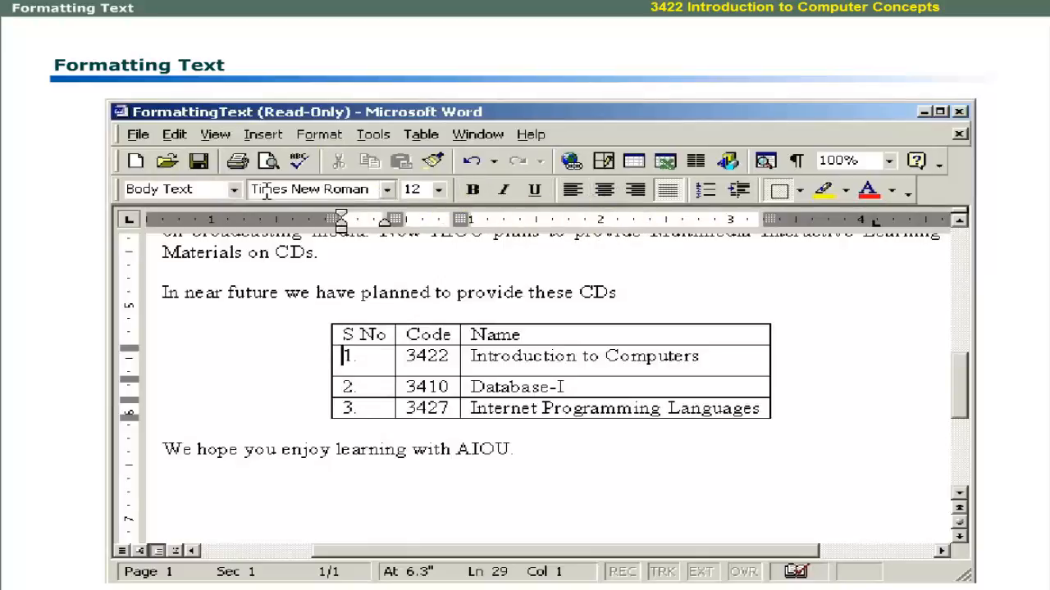
{"action": "left_click", "coordinate": [234, 190]}
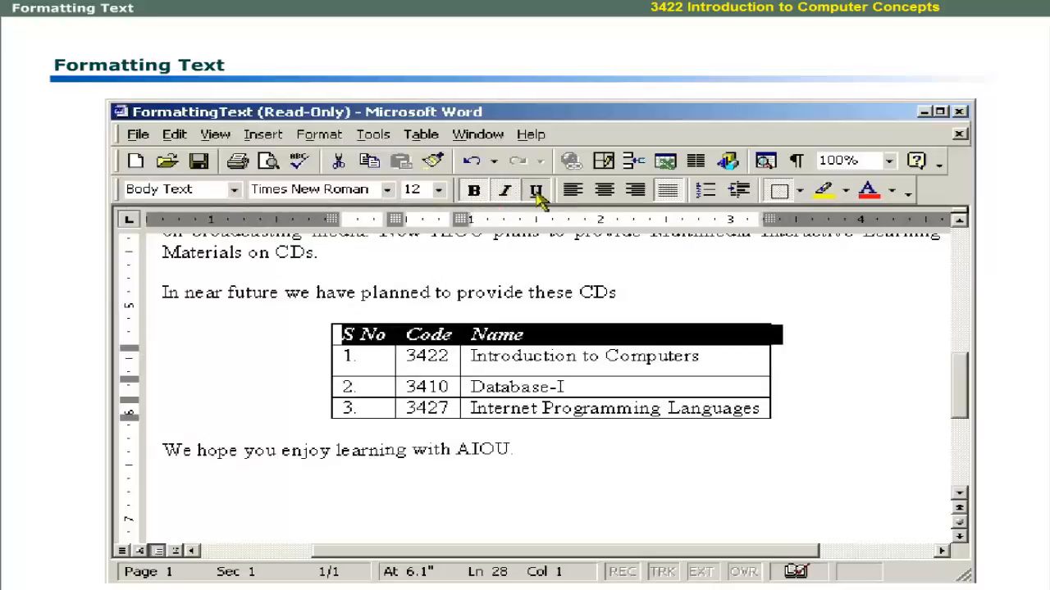
{"action": "mouse_move", "coordinate": [536, 189]}
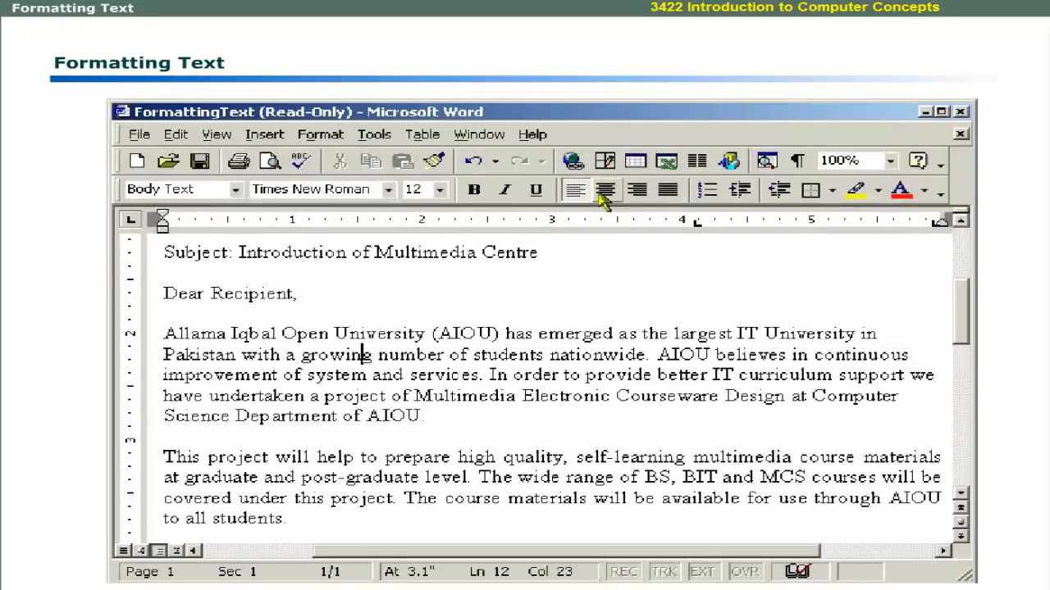
Try center, right and left alignment on the body paragraphs, then justify and indent them.
{"action": "left_click", "coordinate": [607, 189]}
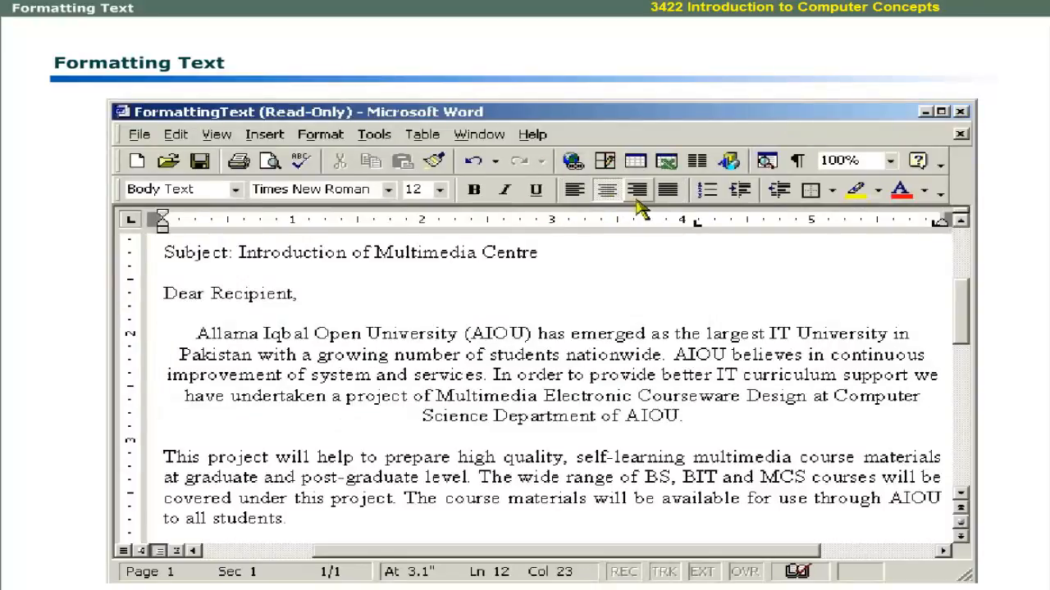
{"action": "left_click", "coordinate": [638, 190]}
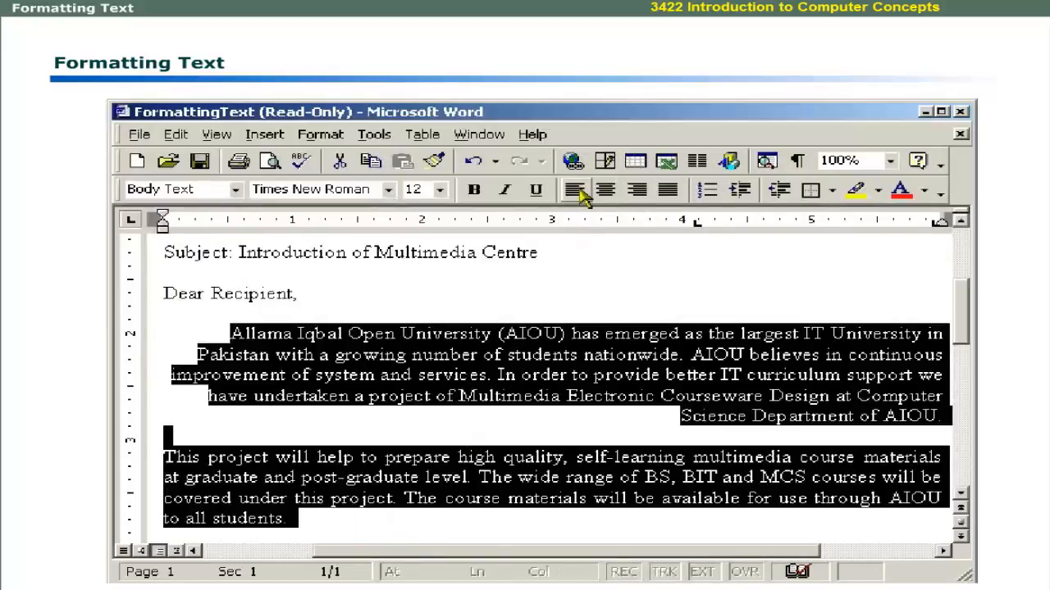
{"action": "left_click", "coordinate": [575, 189]}
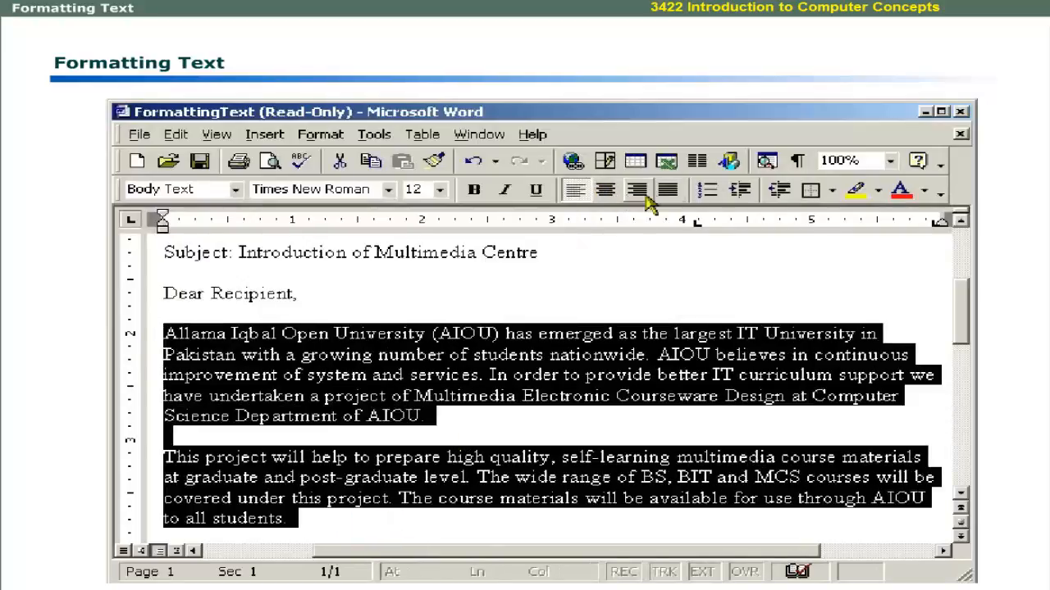
{"action": "left_click", "coordinate": [669, 189]}
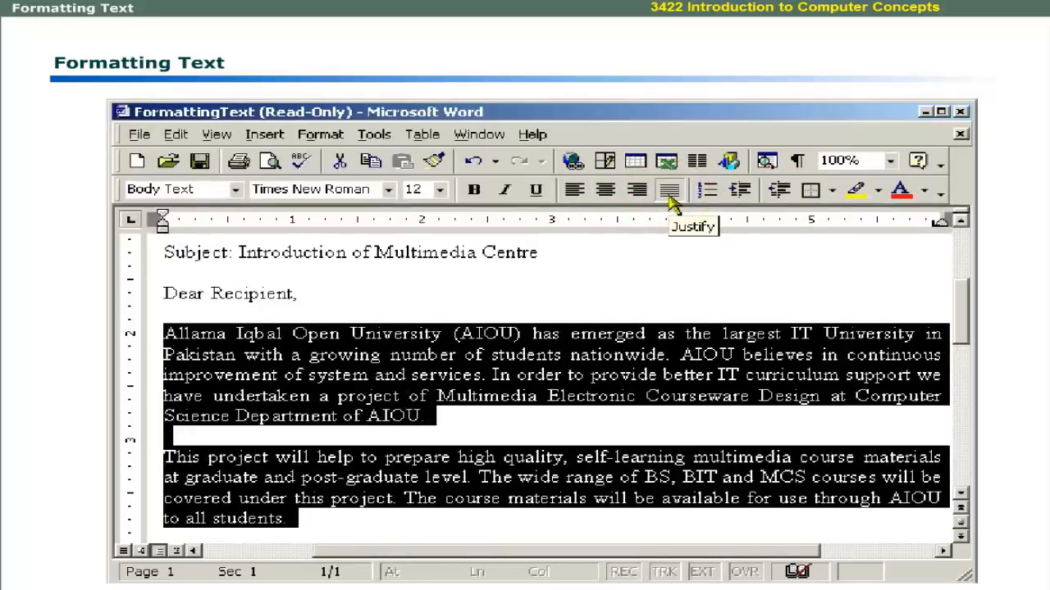
{"action": "mouse_move", "coordinate": [707, 190]}
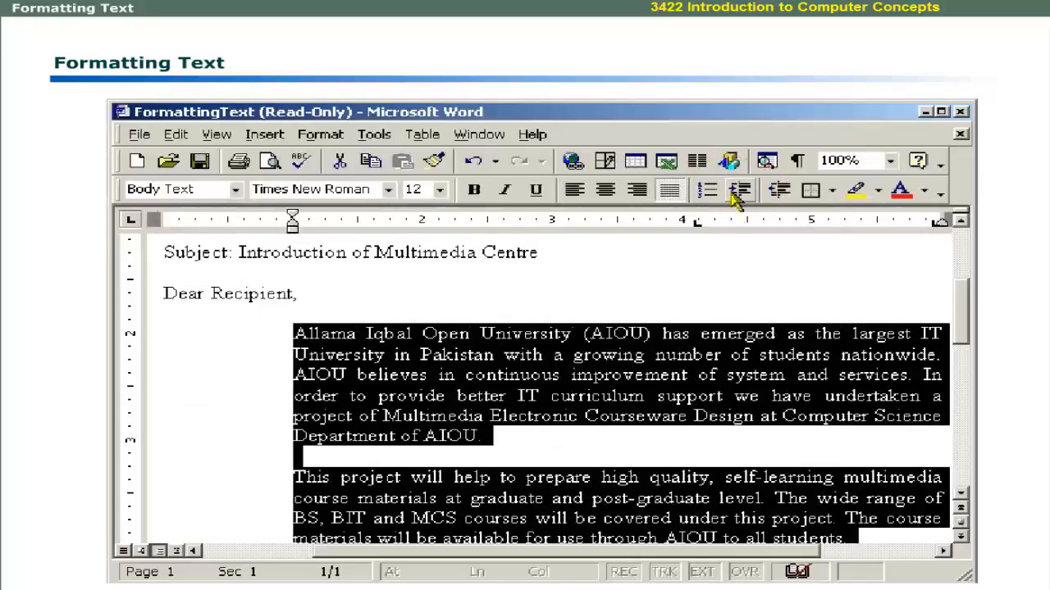
{"action": "left_click", "coordinate": [777, 189]}
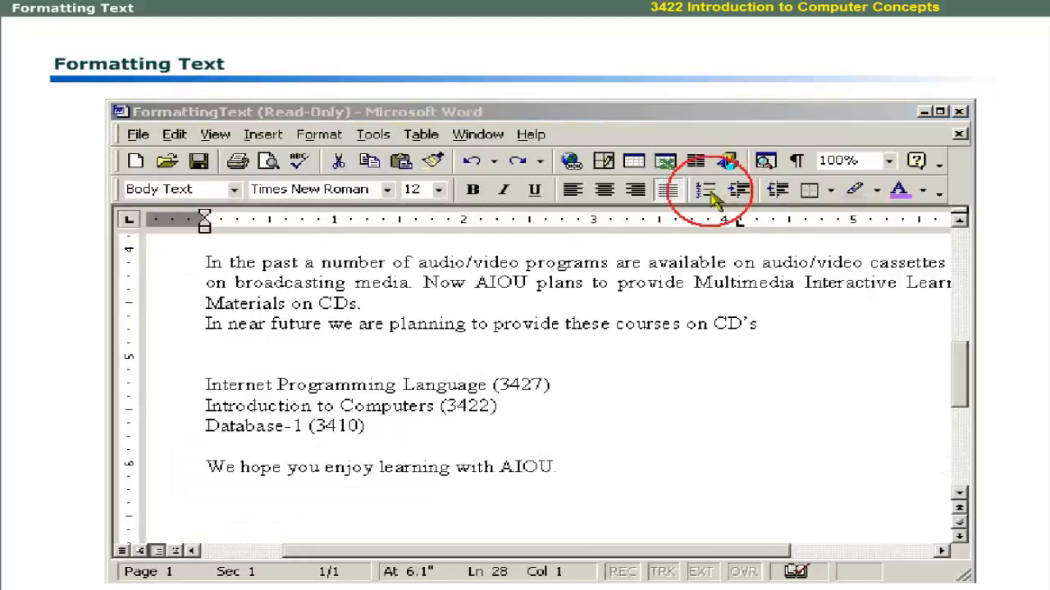
Number the three course lines and colour the closing sentence purple.
{"action": "left_click", "coordinate": [705, 189]}
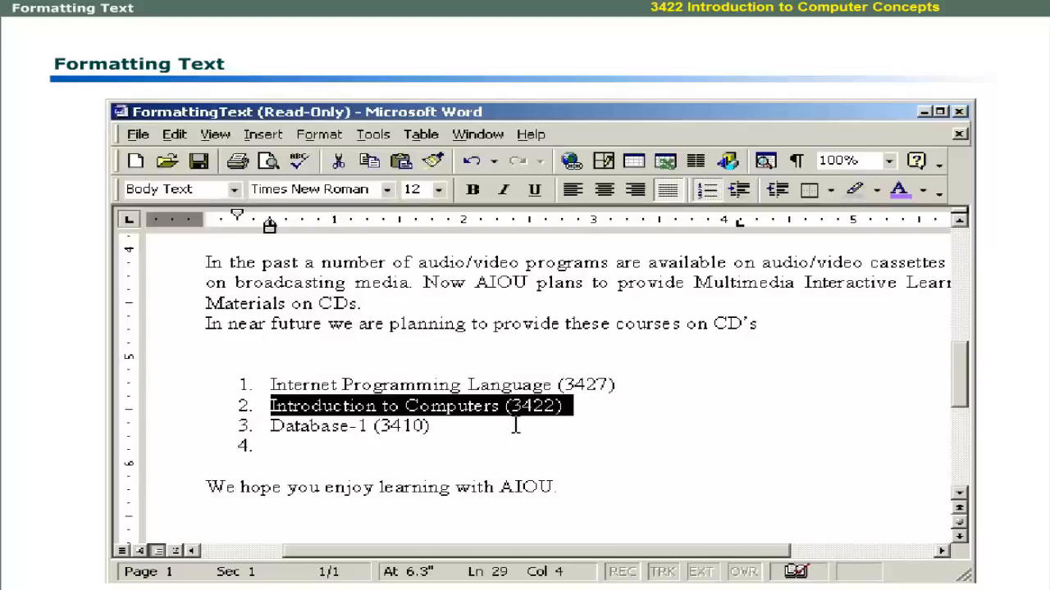
{"action": "mouse_move", "coordinate": [824, 215]}
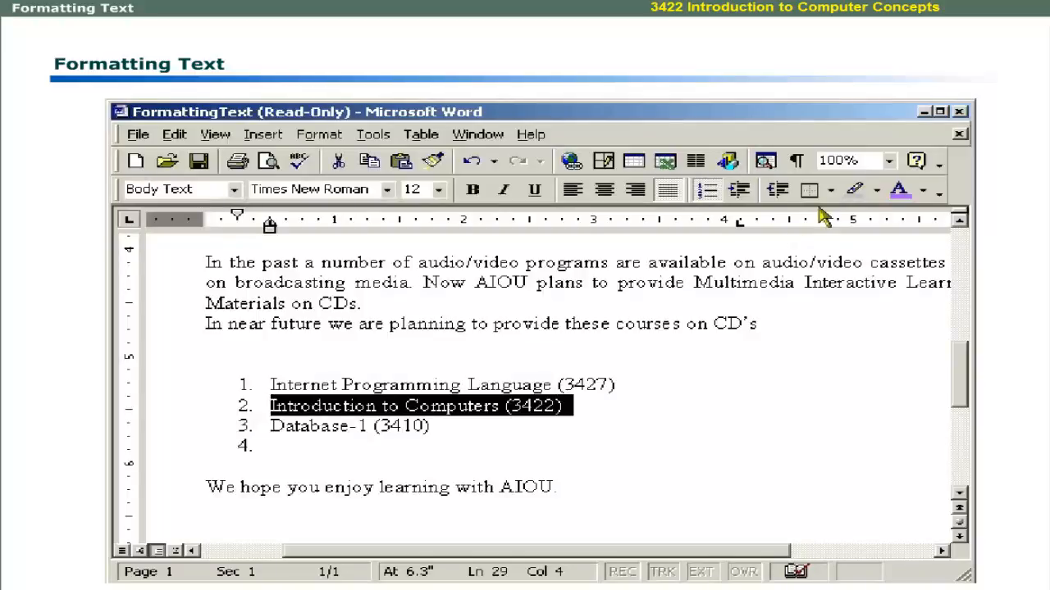
{"action": "mouse_move", "coordinate": [855, 189]}
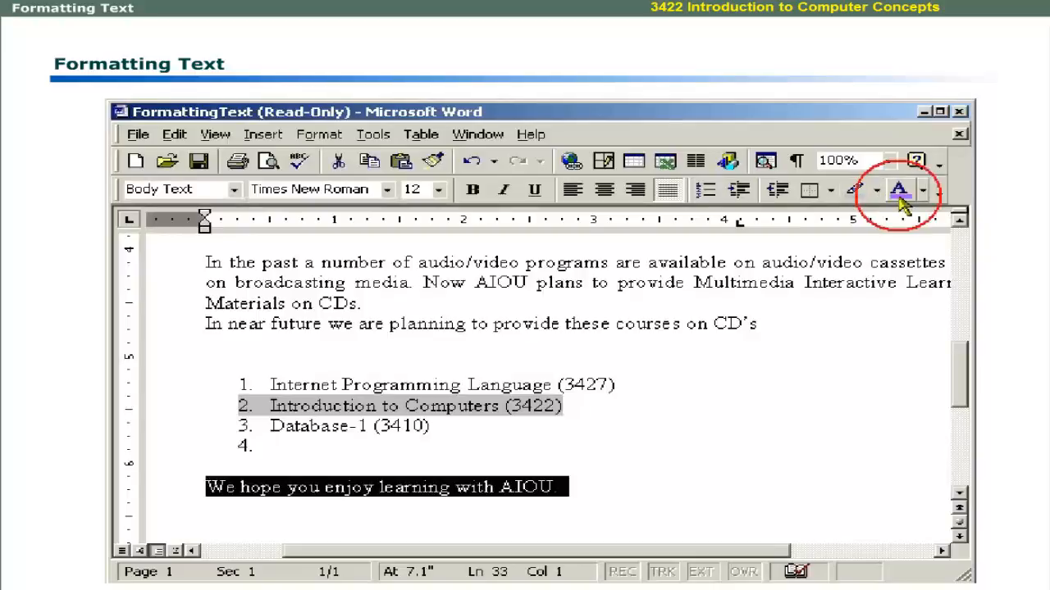
{"action": "left_click", "coordinate": [898, 189]}
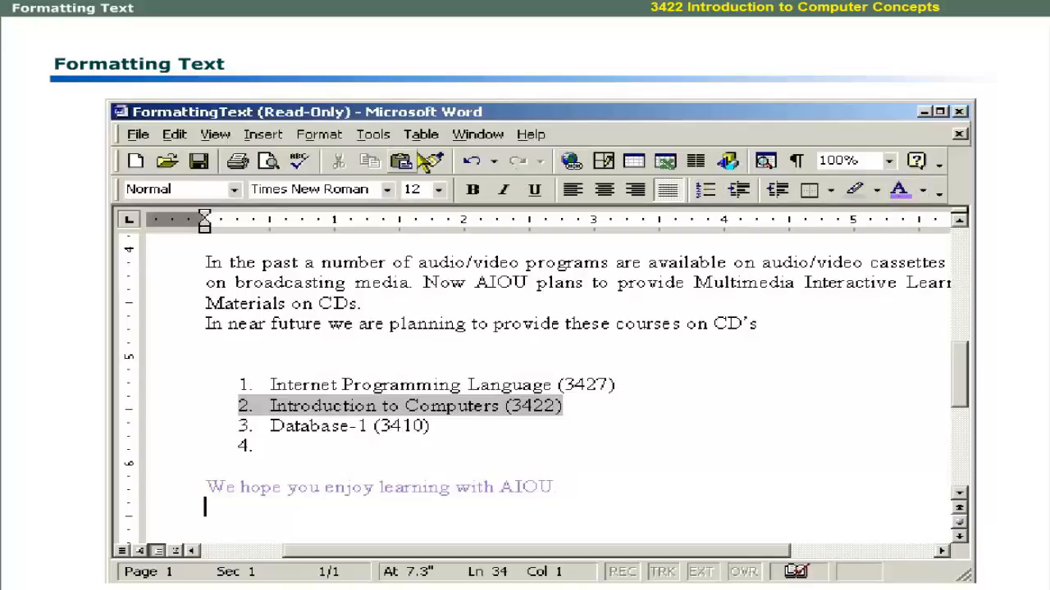
{"action": "left_click", "coordinate": [319, 133]}
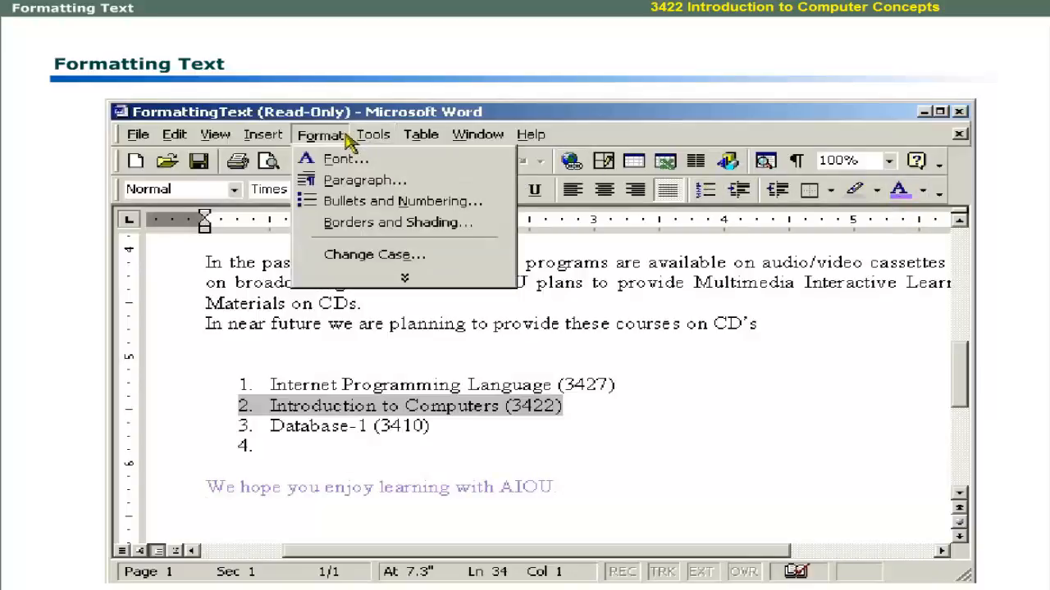
{"action": "mouse_move", "coordinate": [344, 159]}
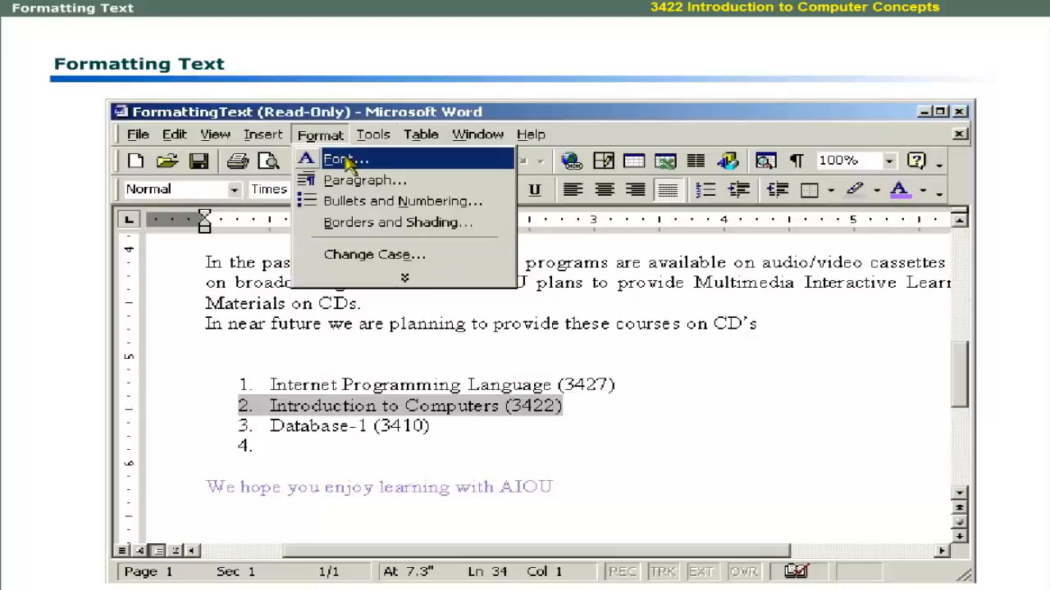
{"action": "left_click", "coordinate": [345, 159]}
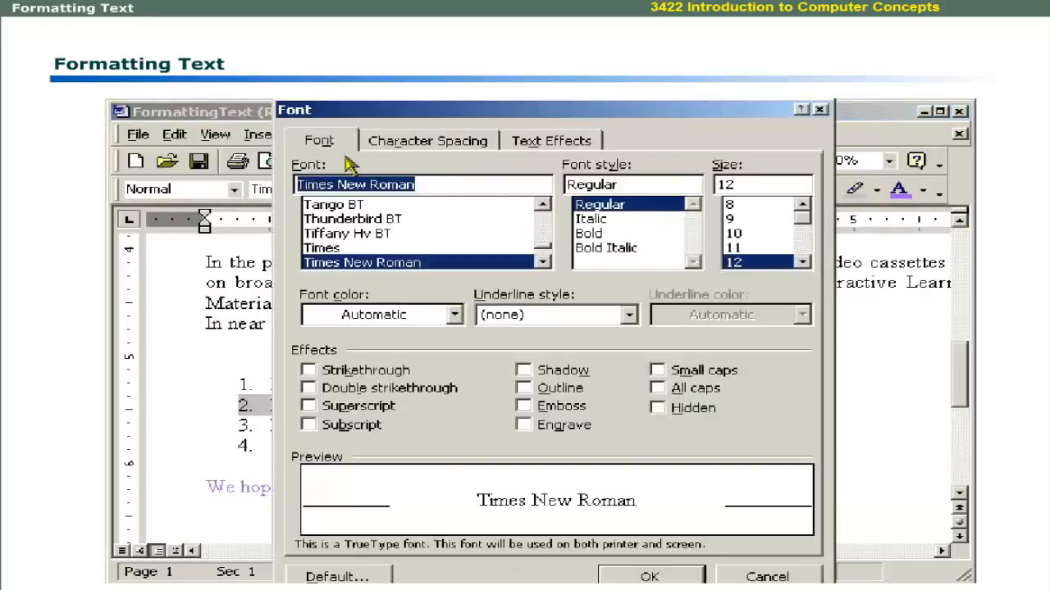
{"action": "mouse_move", "coordinate": [349, 340]}
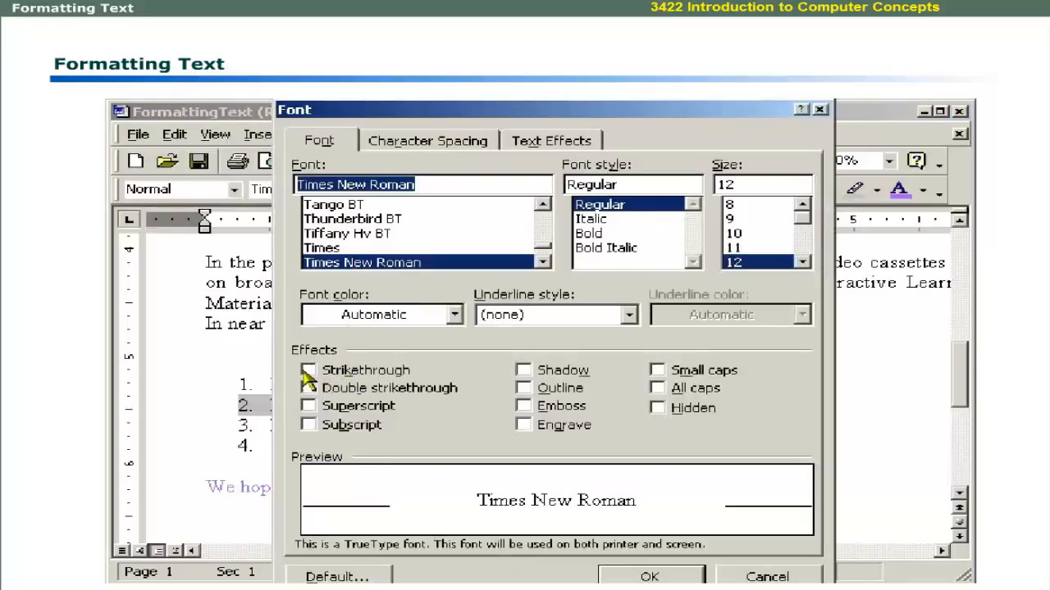
{"action": "left_click", "coordinate": [308, 370]}
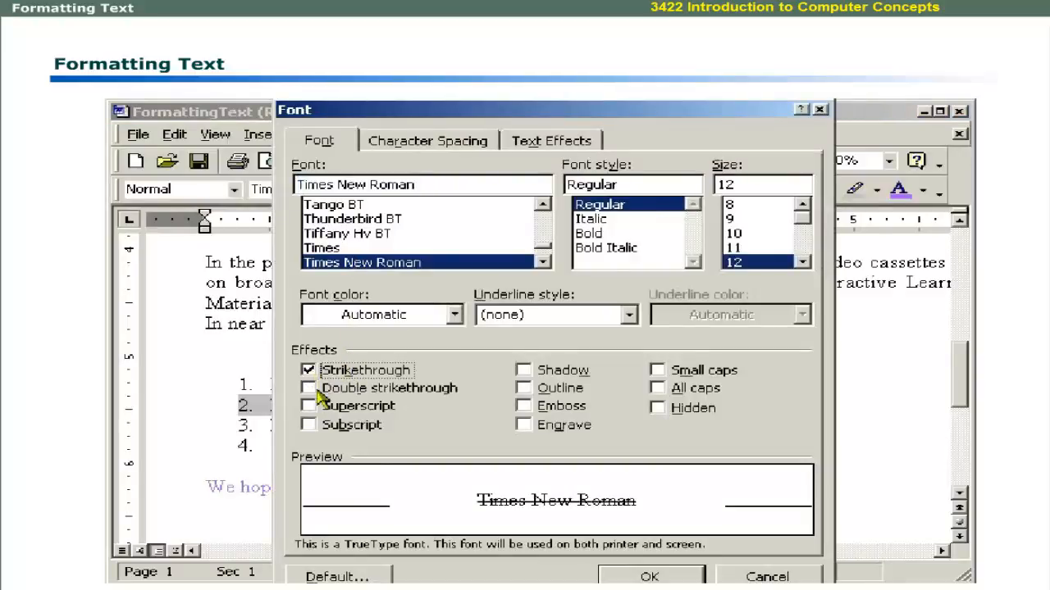
{"action": "left_click", "coordinate": [309, 424]}
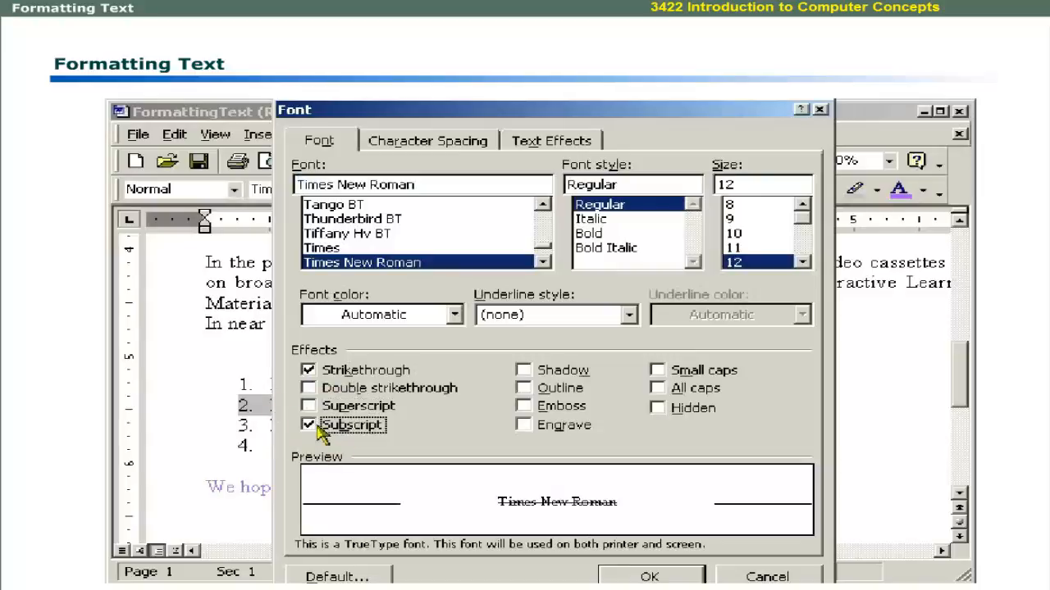
{"action": "mouse_move", "coordinate": [410, 419]}
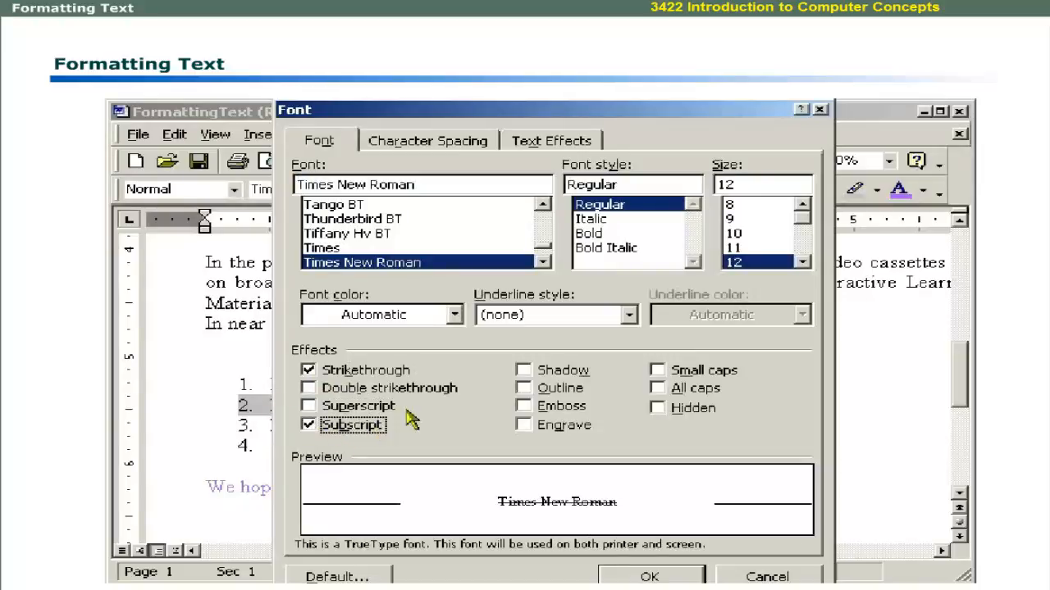
{"action": "left_click", "coordinate": [766, 576]}
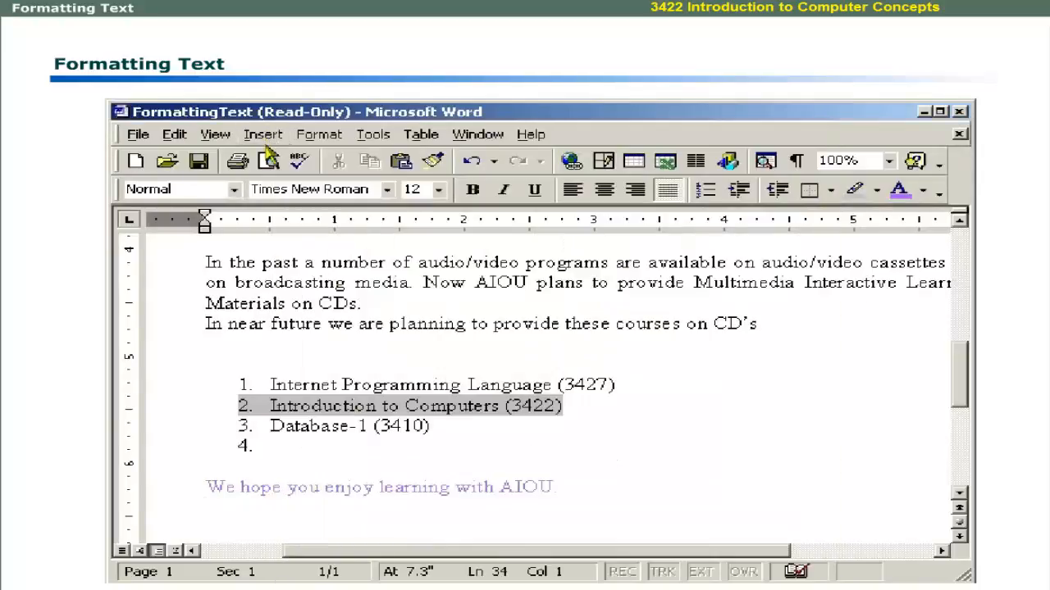
Open the Paragraph dialog from the Format menu for the second course line.
{"action": "left_click", "coordinate": [318, 134]}
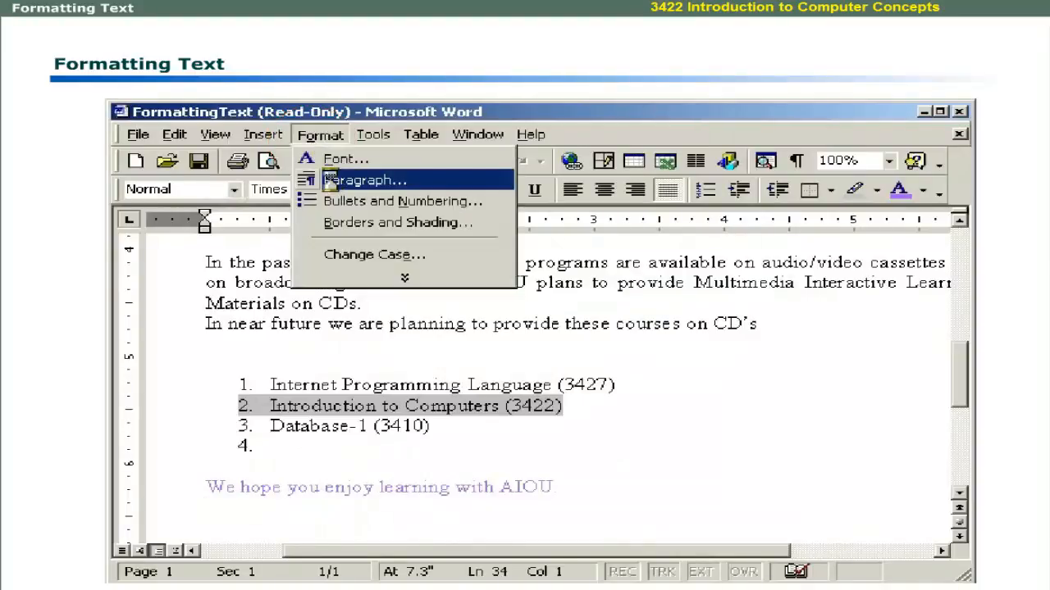
{"action": "left_click", "coordinate": [365, 179]}
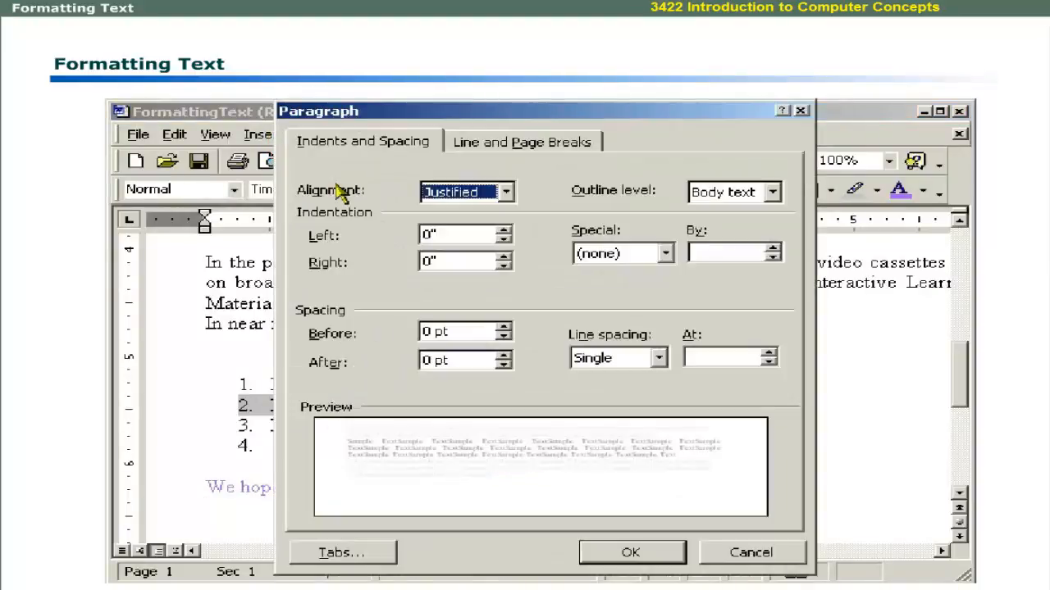
{"action": "mouse_move", "coordinate": [384, 242]}
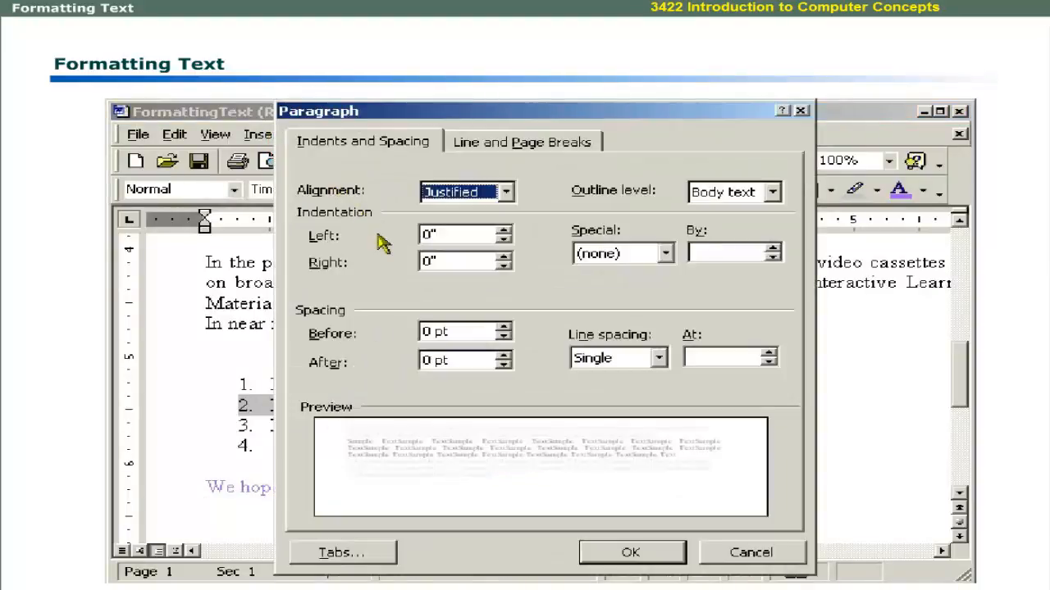
{"action": "mouse_move", "coordinate": [357, 236]}
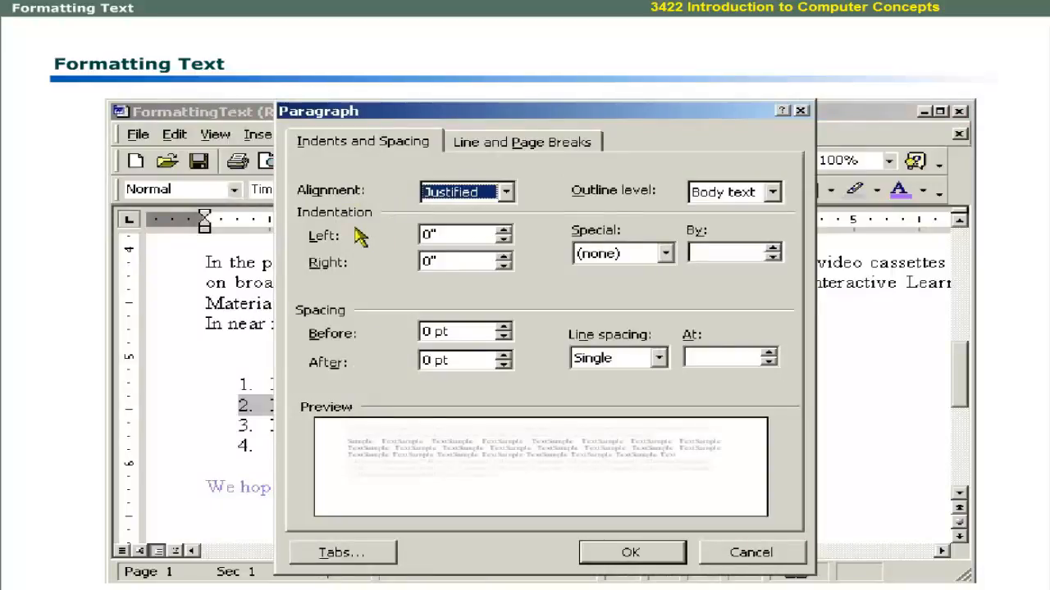
{"action": "mouse_move", "coordinate": [591, 367]}
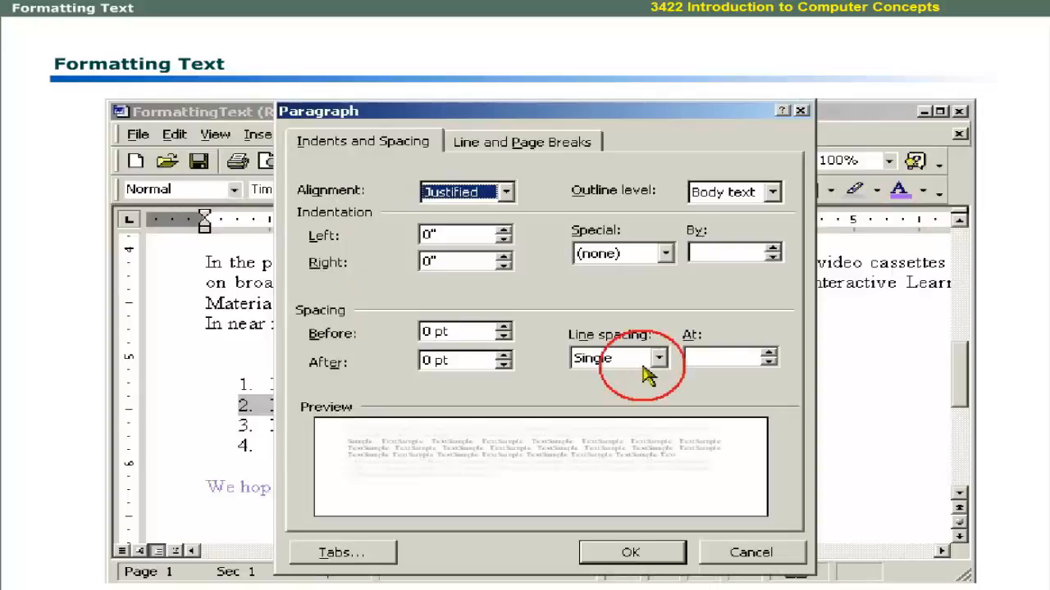
Insert a three-column S No, Code, Course table on the empty line and add borders.
{"action": "left_click", "coordinate": [631, 552]}
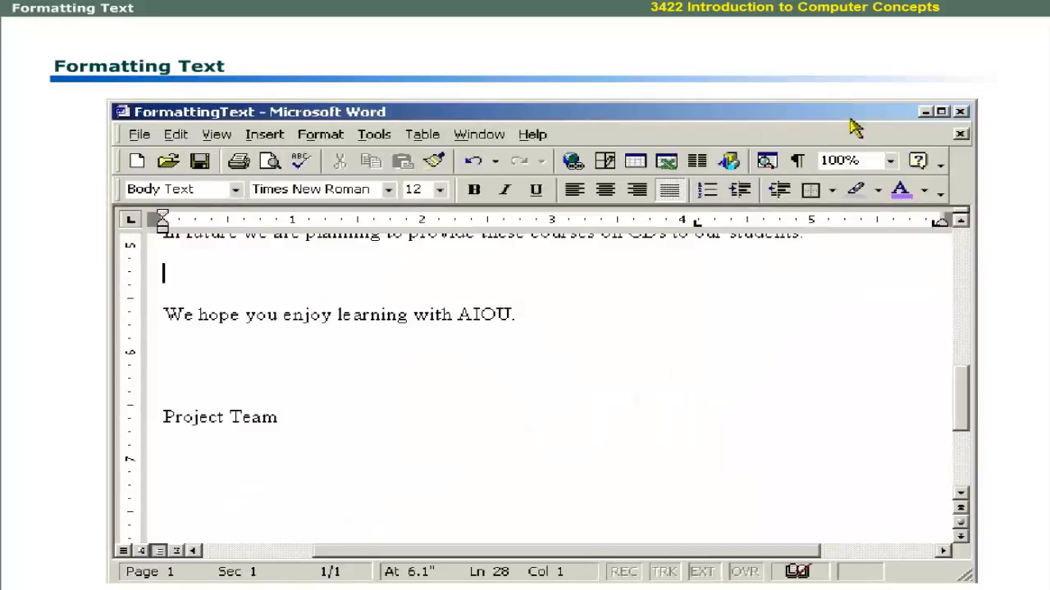
{"action": "mouse_move", "coordinate": [735, 429]}
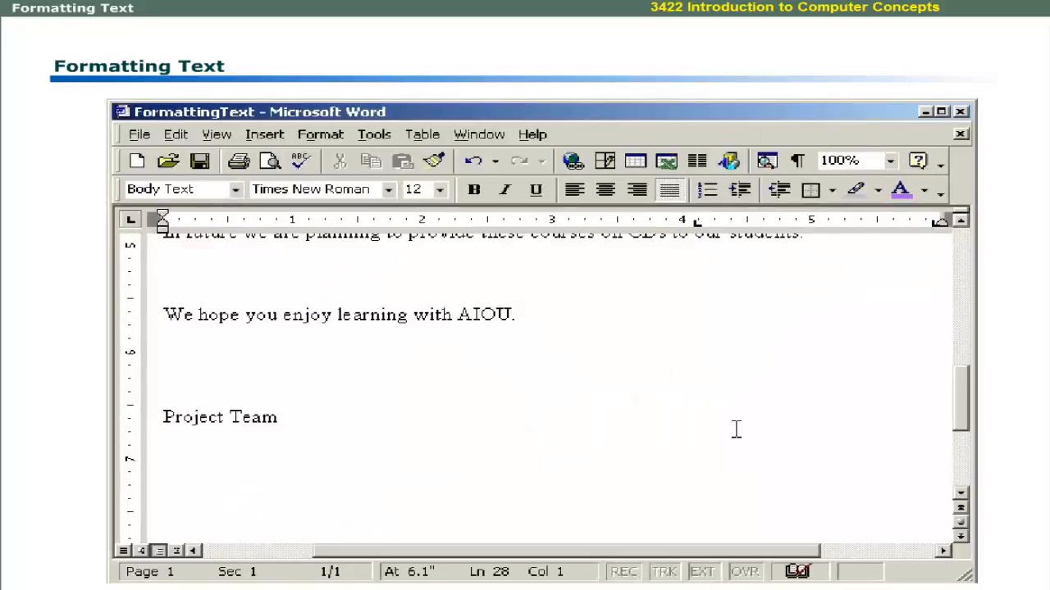
{"action": "left_click", "coordinate": [422, 134]}
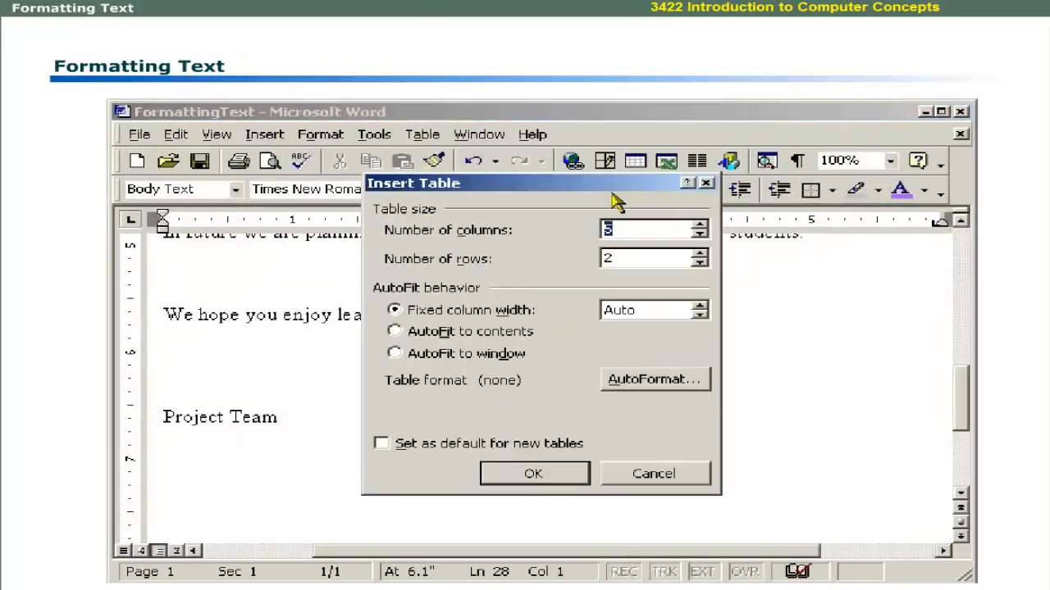
{"action": "left_click", "coordinate": [533, 473]}
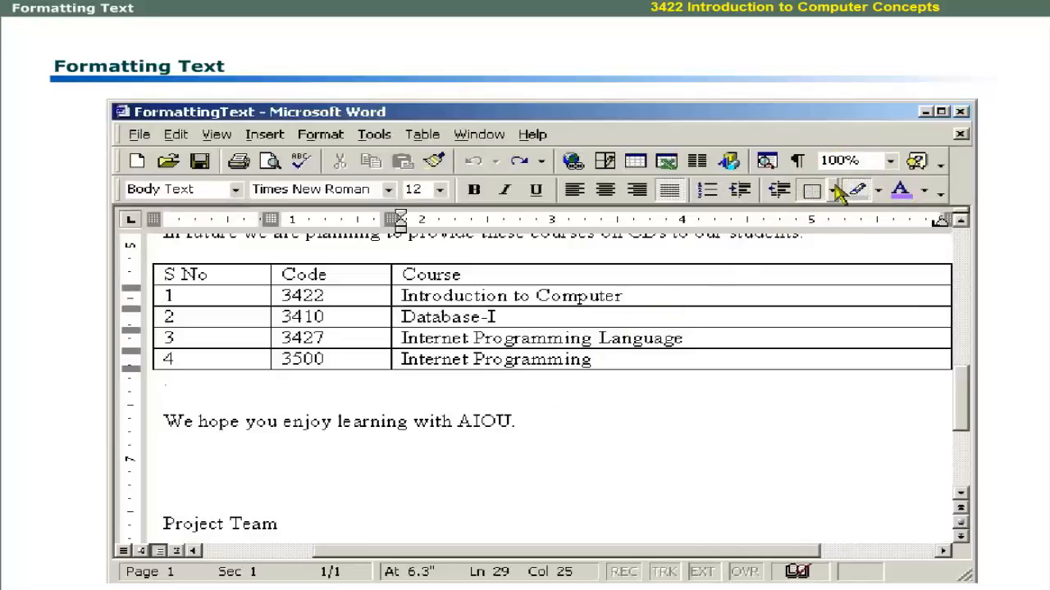
{"action": "left_click", "coordinate": [826, 190]}
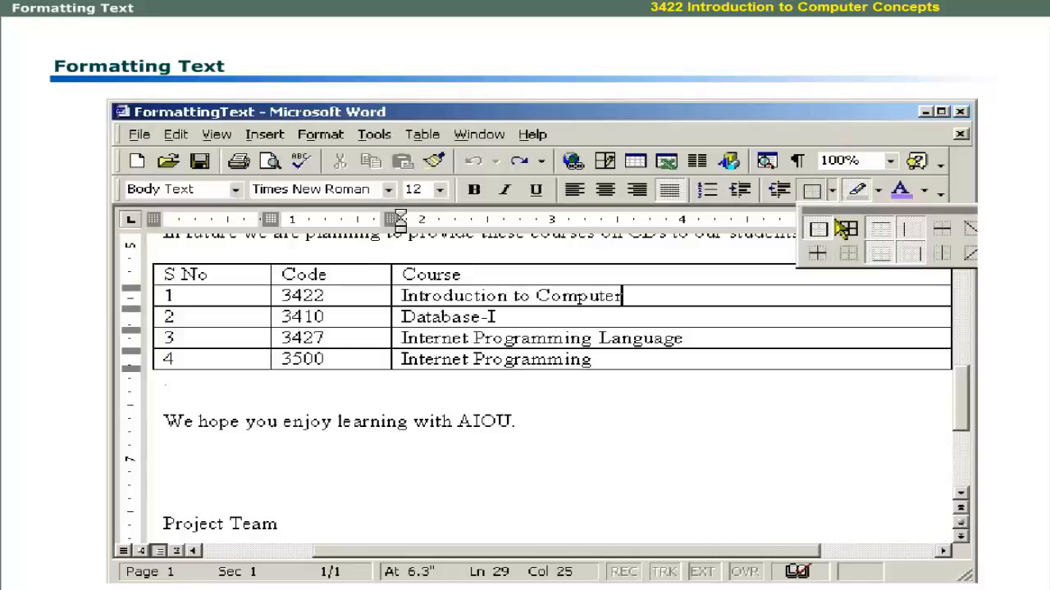
{"action": "mouse_move", "coordinate": [880, 246]}
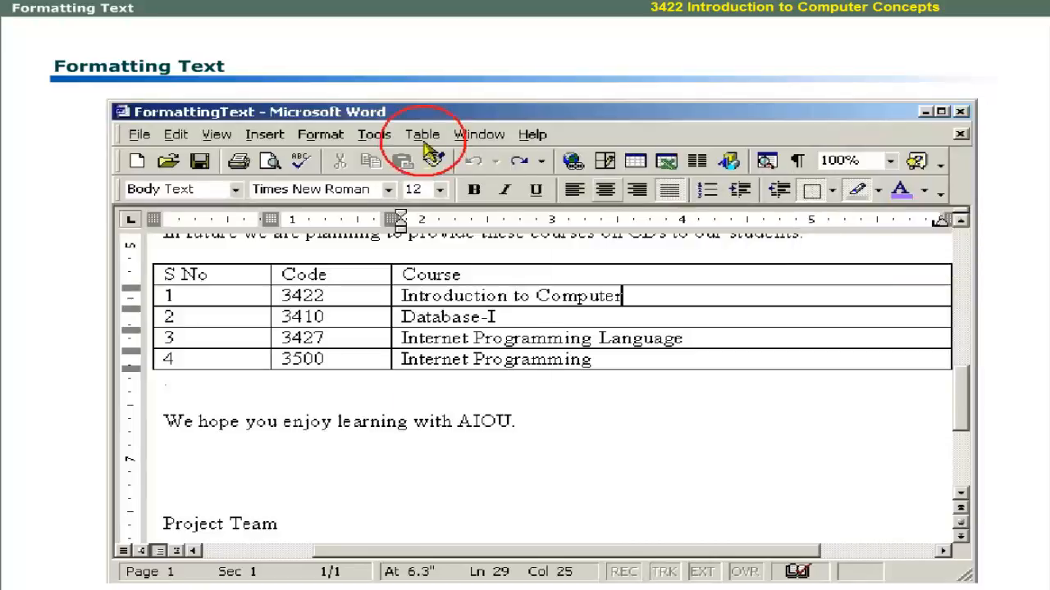
Sort the course table by Column 1 as numbers in ascending order.
{"action": "left_click", "coordinate": [423, 135]}
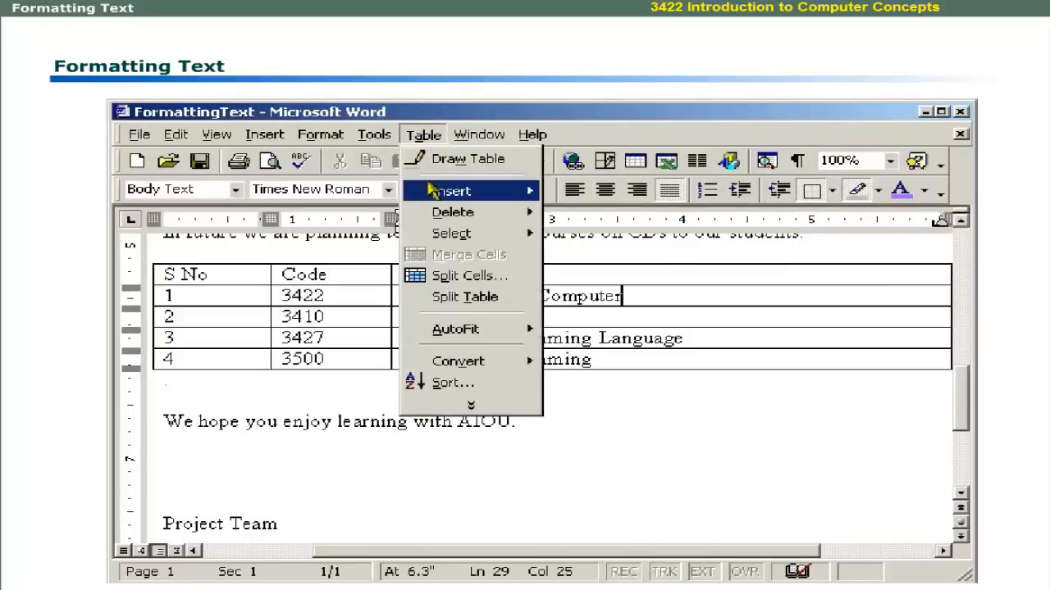
{"action": "mouse_move", "coordinate": [451, 234]}
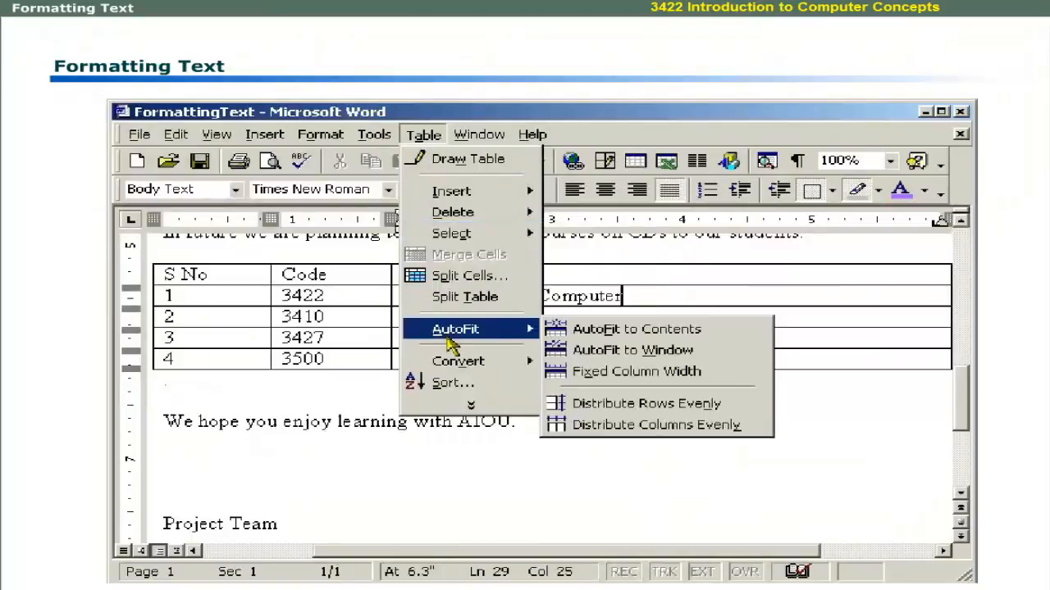
{"action": "mouse_move", "coordinate": [451, 383]}
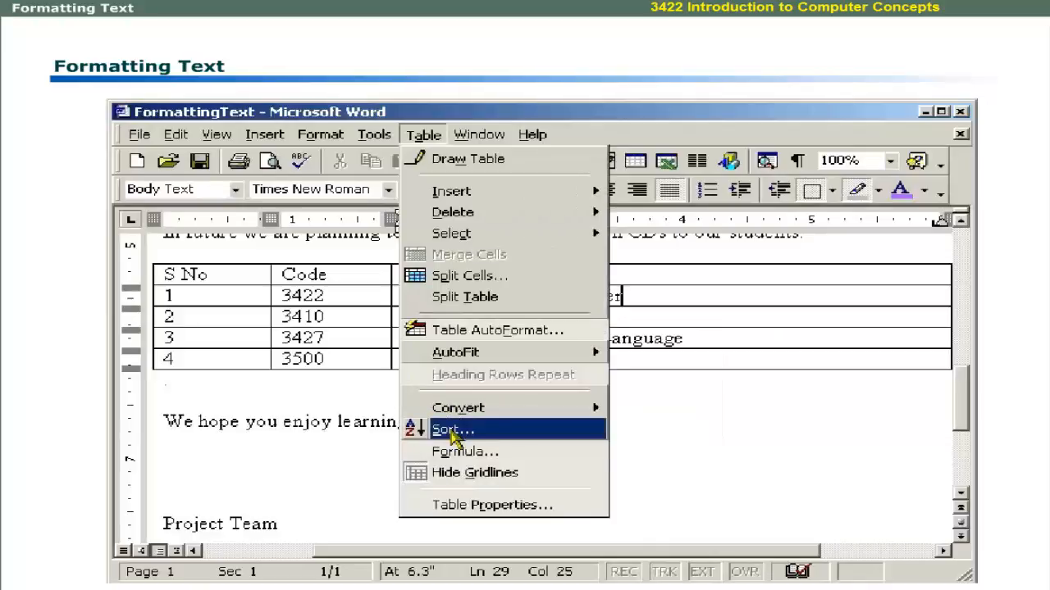
{"action": "mouse_move", "coordinate": [459, 452]}
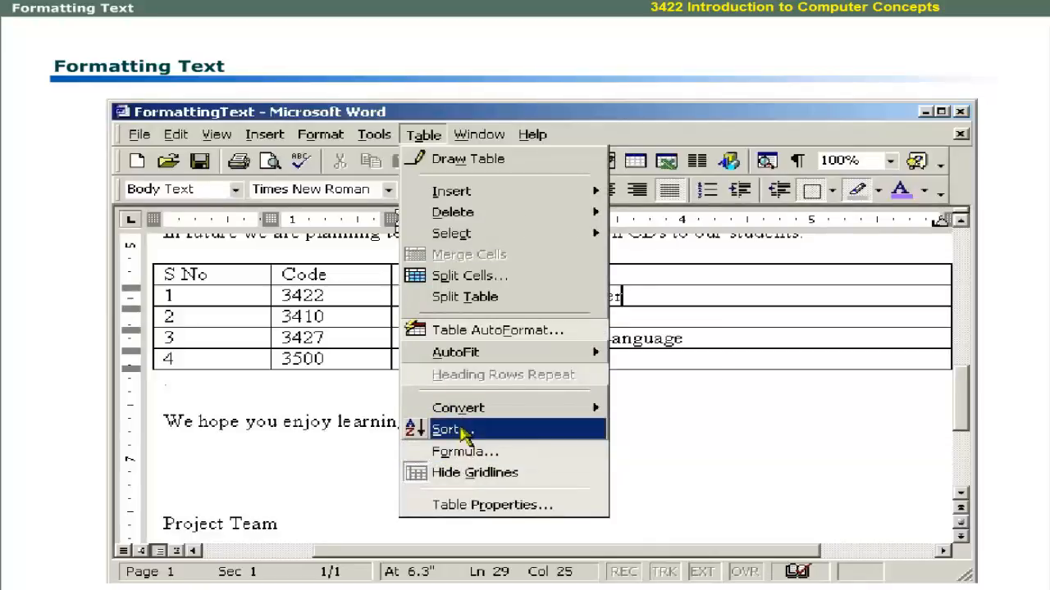
{"action": "left_click", "coordinate": [449, 429]}
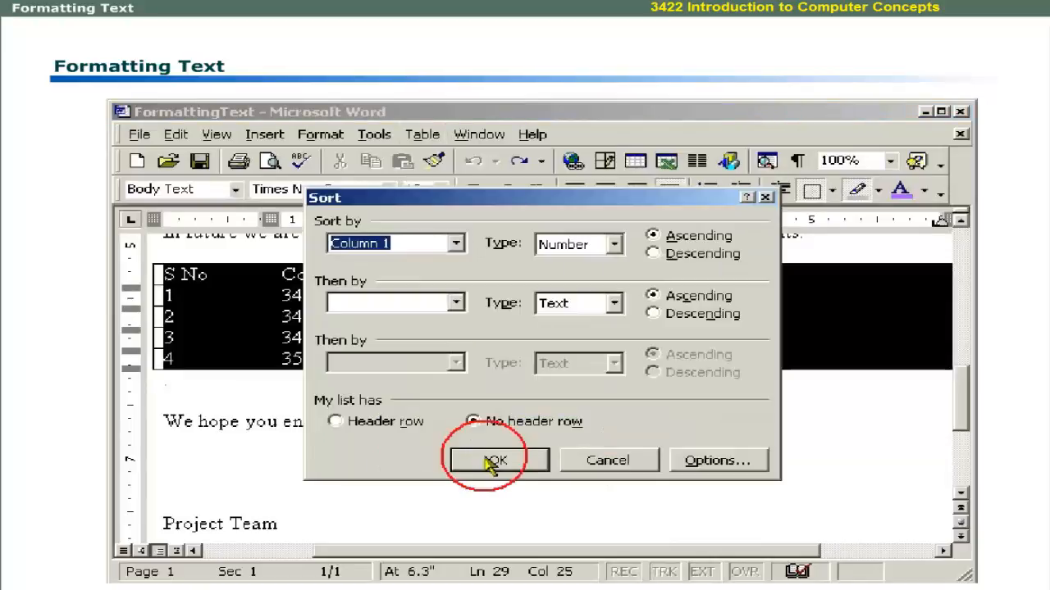
{"action": "left_click", "coordinate": [496, 460]}
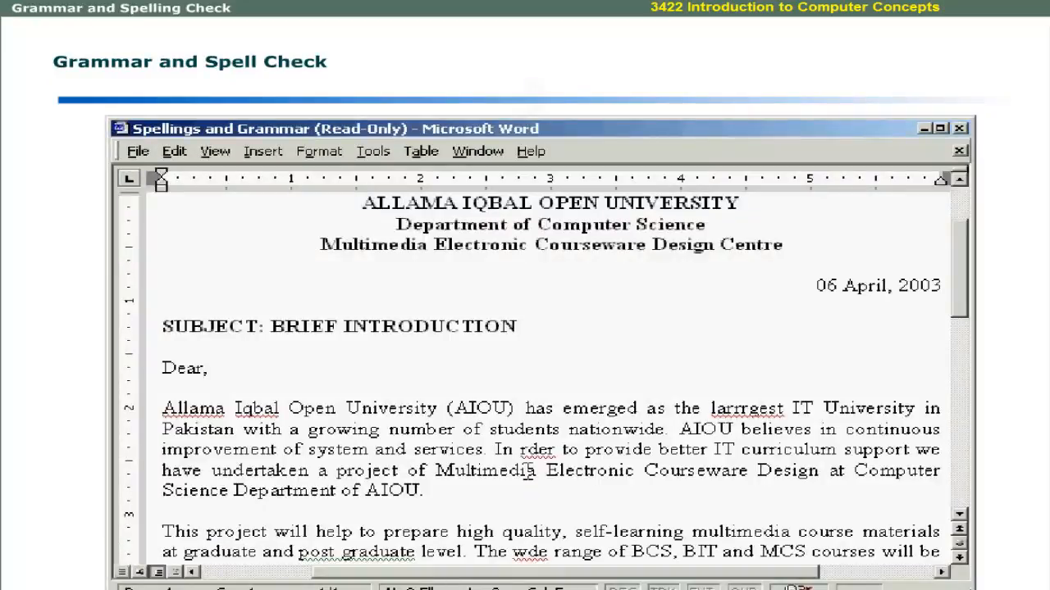
Type the misspelled name 'Reciepent' after 'Dear' in the greeting.
{"action": "type", "text": "Reciepent"}
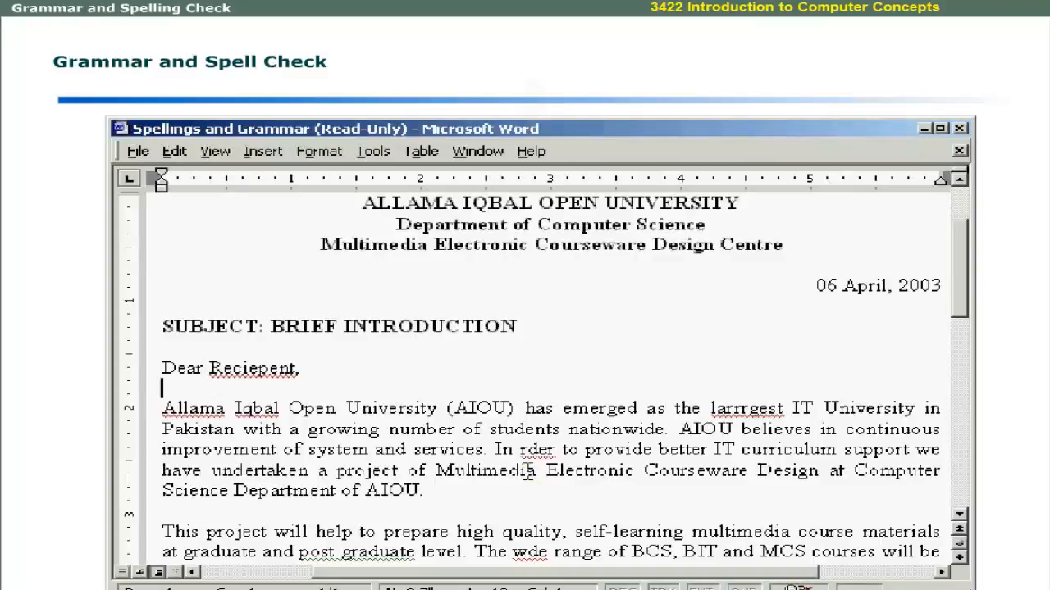
{"action": "mouse_move", "coordinate": [283, 367]}
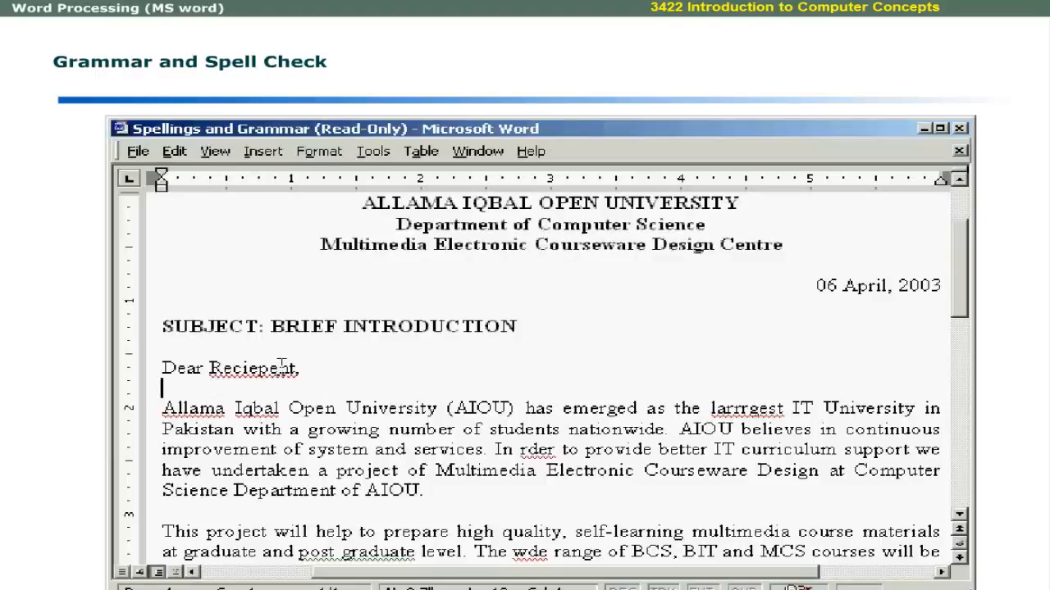
Correct 'Reciepent' to 'Recipient' using the right-click AutoCorrect suggestion.
{"action": "right_click", "coordinate": [254, 368]}
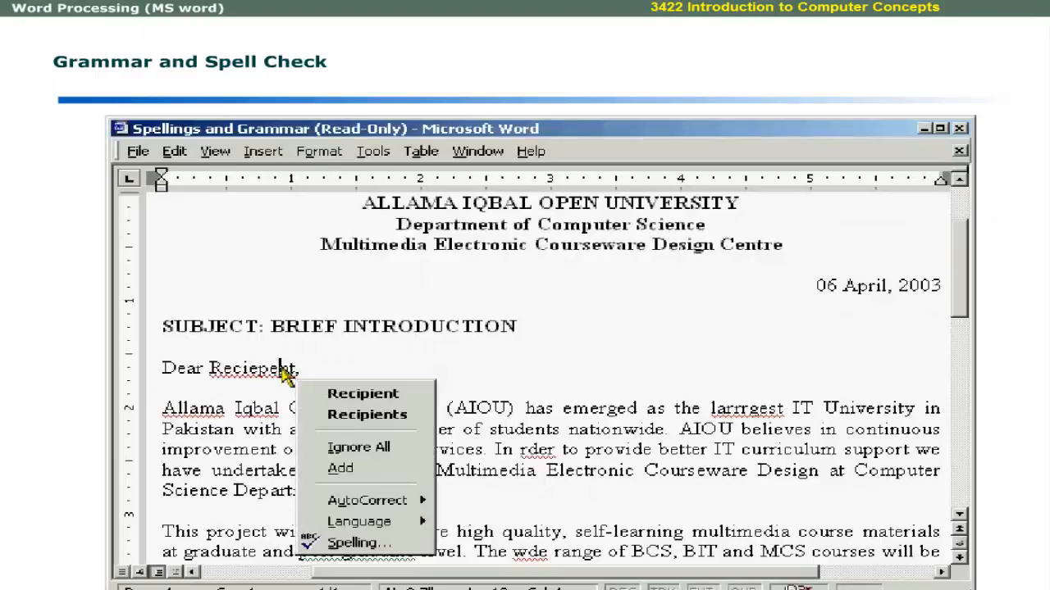
{"action": "mouse_move", "coordinate": [363, 394]}
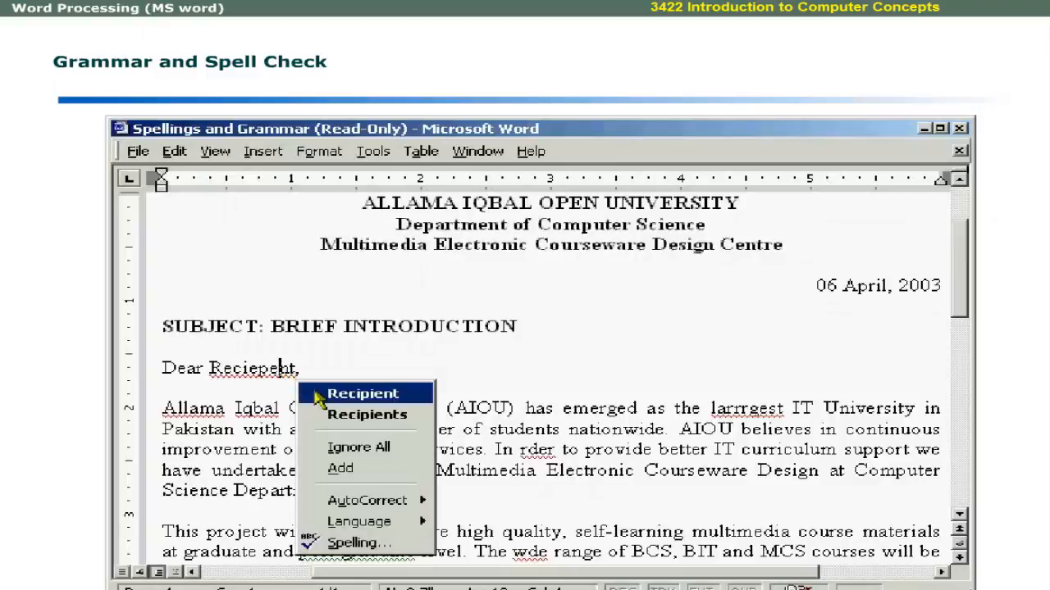
{"action": "mouse_move", "coordinate": [356, 414]}
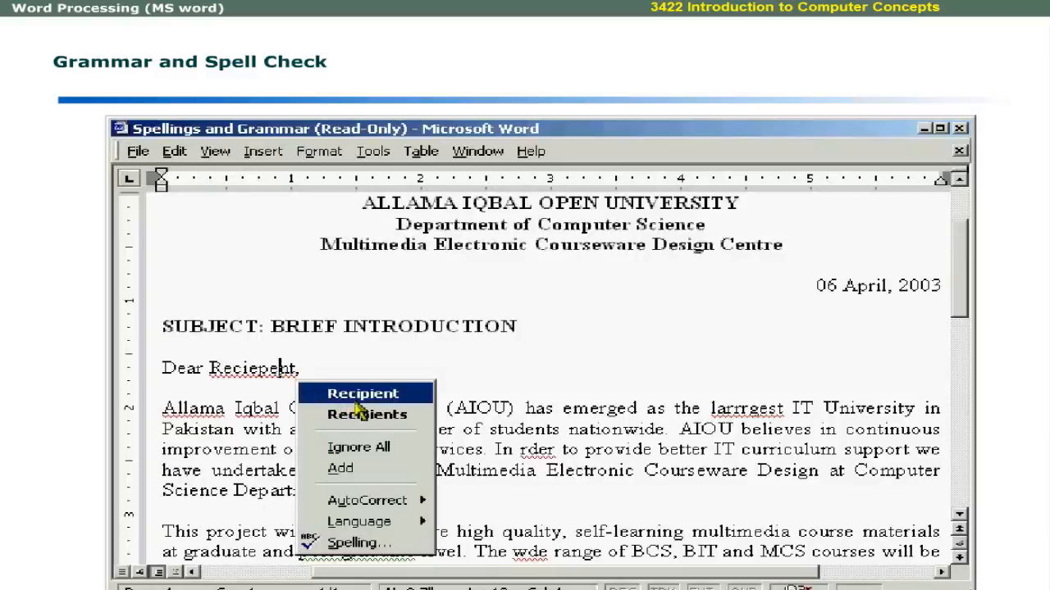
{"action": "mouse_move", "coordinate": [367, 414]}
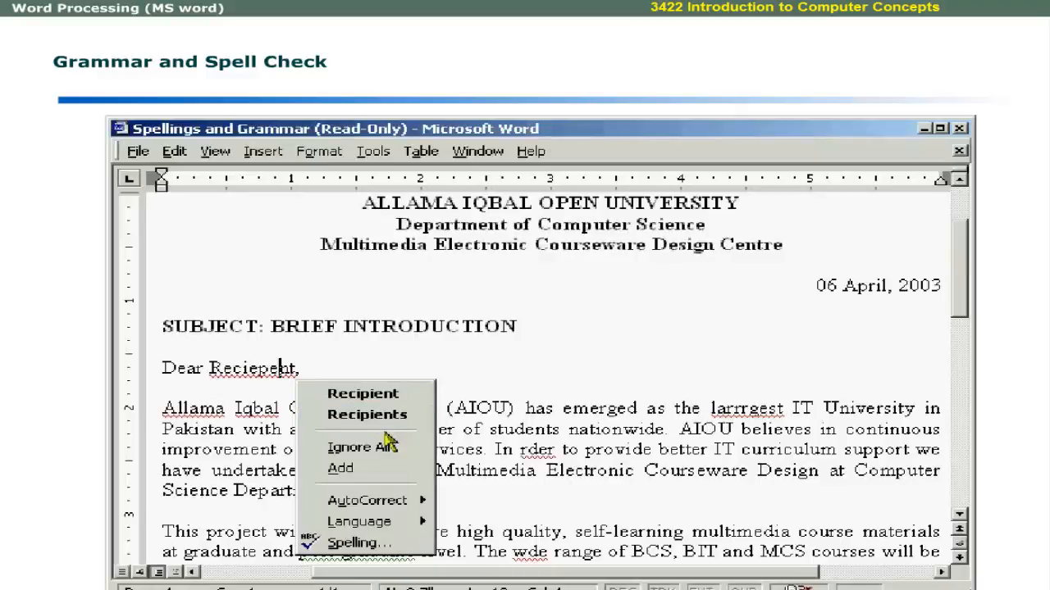
{"action": "mouse_move", "coordinate": [367, 501]}
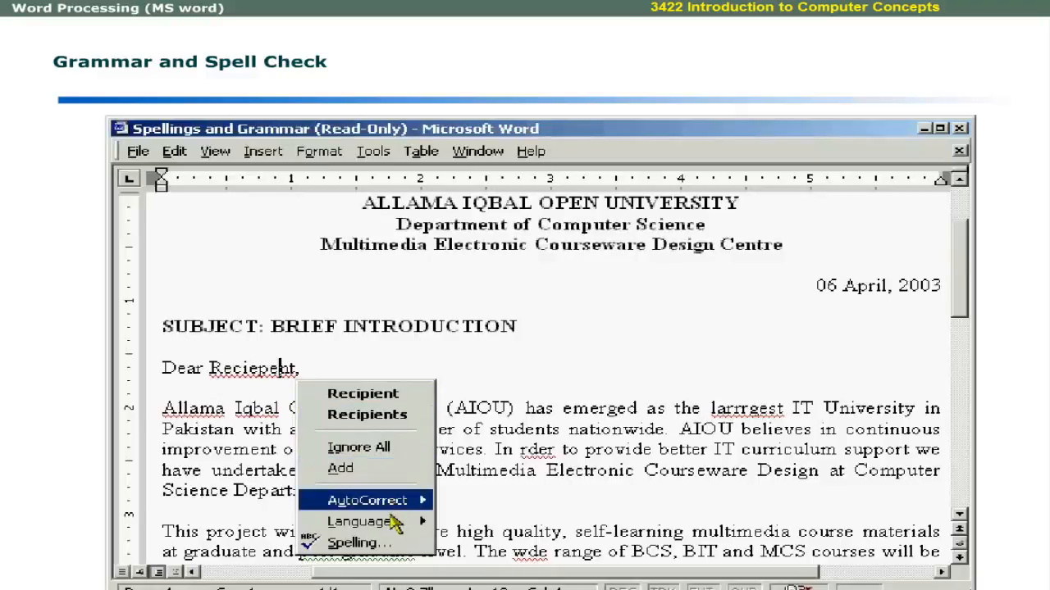
{"action": "mouse_move", "coordinate": [358, 447]}
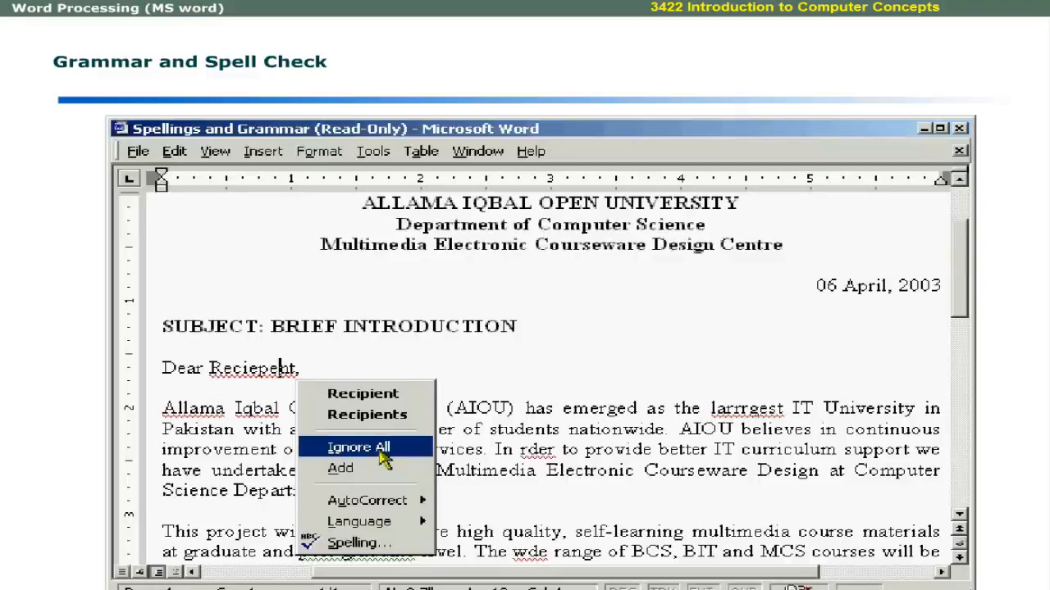
{"action": "mouse_move", "coordinate": [361, 468]}
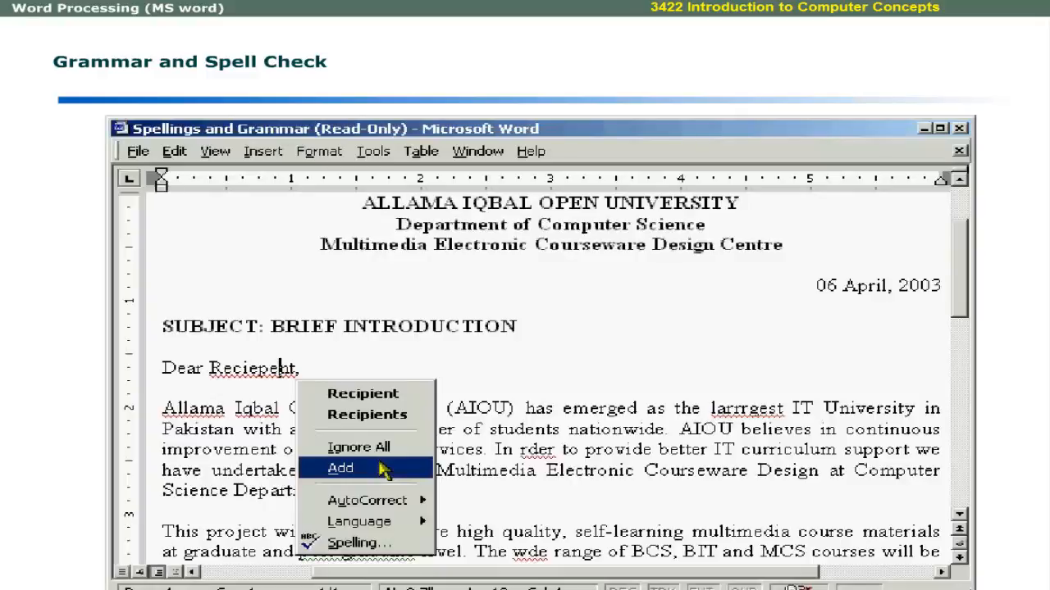
{"action": "mouse_move", "coordinate": [368, 501]}
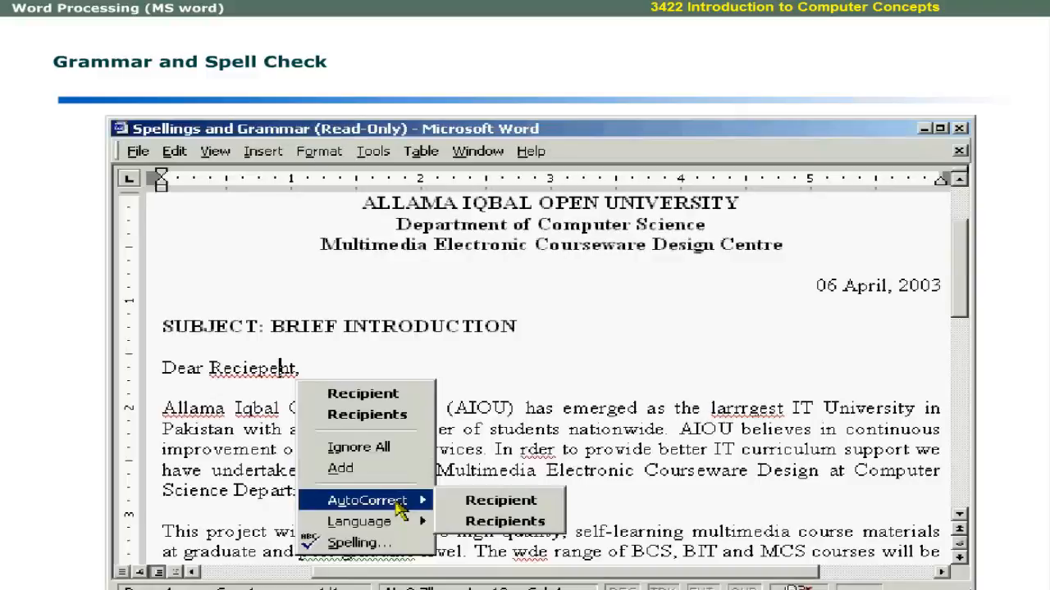
{"action": "mouse_move", "coordinate": [435, 509]}
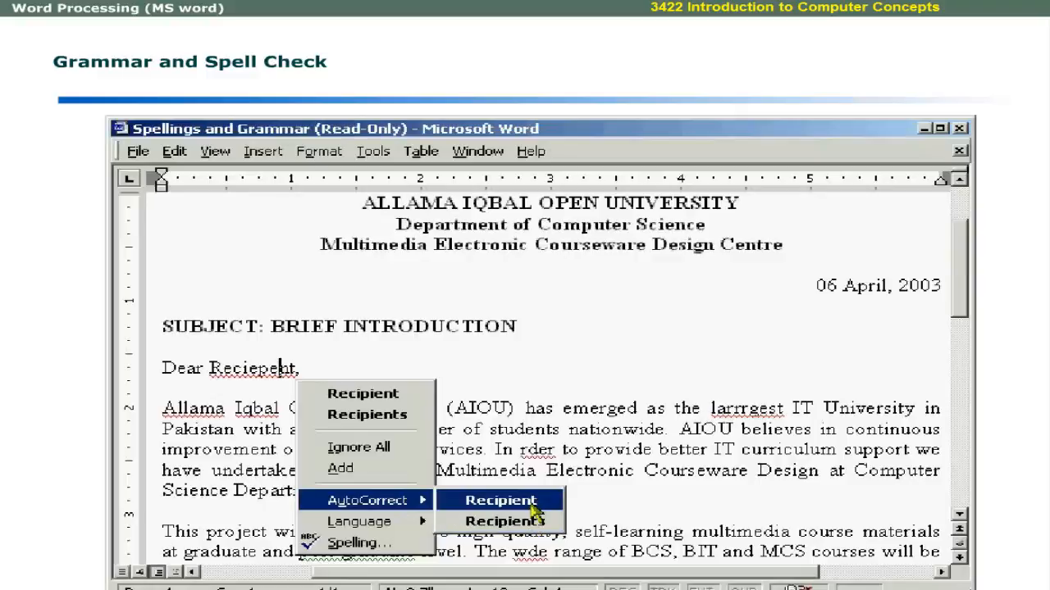
{"action": "left_click", "coordinate": [501, 500]}
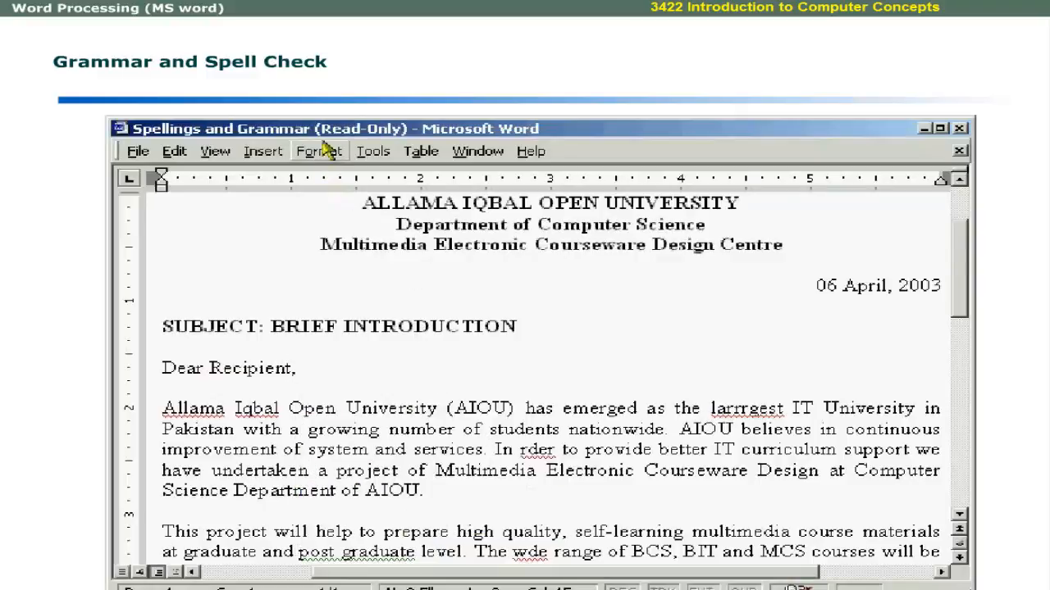
{"action": "left_click", "coordinate": [373, 151]}
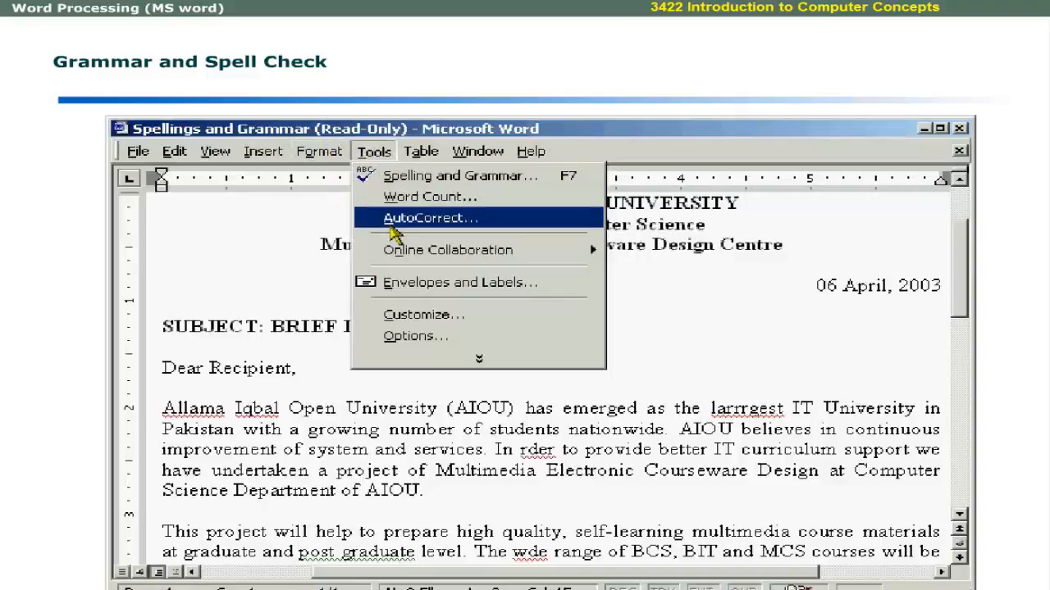
Run Spelling and Grammar, changing SUBJCT and Reciepent and ignoring Allama.
{"action": "left_click", "coordinate": [431, 217]}
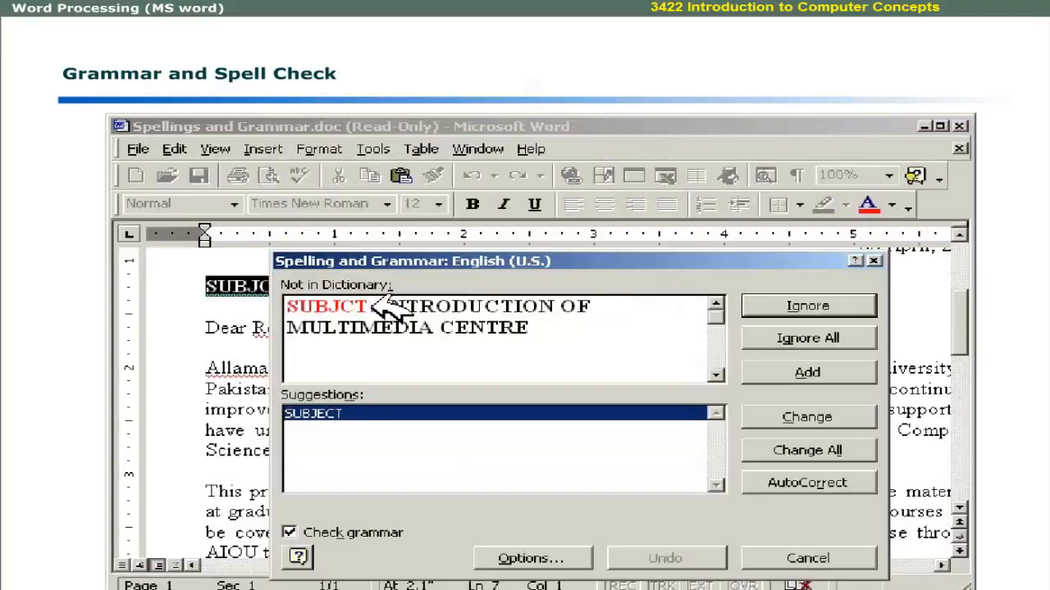
{"action": "mouse_move", "coordinate": [418, 299]}
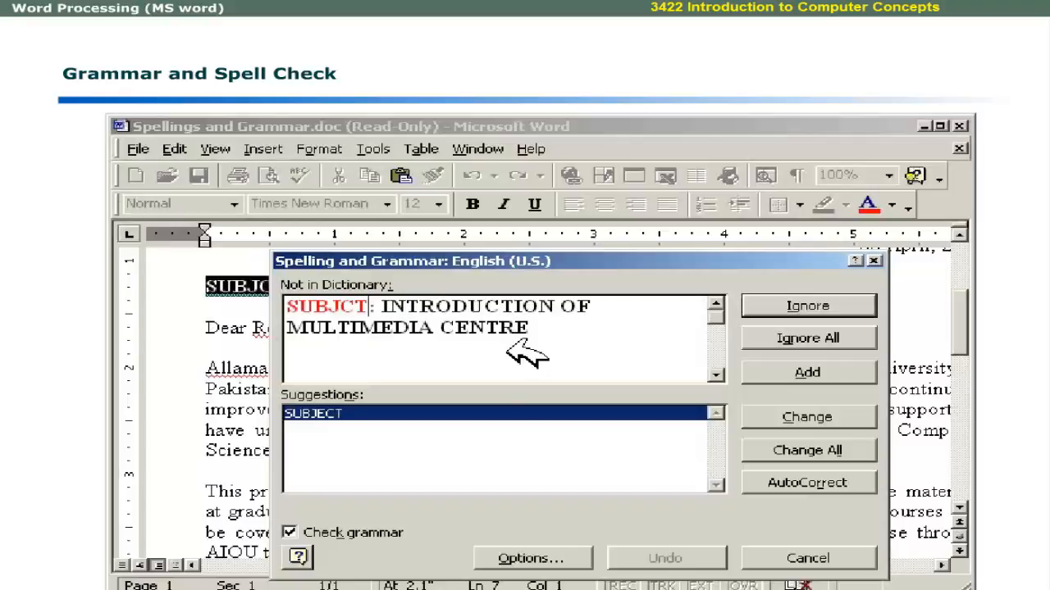
{"action": "mouse_move", "coordinate": [378, 406]}
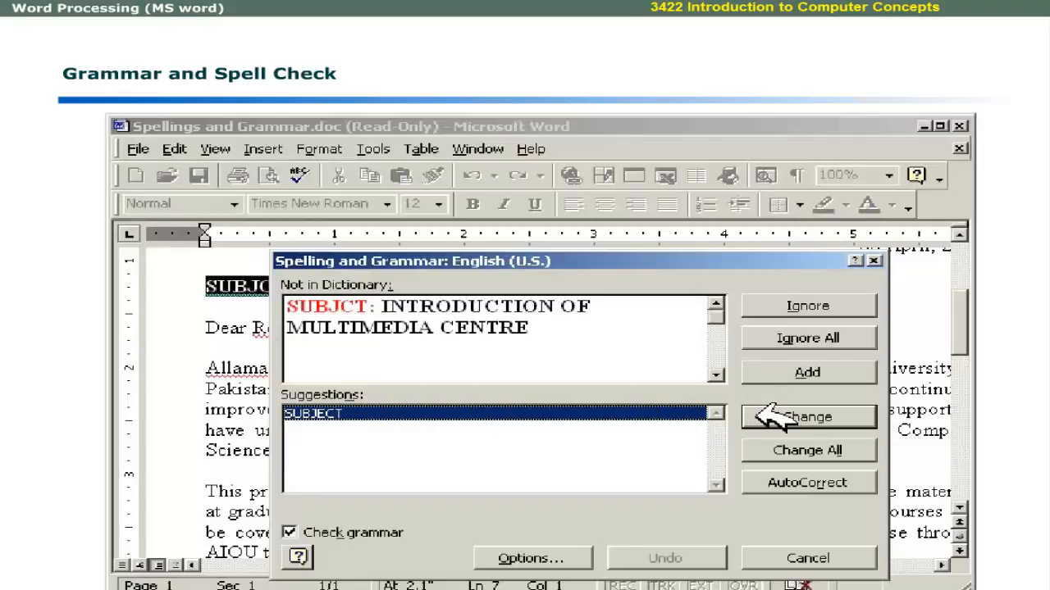
{"action": "left_click", "coordinate": [807, 416]}
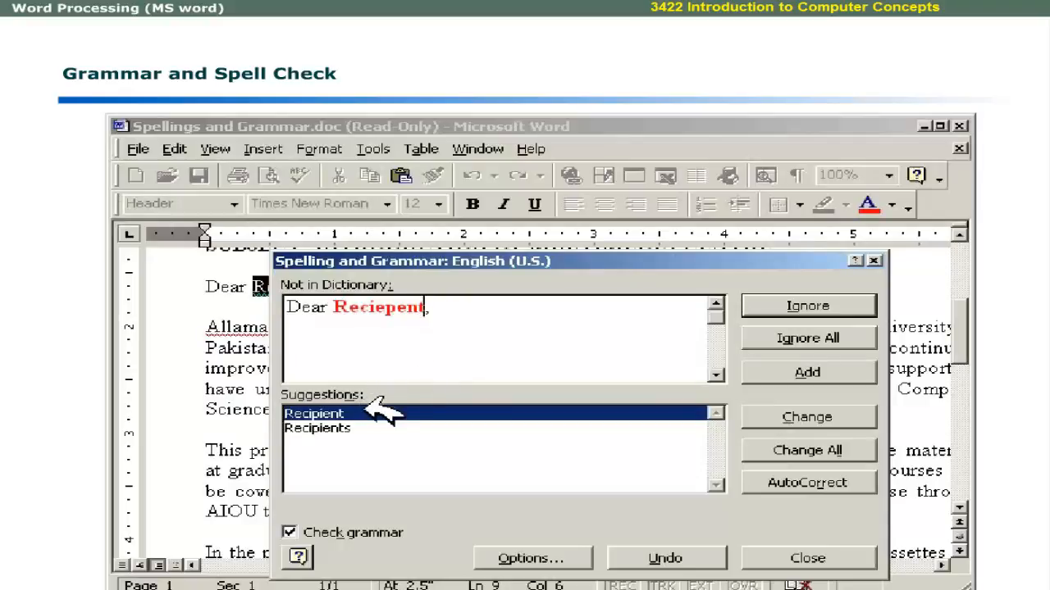
{"action": "mouse_move", "coordinate": [378, 418]}
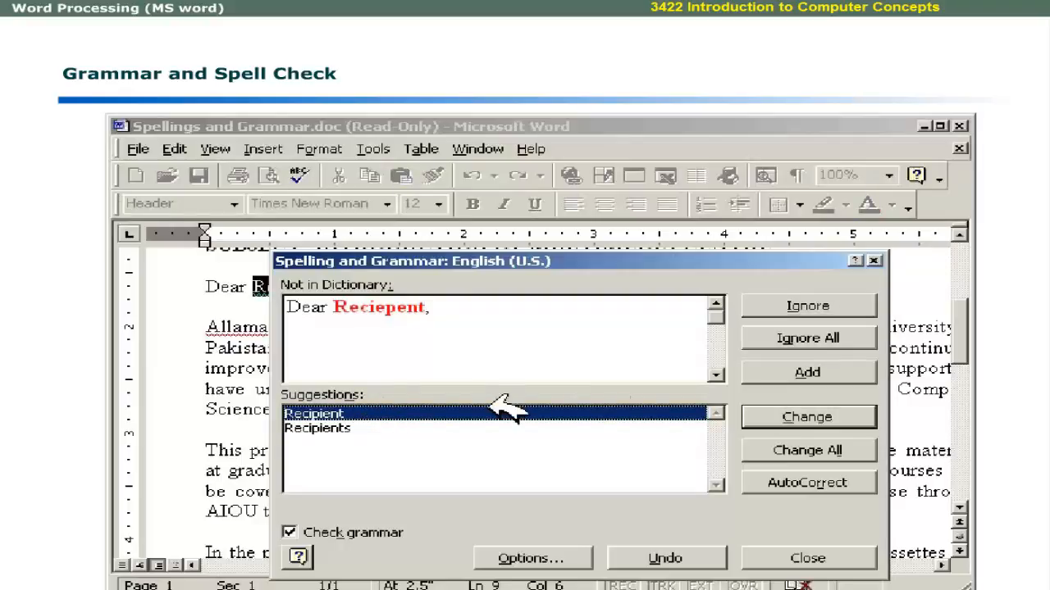
{"action": "left_click", "coordinate": [807, 417]}
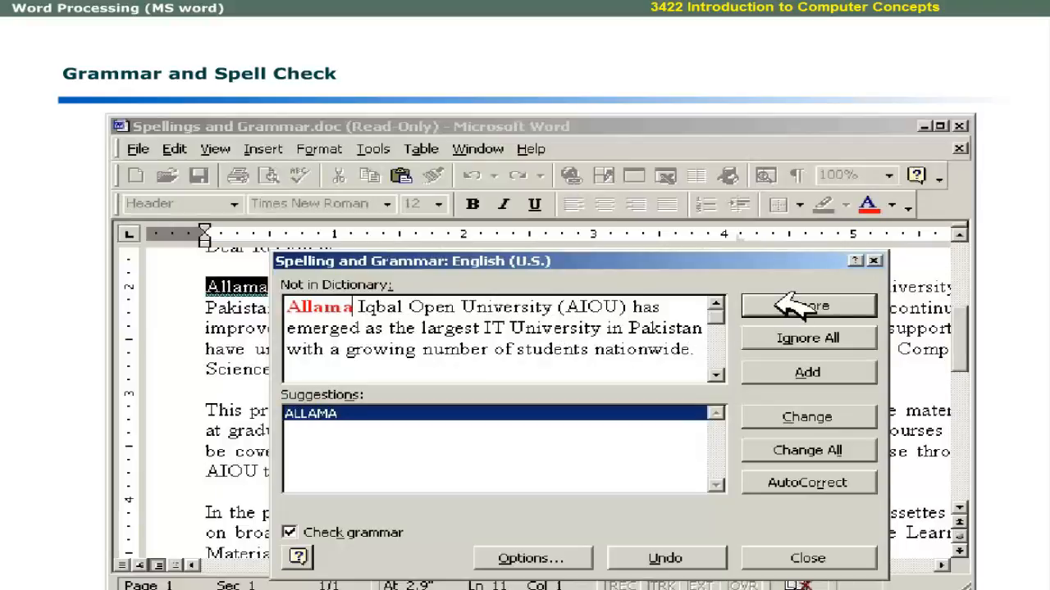
{"action": "left_click", "coordinate": [808, 306]}
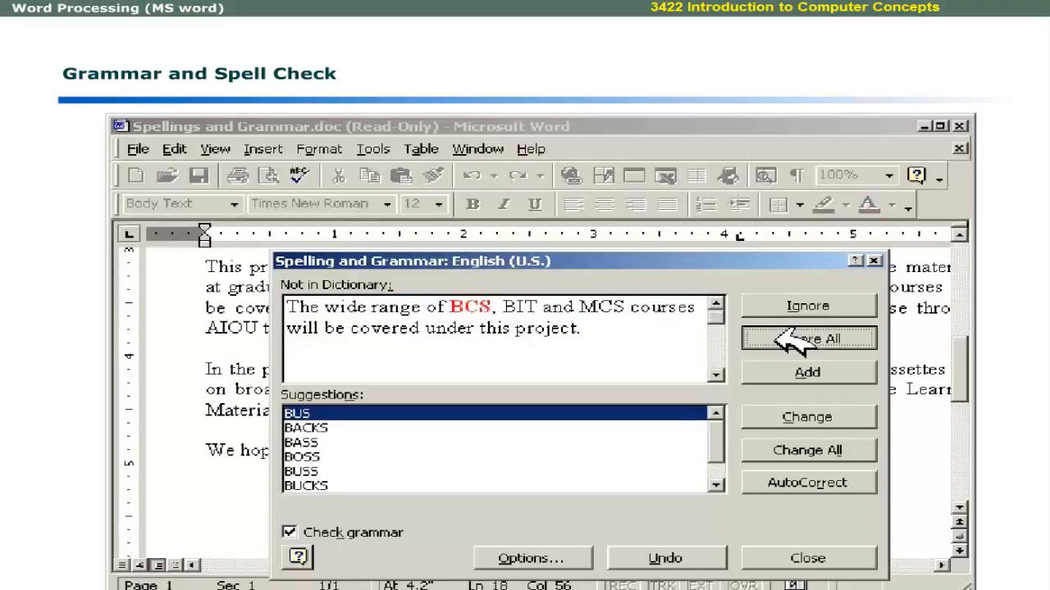
Ignore all BCS, finish the check, rerun it and add Allama to the dictionary.
{"action": "left_click", "coordinate": [807, 338]}
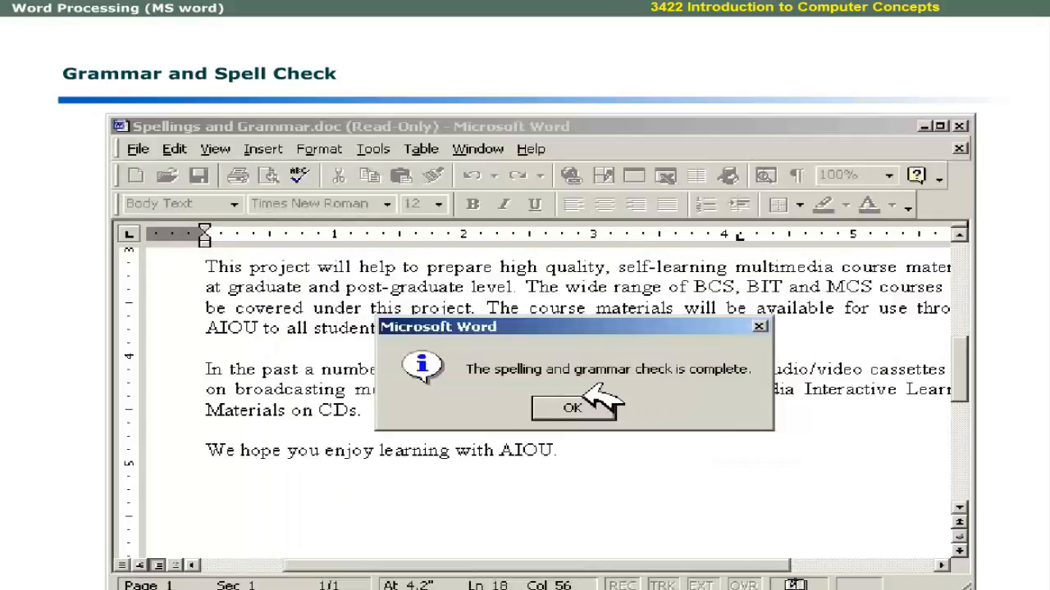
{"action": "left_click", "coordinate": [572, 409]}
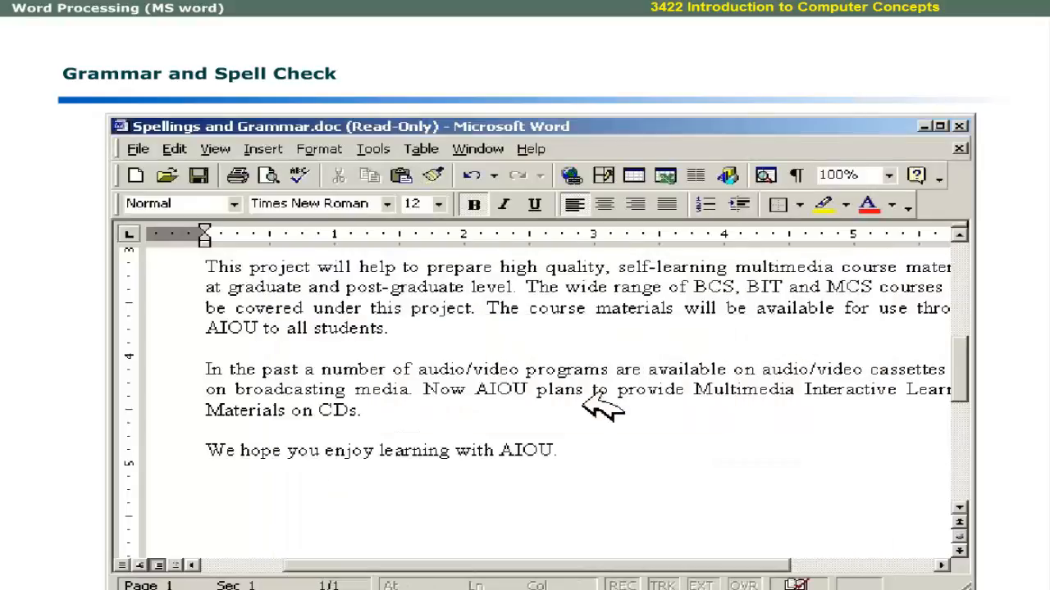
{"action": "left_click", "coordinate": [299, 175]}
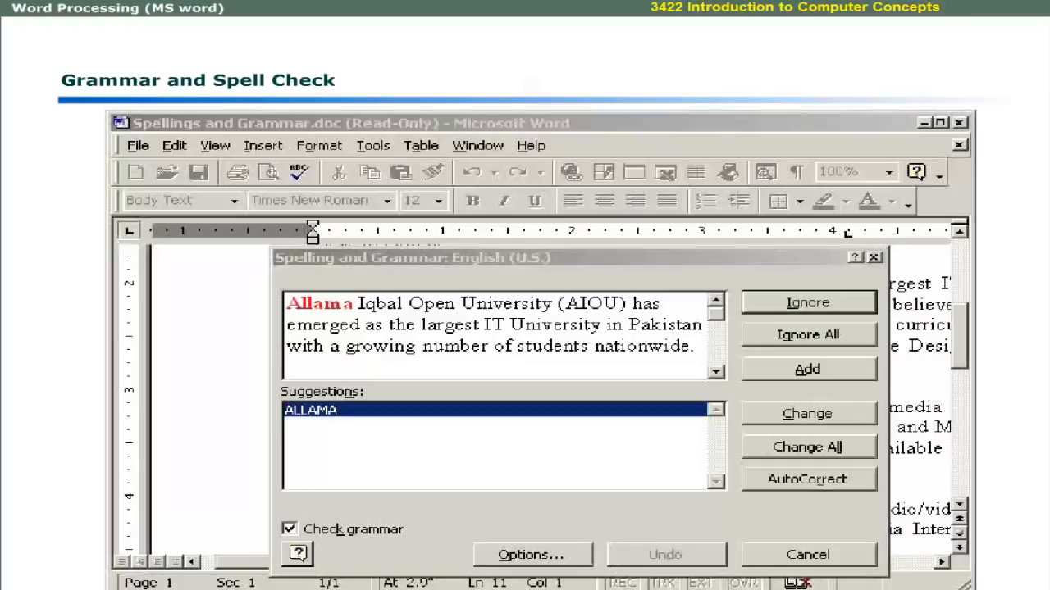
{"action": "mouse_move", "coordinate": [475, 357]}
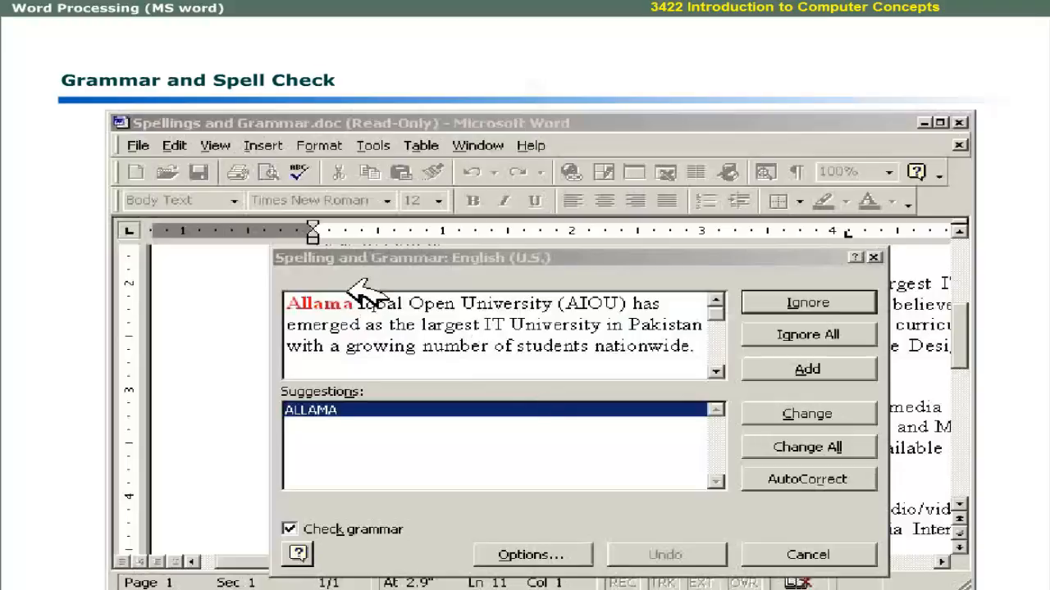
{"action": "mouse_move", "coordinate": [365, 328]}
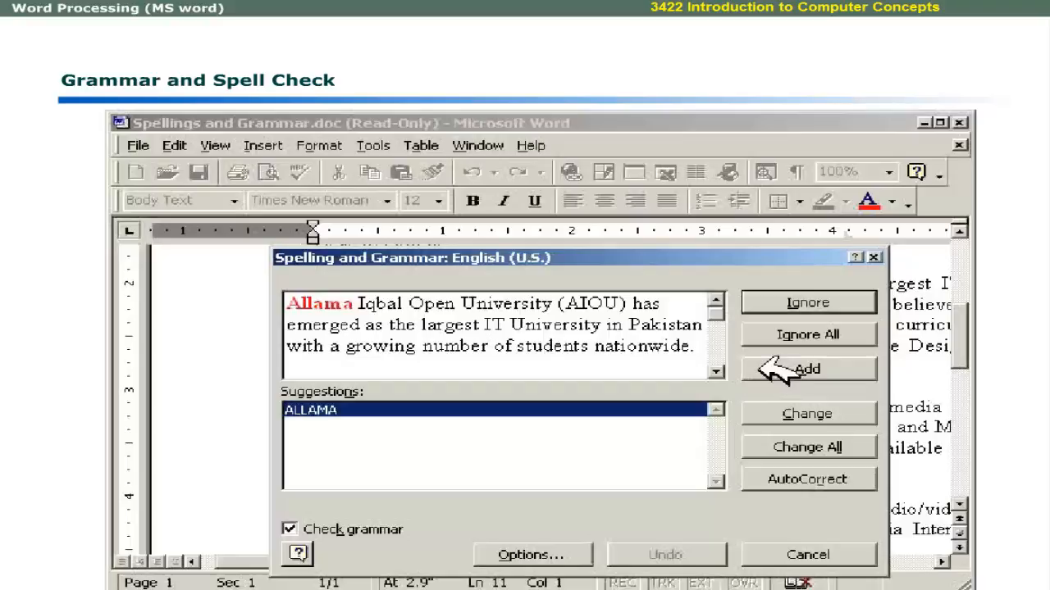
{"action": "left_click", "coordinate": [808, 369]}
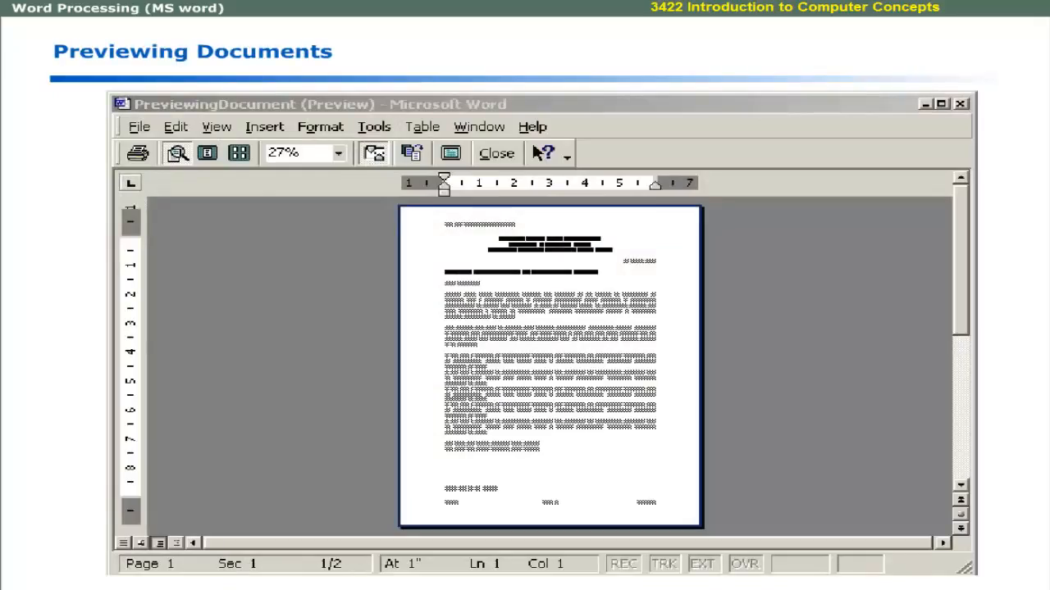
{"action": "mouse_move", "coordinate": [533, 389]}
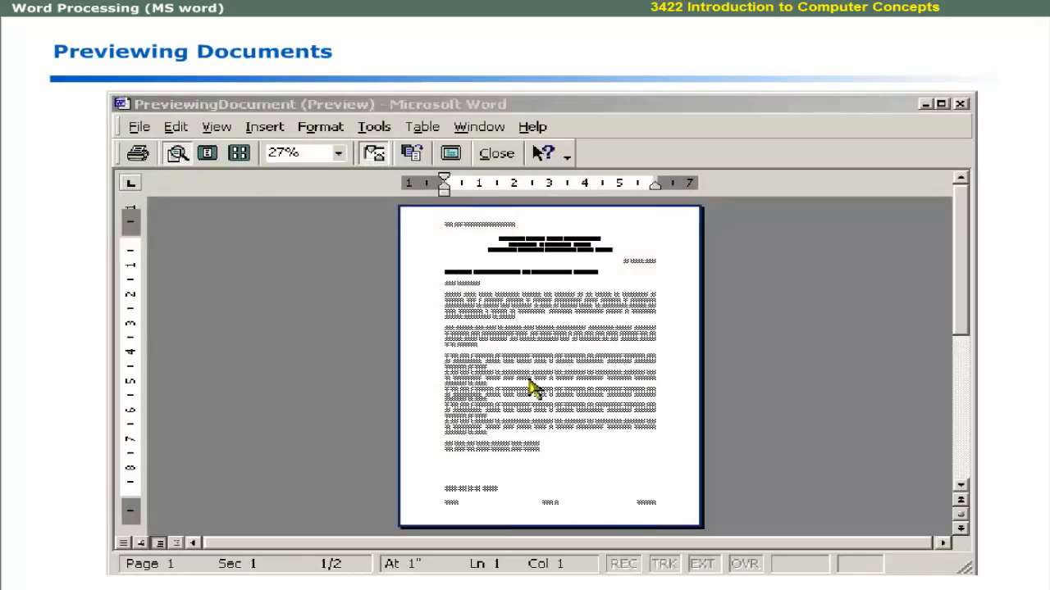
{"action": "mouse_move", "coordinate": [525, 381]}
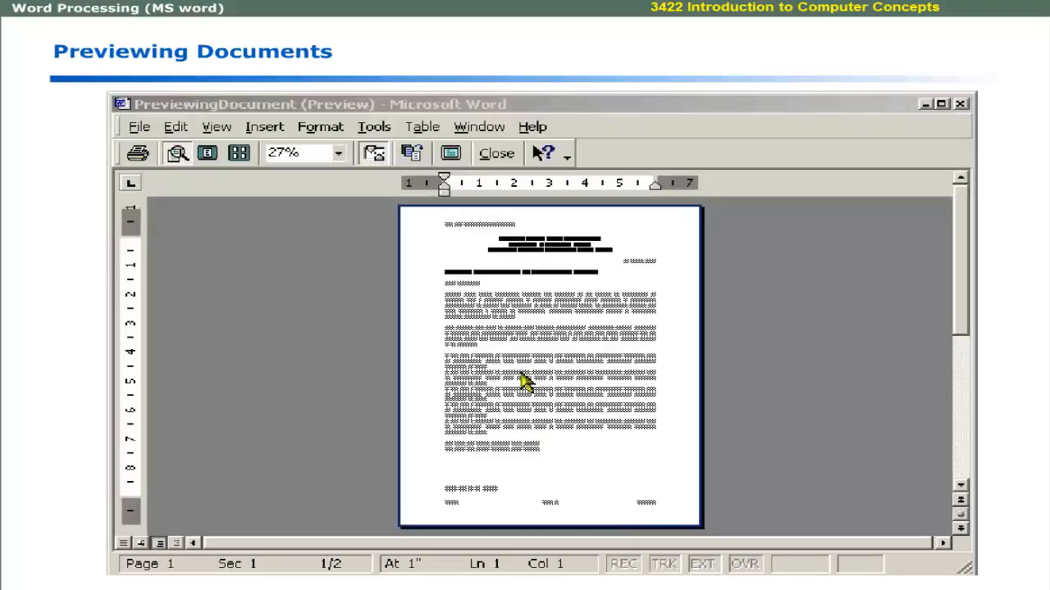
{"action": "mouse_move", "coordinate": [591, 367]}
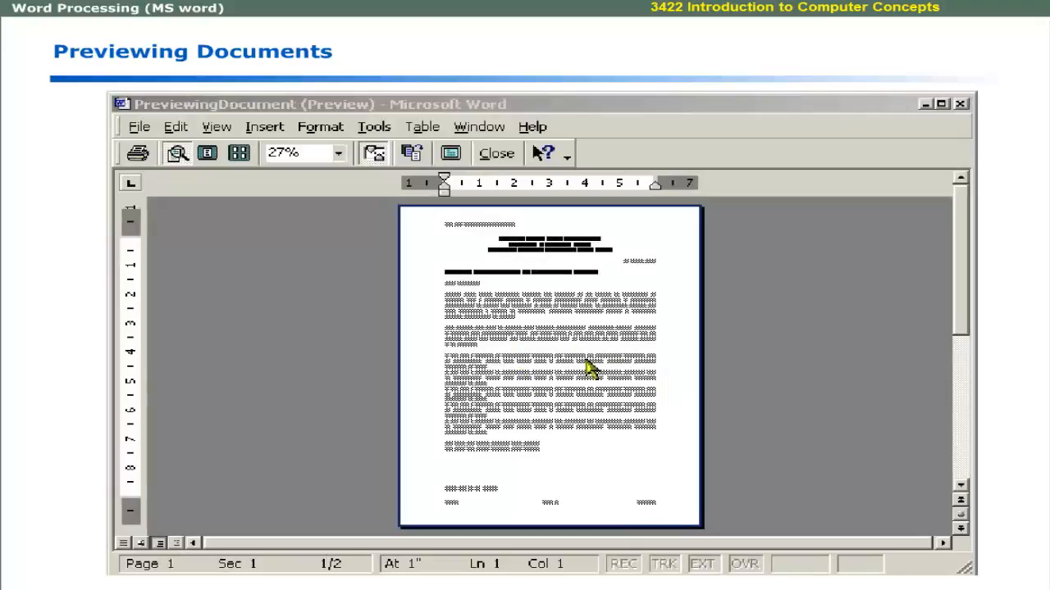
{"action": "mouse_move", "coordinate": [489, 312]}
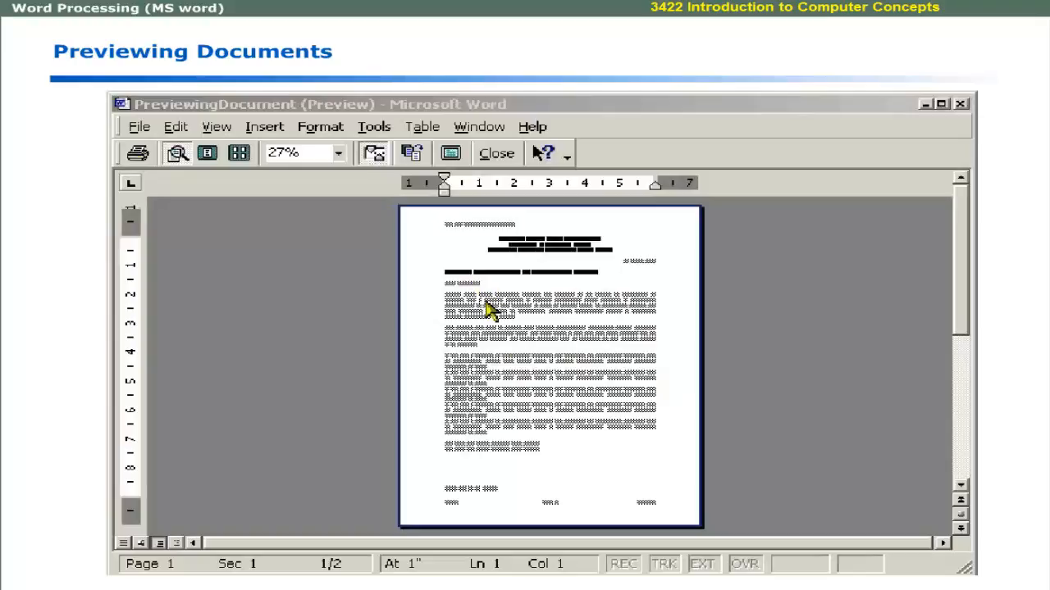
{"action": "mouse_move", "coordinate": [468, 250]}
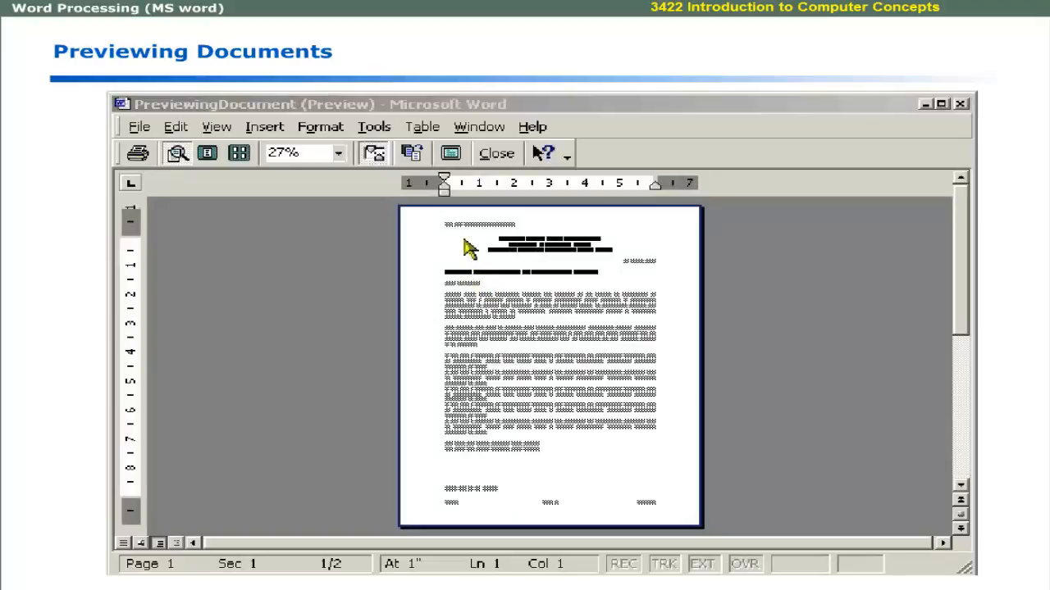
{"action": "mouse_move", "coordinate": [472, 507]}
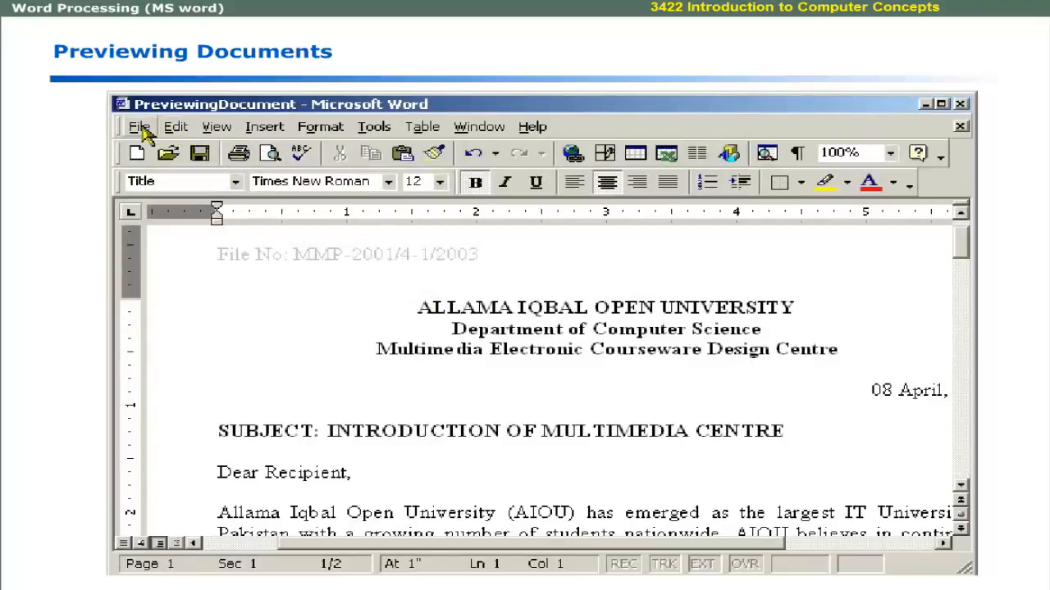
{"action": "left_click", "coordinate": [139, 126]}
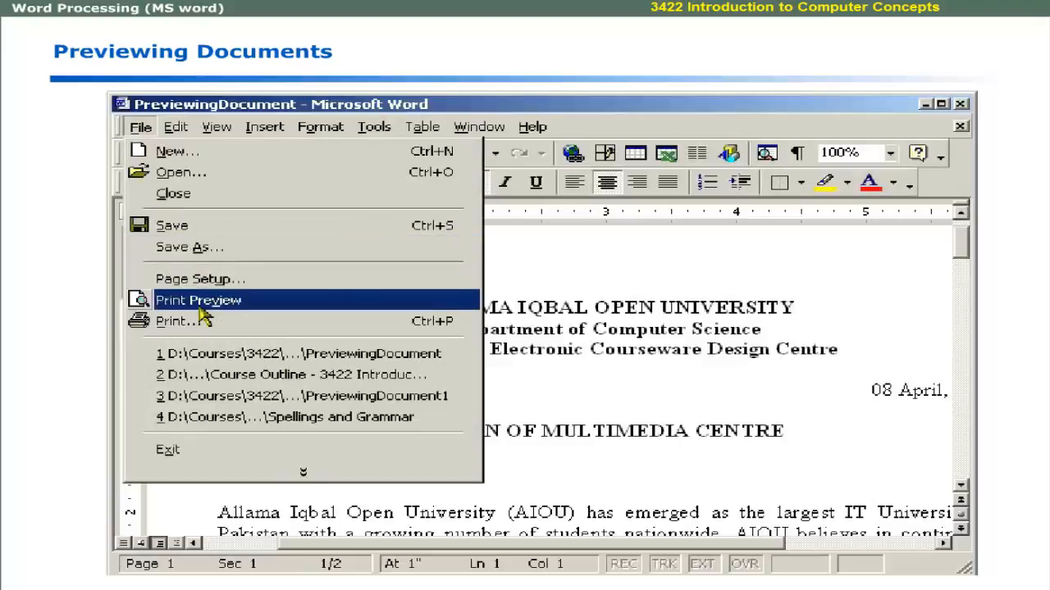
{"action": "left_click", "coordinate": [198, 299]}
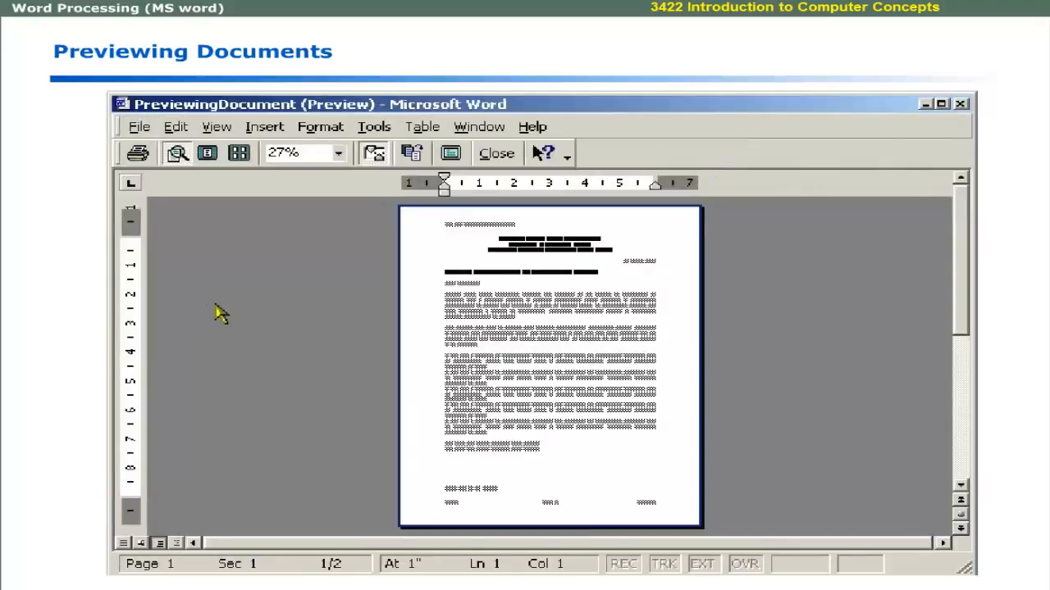
{"action": "mouse_move", "coordinate": [318, 318]}
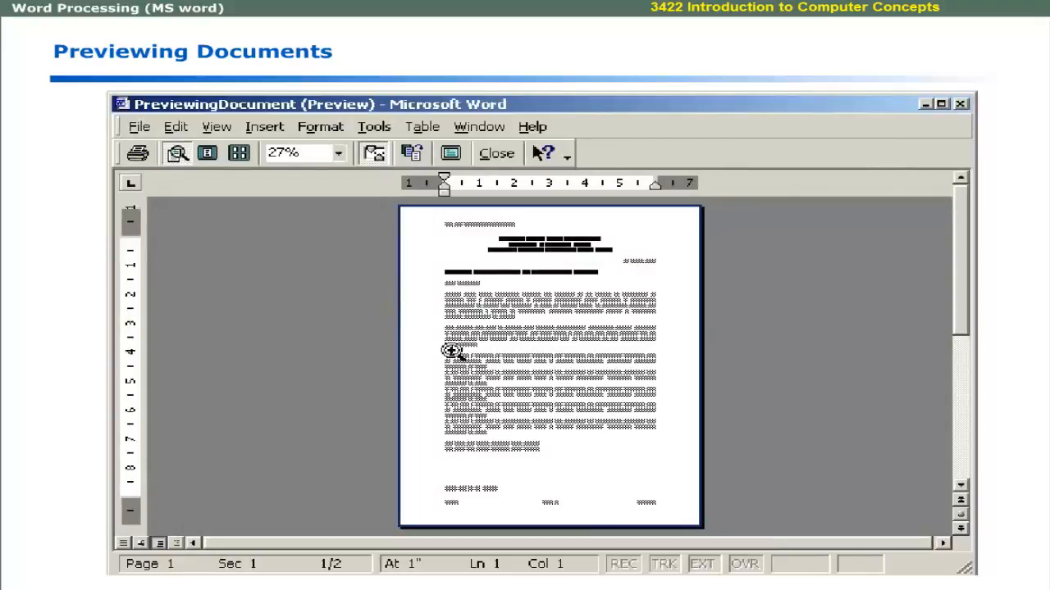
{"action": "mouse_move", "coordinate": [431, 348]}
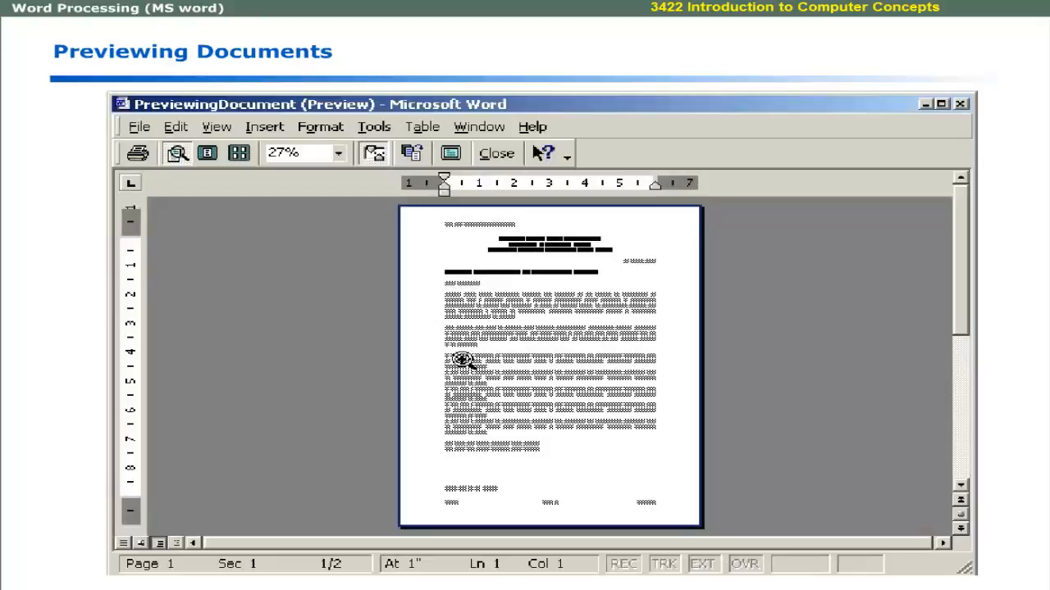
{"action": "mouse_move", "coordinate": [412, 264]}
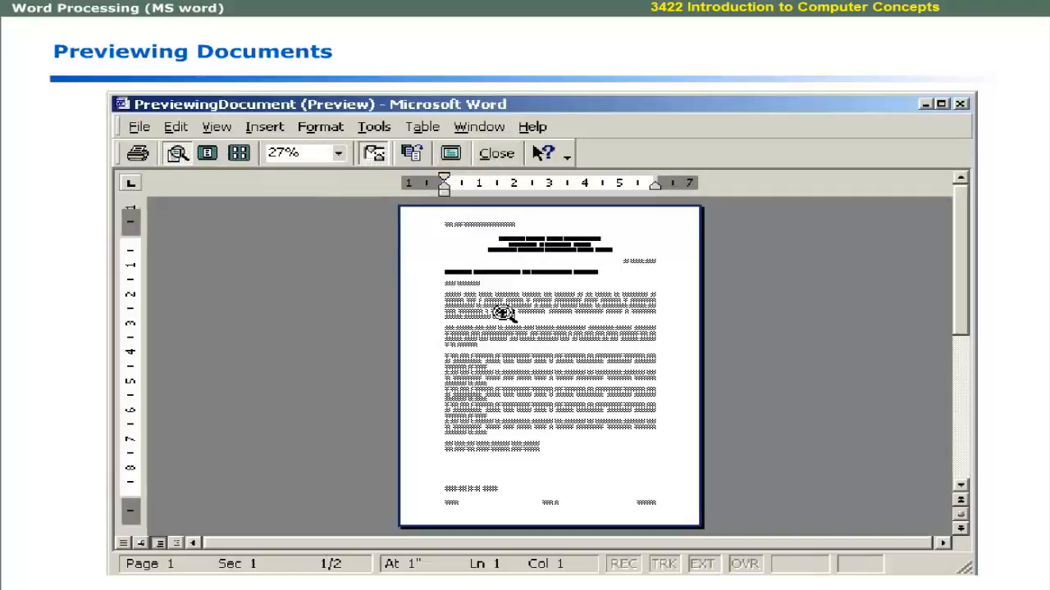
{"action": "mouse_move", "coordinate": [488, 293]}
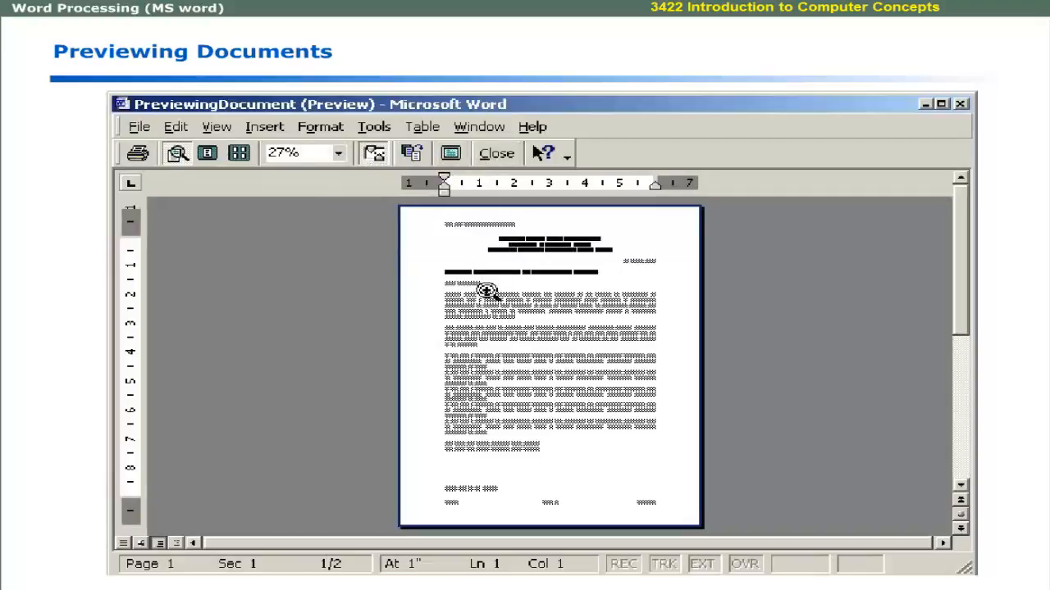
{"action": "mouse_move", "coordinate": [497, 289]}
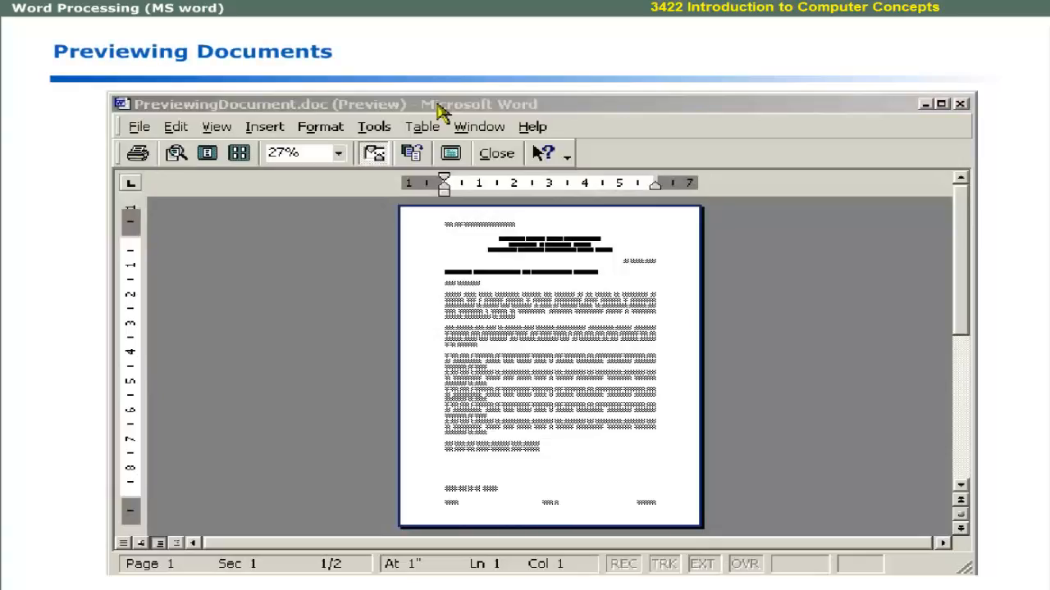
{"action": "mouse_move", "coordinate": [192, 192]}
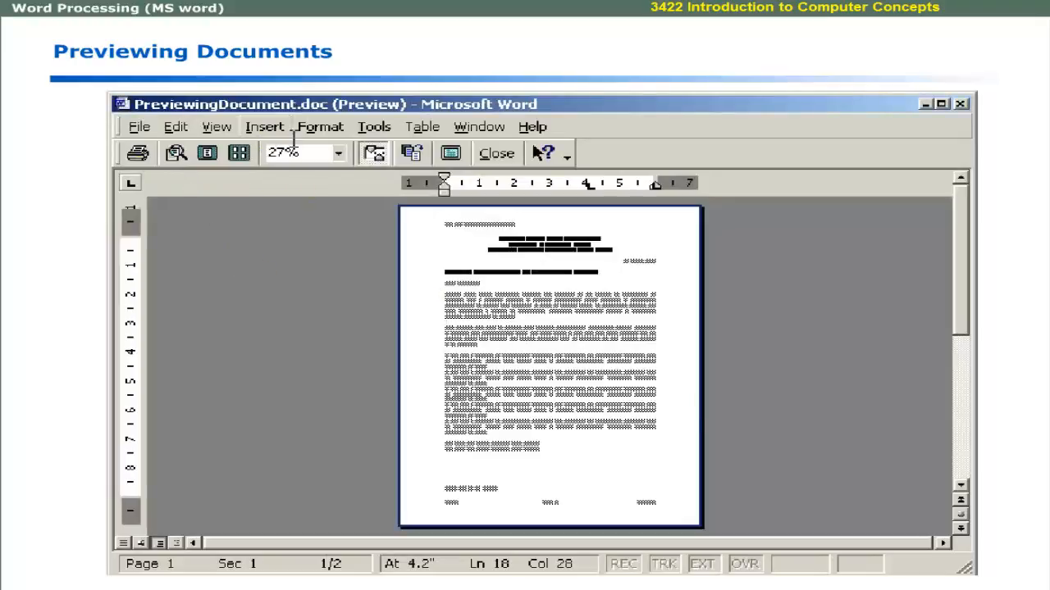
Zoom the preview to 50%, return to One Page, then show 1 x 2 pages.
{"action": "left_click", "coordinate": [337, 153]}
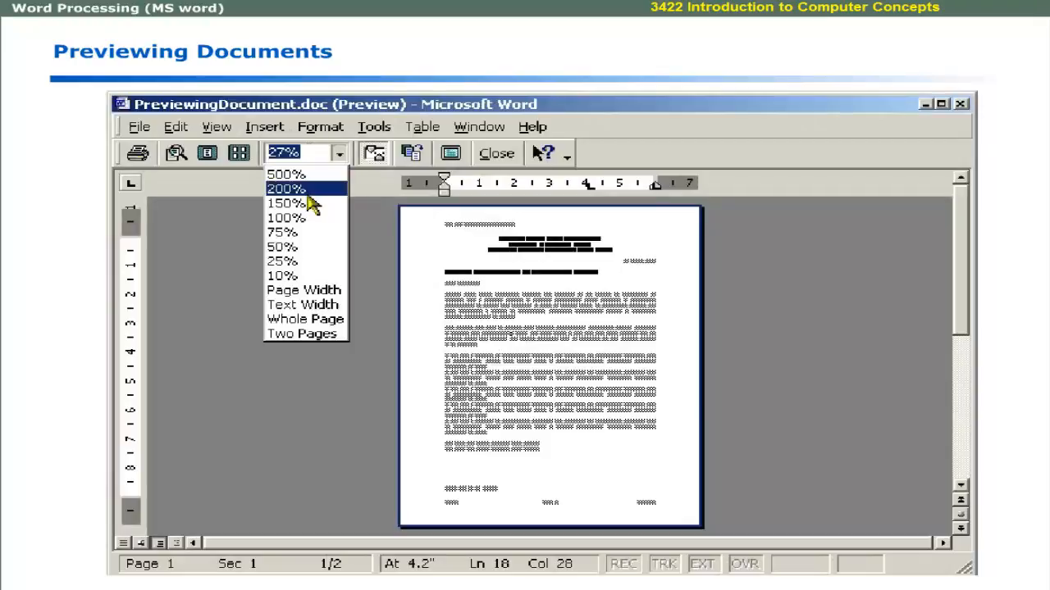
{"action": "left_click", "coordinate": [281, 246]}
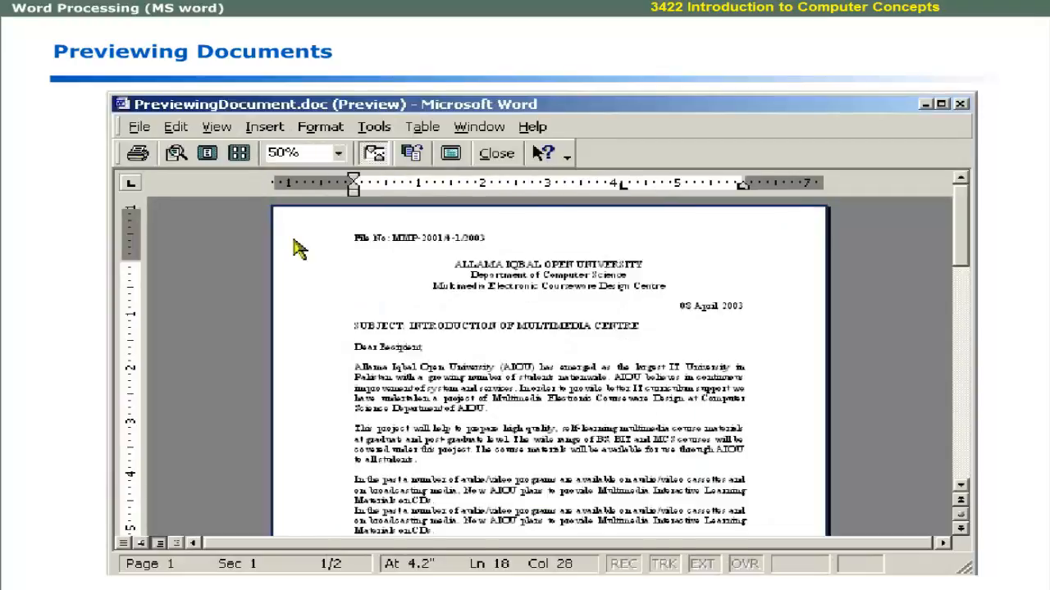
{"action": "mouse_move", "coordinate": [253, 206]}
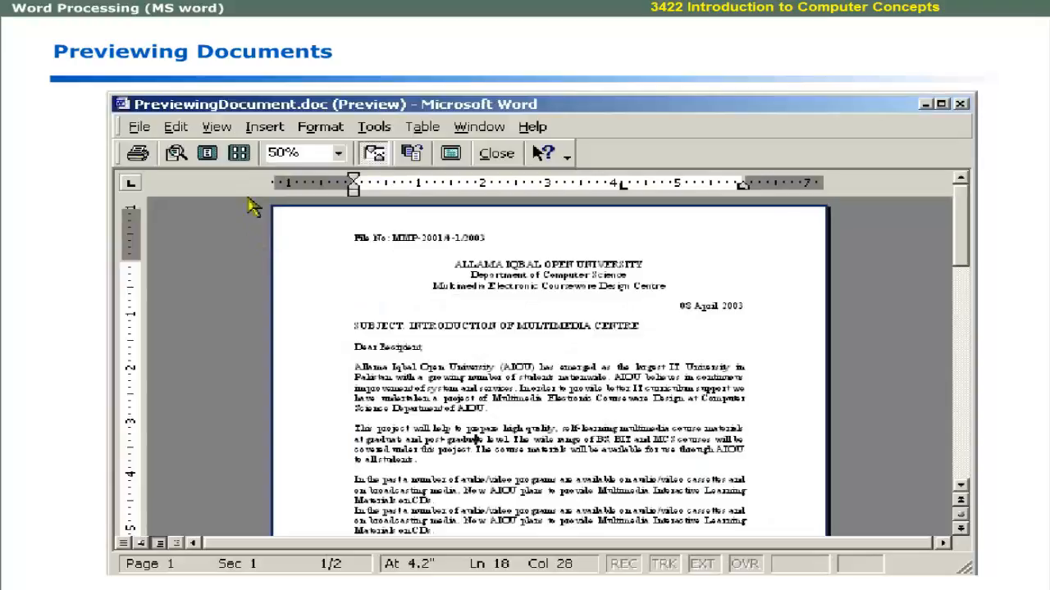
{"action": "mouse_move", "coordinate": [137, 154]}
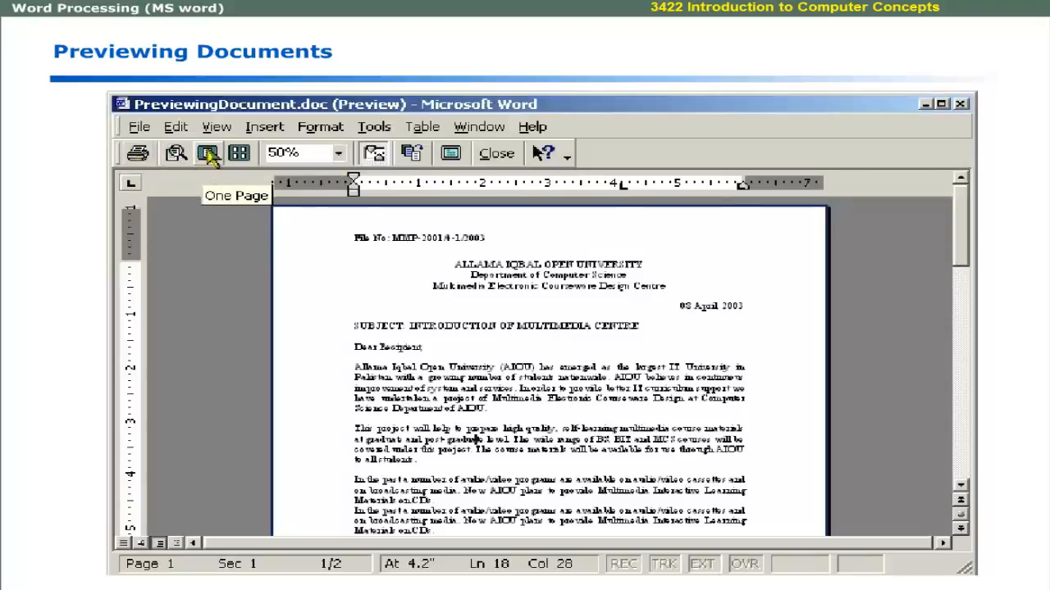
{"action": "left_click", "coordinate": [208, 153]}
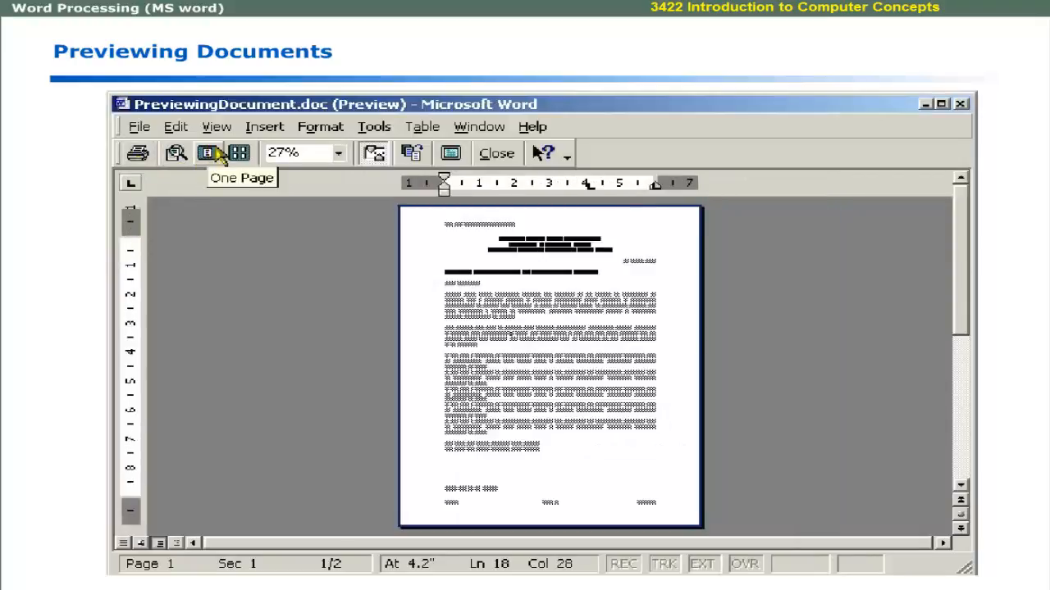
{"action": "left_click", "coordinate": [238, 153]}
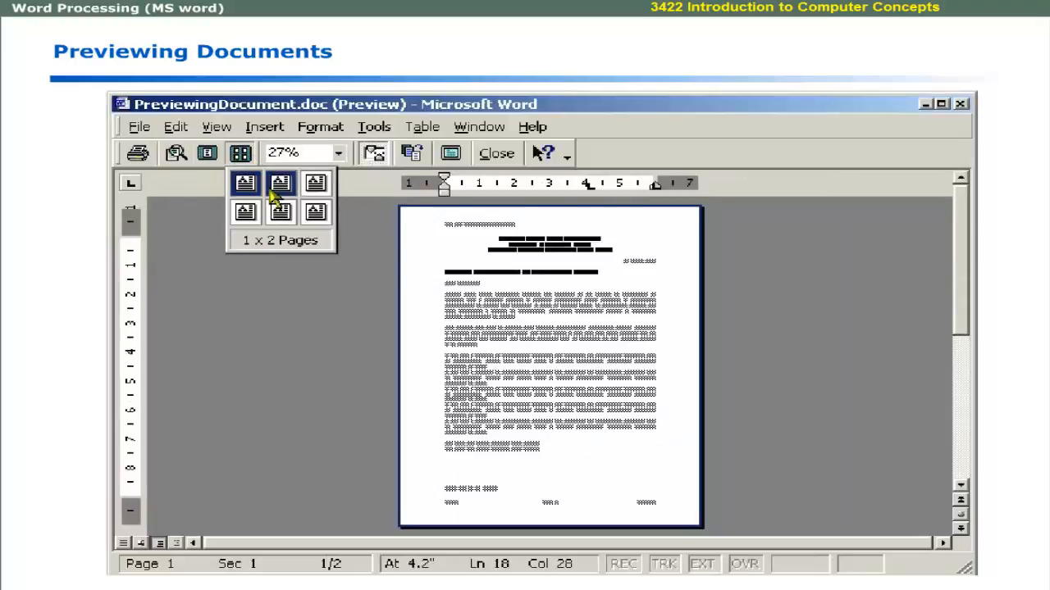
{"action": "left_click", "coordinate": [280, 183]}
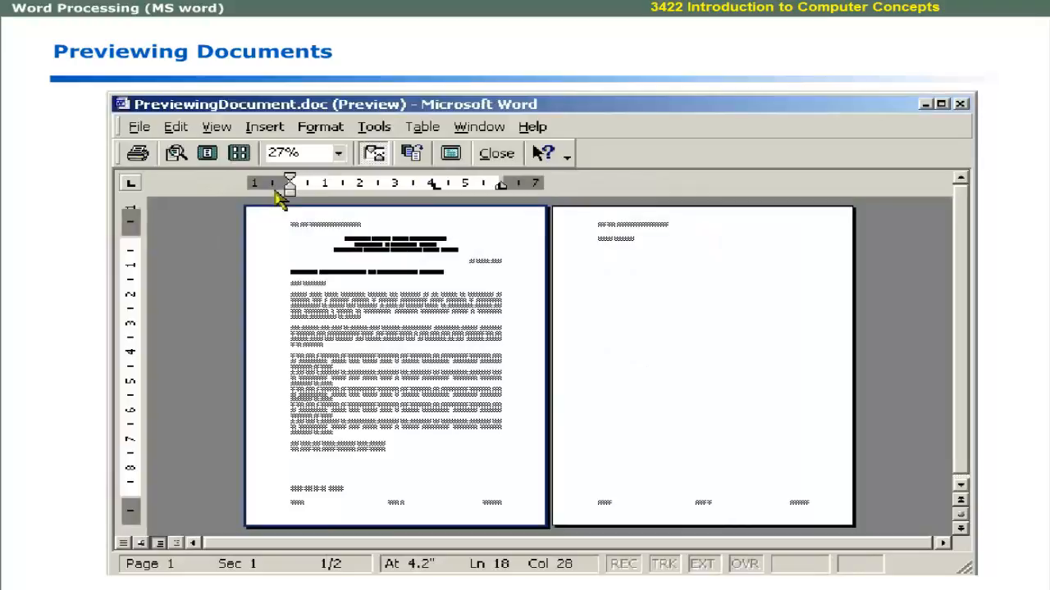
{"action": "mouse_move", "coordinate": [373, 153]}
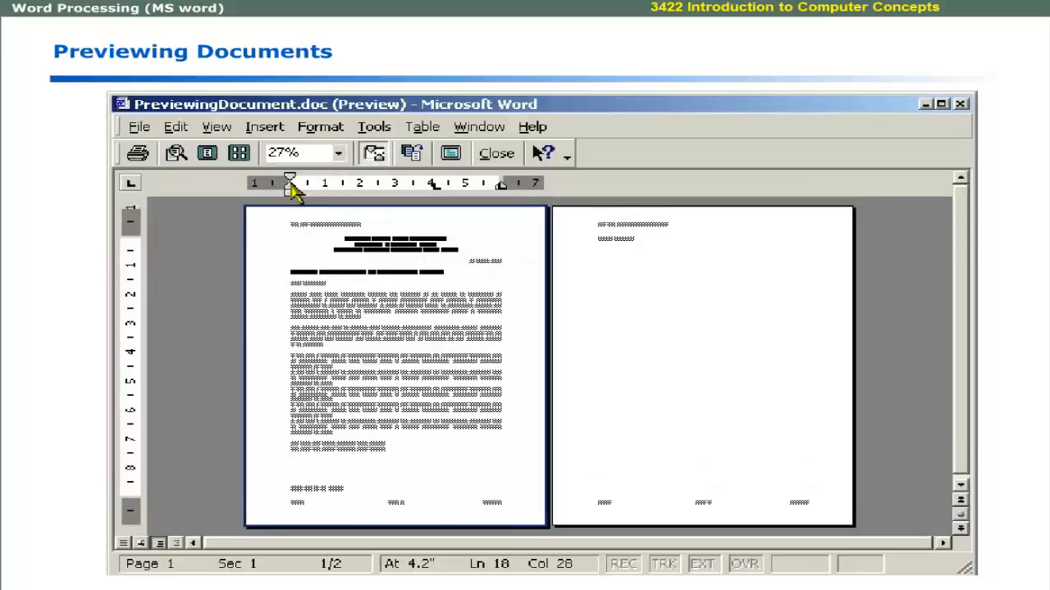
{"action": "mouse_move", "coordinate": [144, 242]}
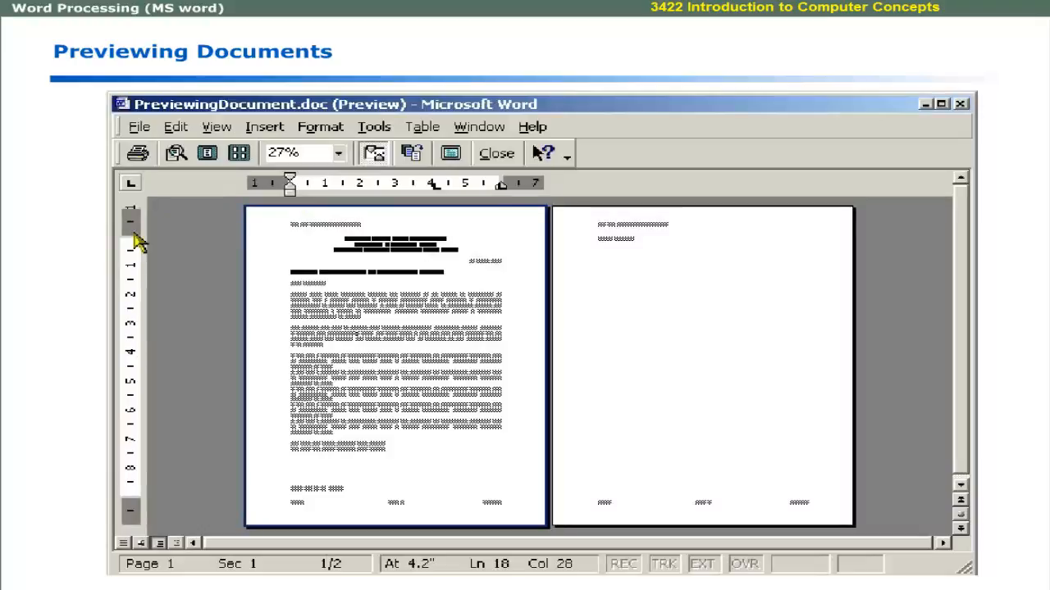
{"action": "mouse_move", "coordinate": [574, 235]}
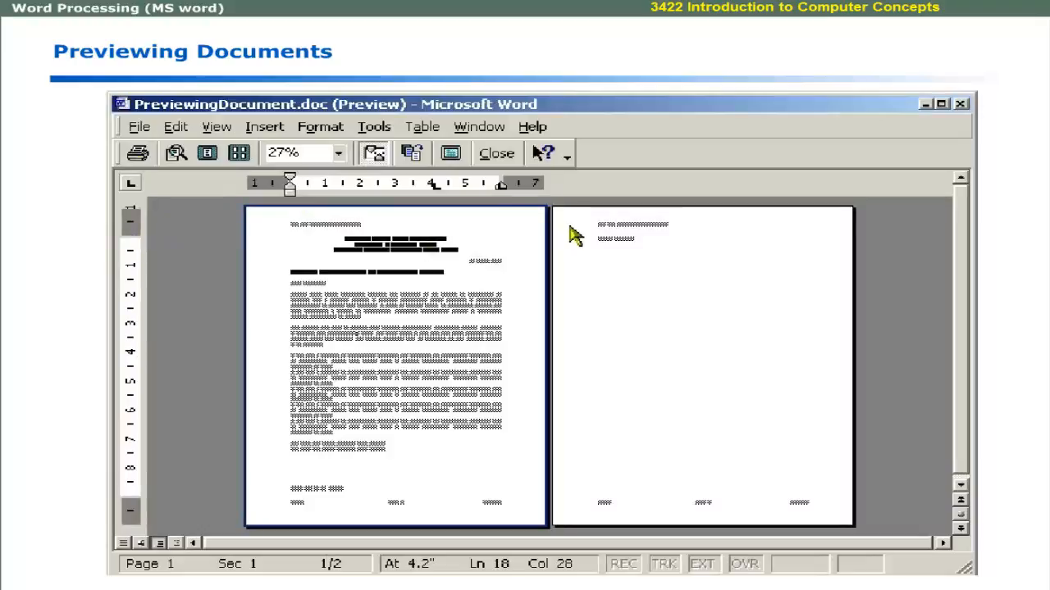
{"action": "mouse_move", "coordinate": [600, 244]}
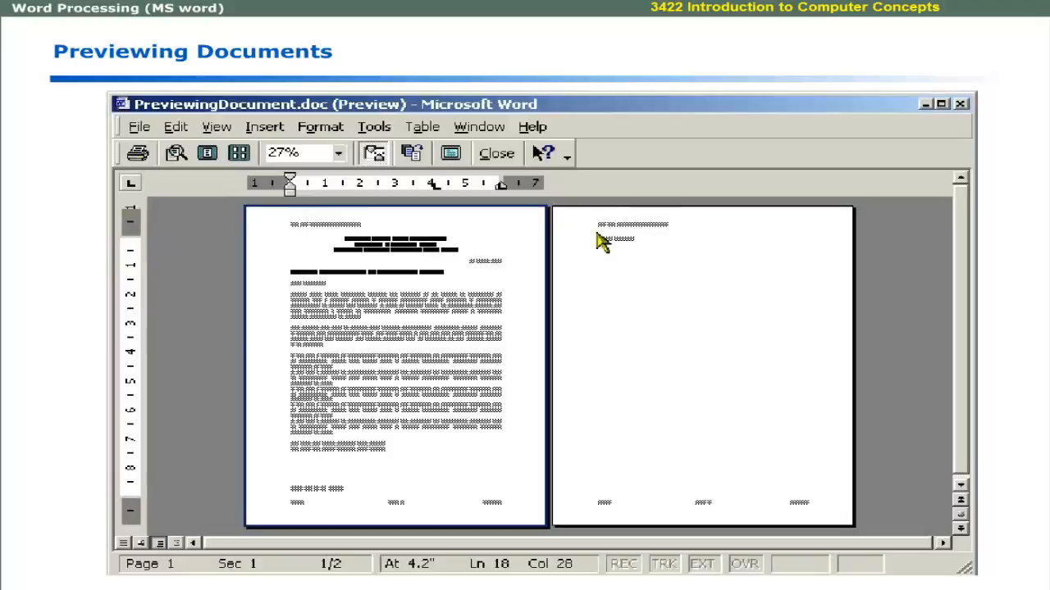
{"action": "mouse_move", "coordinate": [564, 228]}
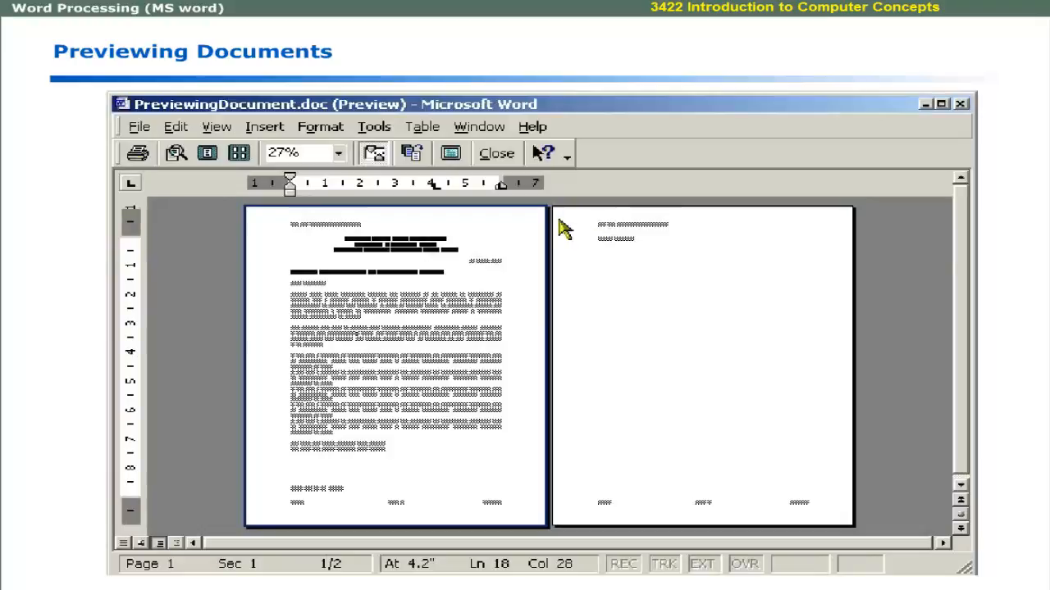
{"action": "mouse_move", "coordinate": [426, 156]}
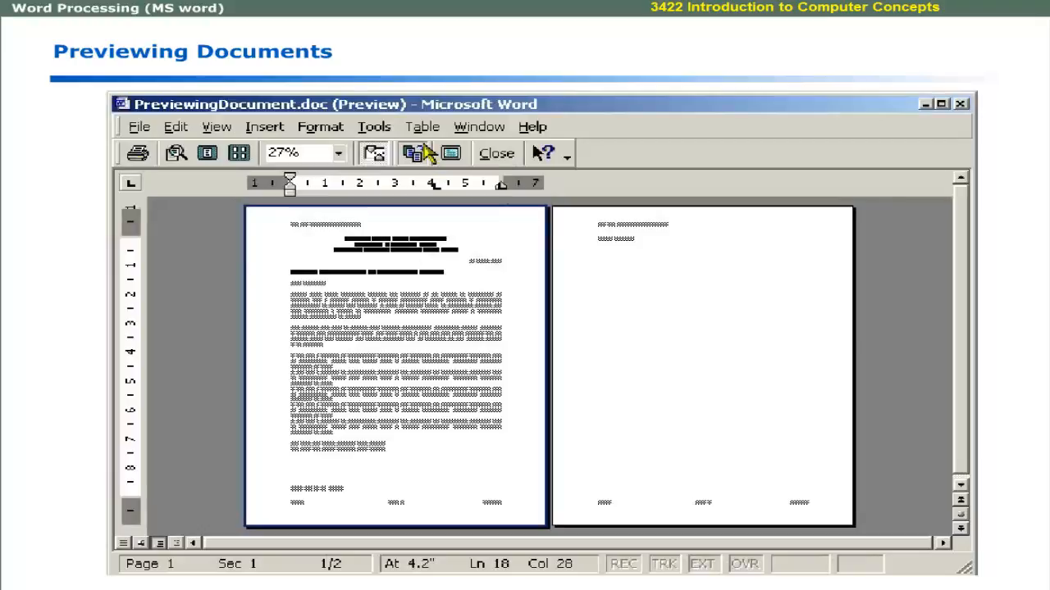
Shrink the letter to fit on one page and close print preview.
{"action": "left_click", "coordinate": [413, 154]}
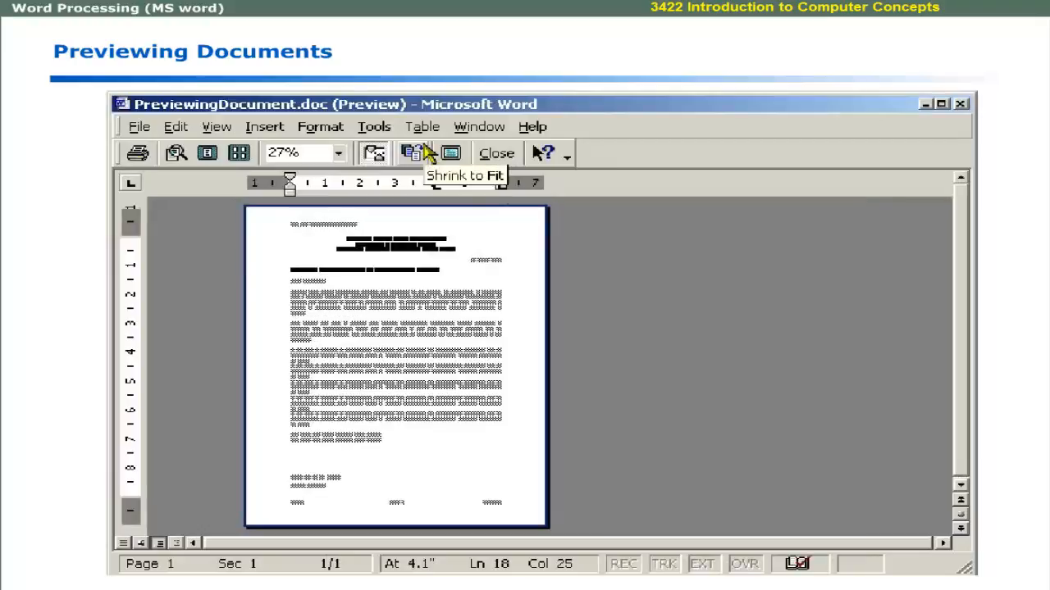
{"action": "mouse_move", "coordinate": [450, 154]}
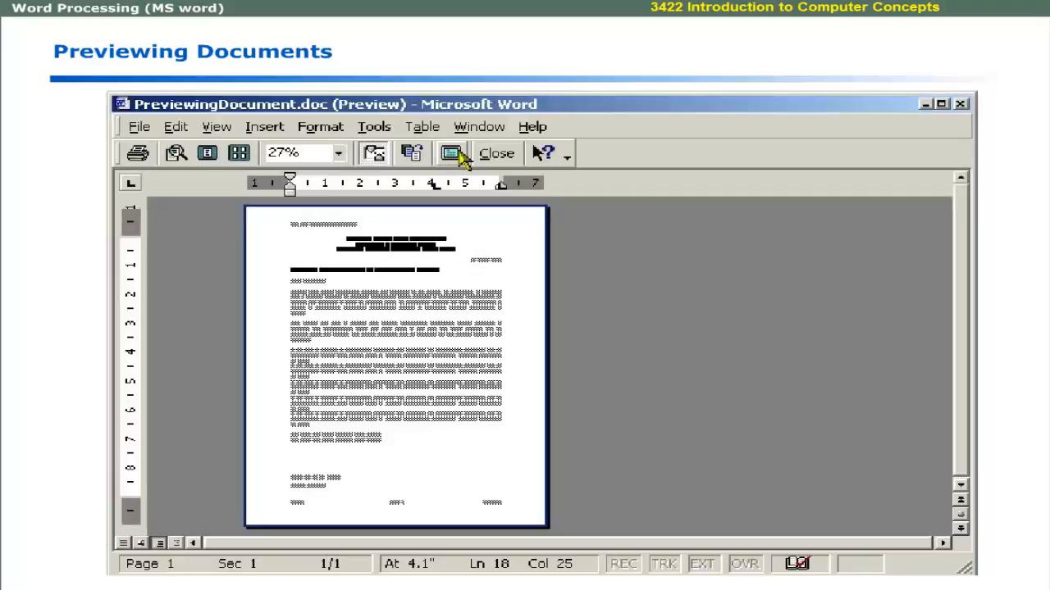
{"action": "mouse_move", "coordinate": [496, 153]}
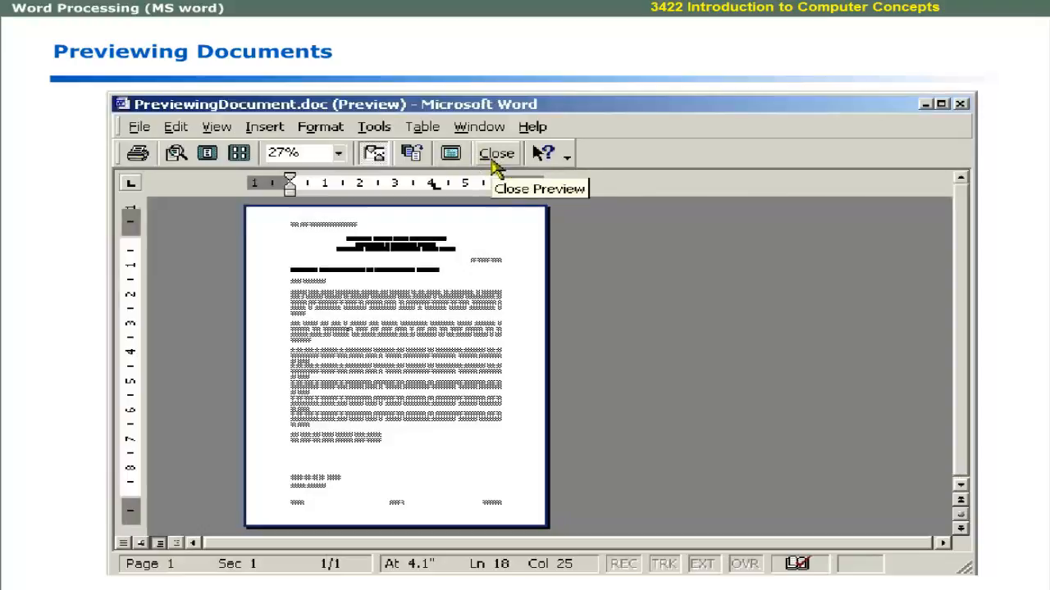
{"action": "mouse_move", "coordinate": [492, 168]}
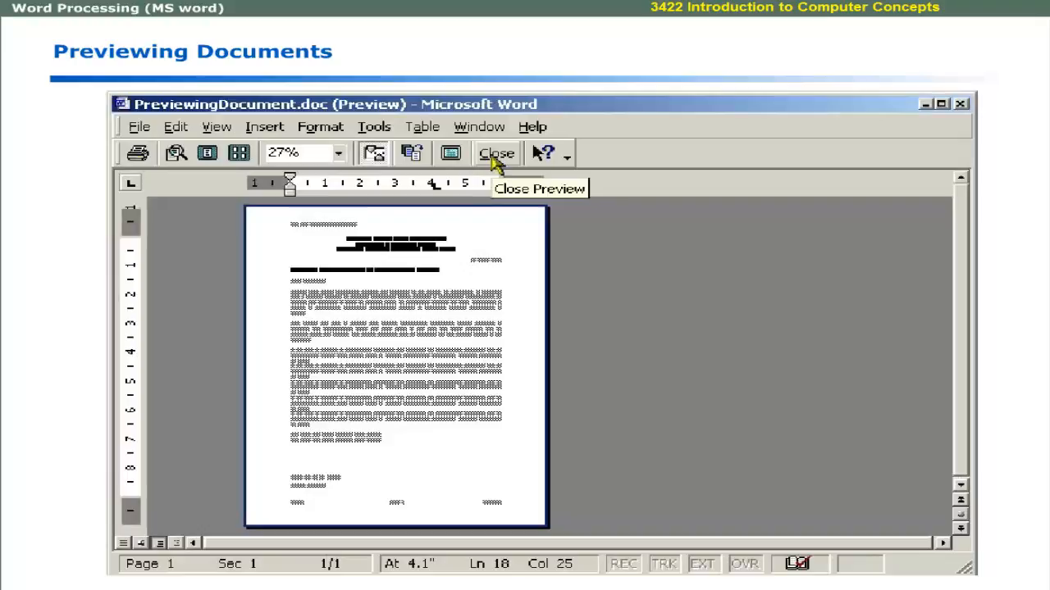
{"action": "left_click", "coordinate": [497, 154]}
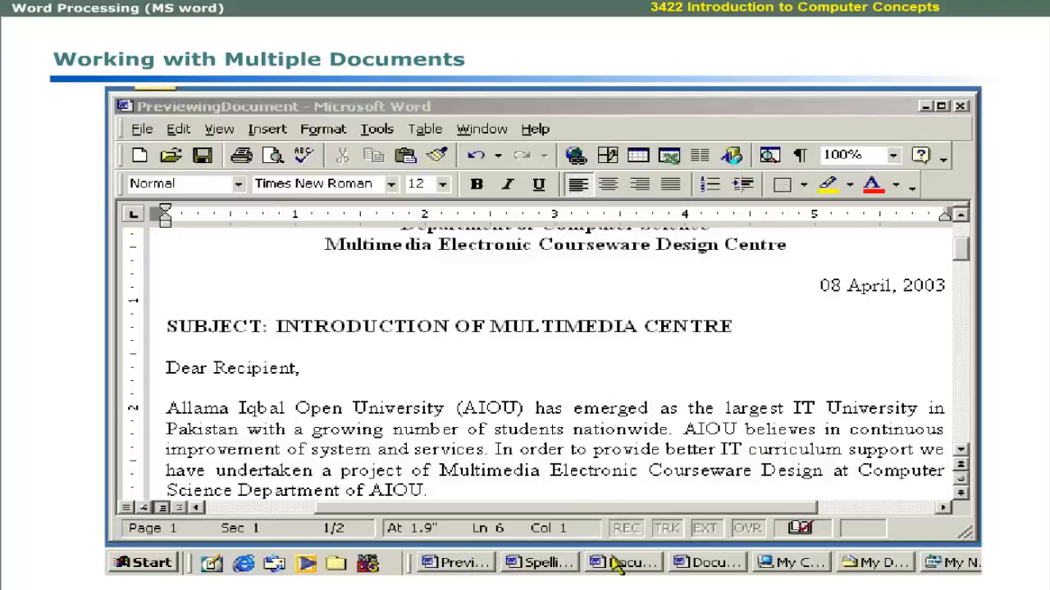
{"action": "mouse_move", "coordinate": [479, 148]}
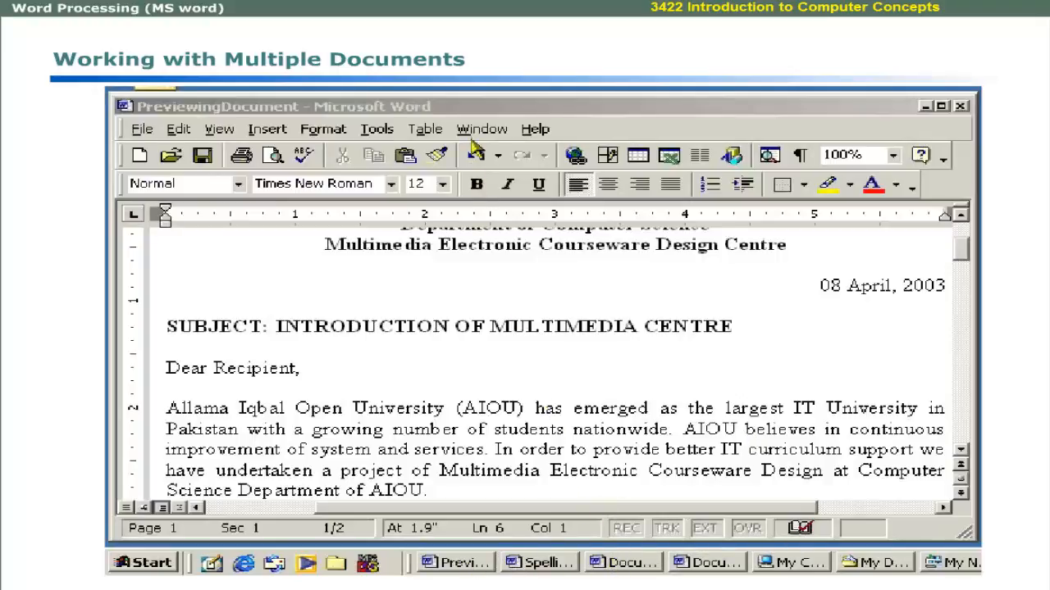
Switch to the Spellings and Grammar document, then to the blank Document6.
{"action": "left_click", "coordinate": [483, 129]}
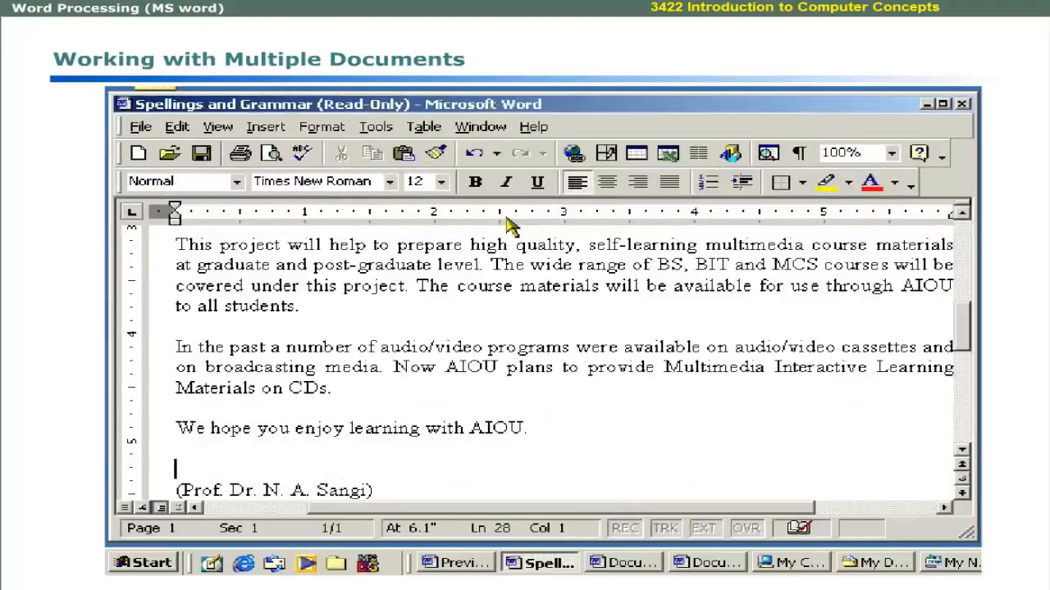
{"action": "mouse_move", "coordinate": [607, 550]}
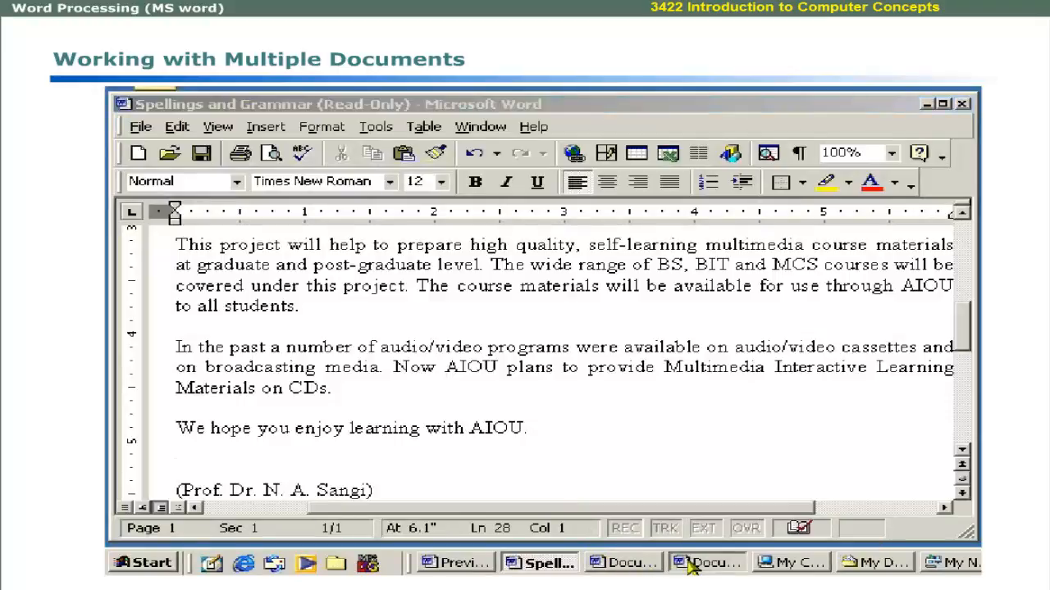
{"action": "left_click", "coordinate": [711, 563]}
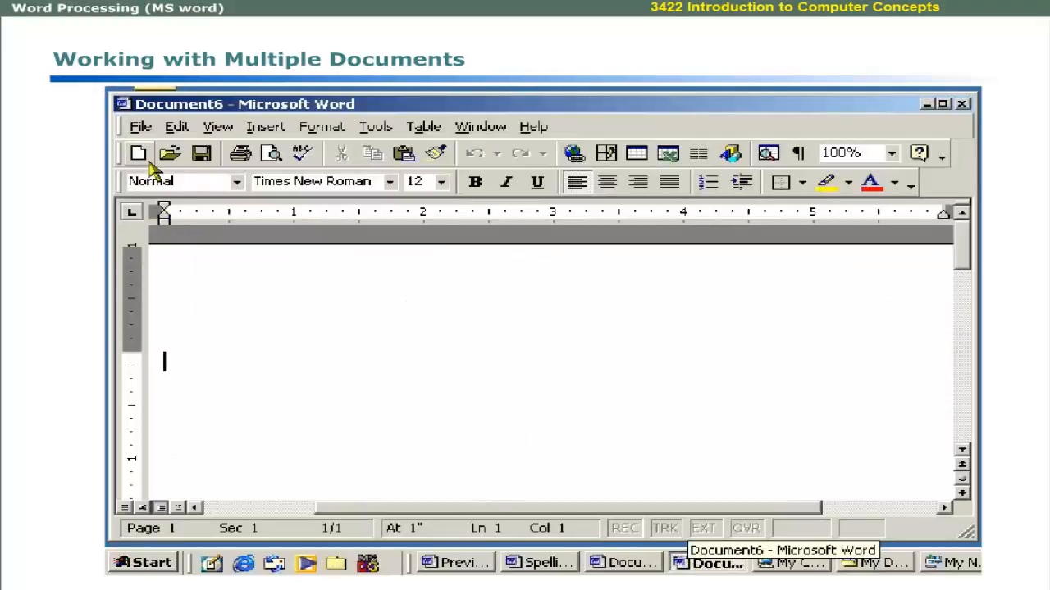
{"action": "mouse_move", "coordinate": [138, 154]}
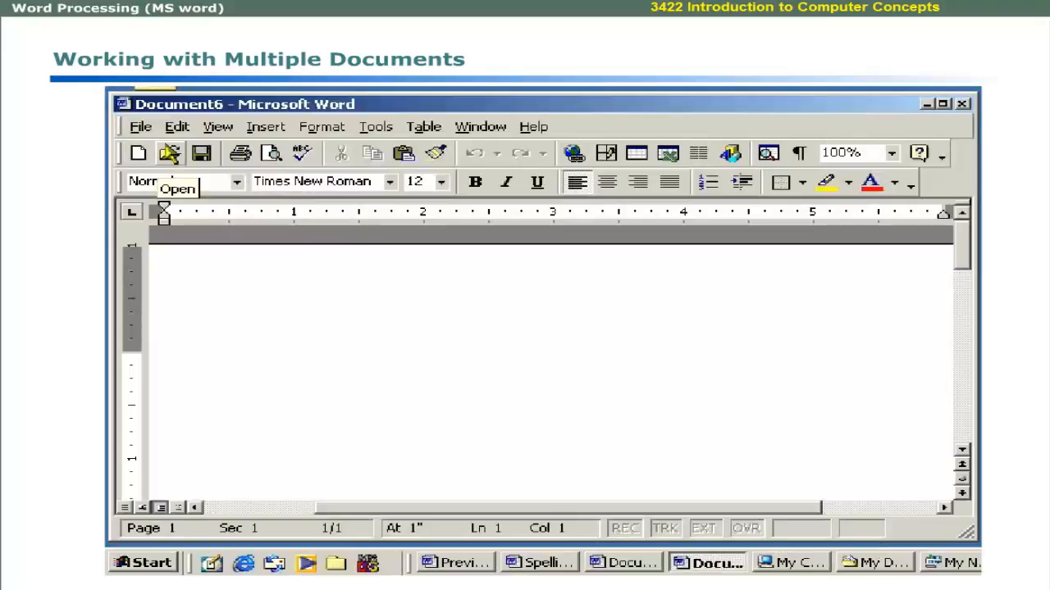
{"action": "mouse_move", "coordinate": [492, 533]}
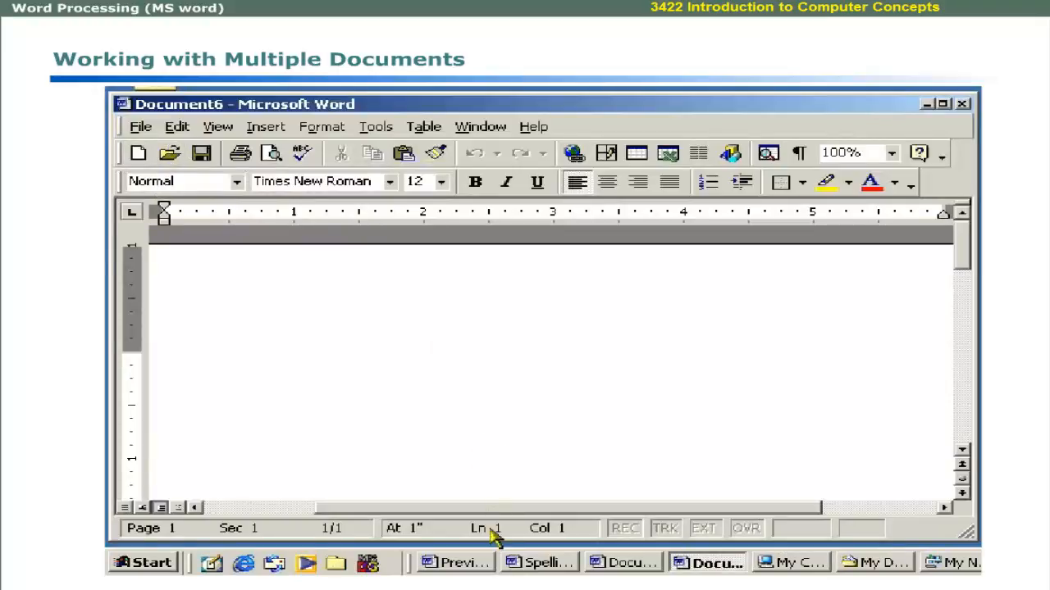